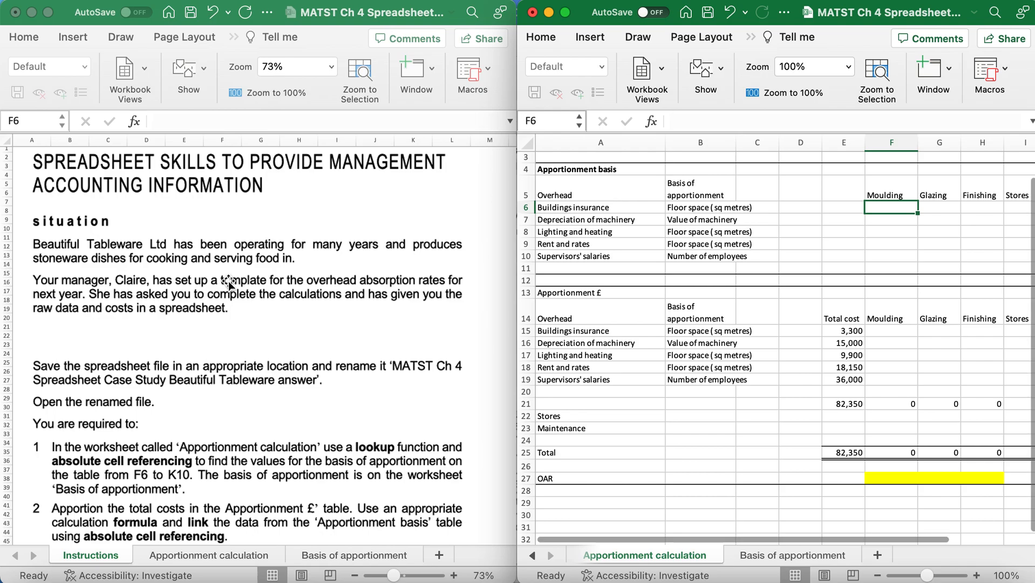
Step: Review the instructions, then save as 'MATST Ch 4 Spreadsheet Case Study Beautiful Tableware answer' in Chapter 4
{"action": "left_click", "coordinate": [231, 37]}
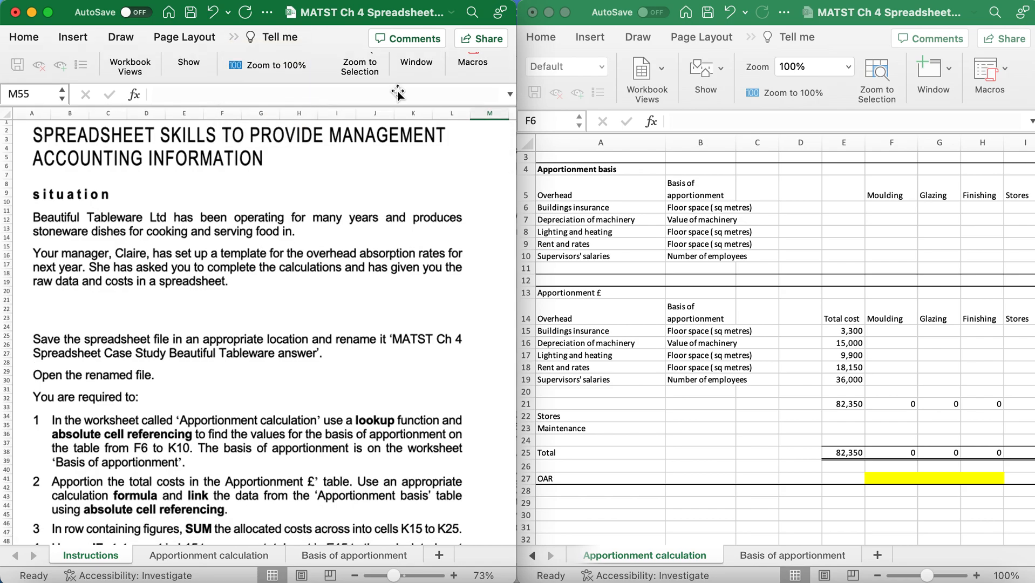
{"action": "left_click", "coordinate": [230, 36]}
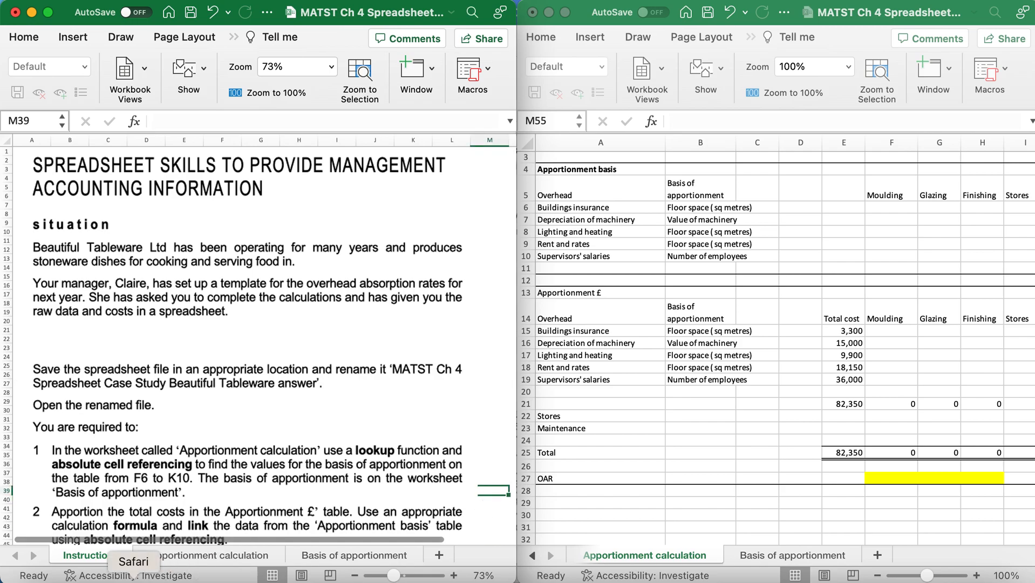
{"action": "scroll", "scroll_direction": "down", "scroll_amount": 3}
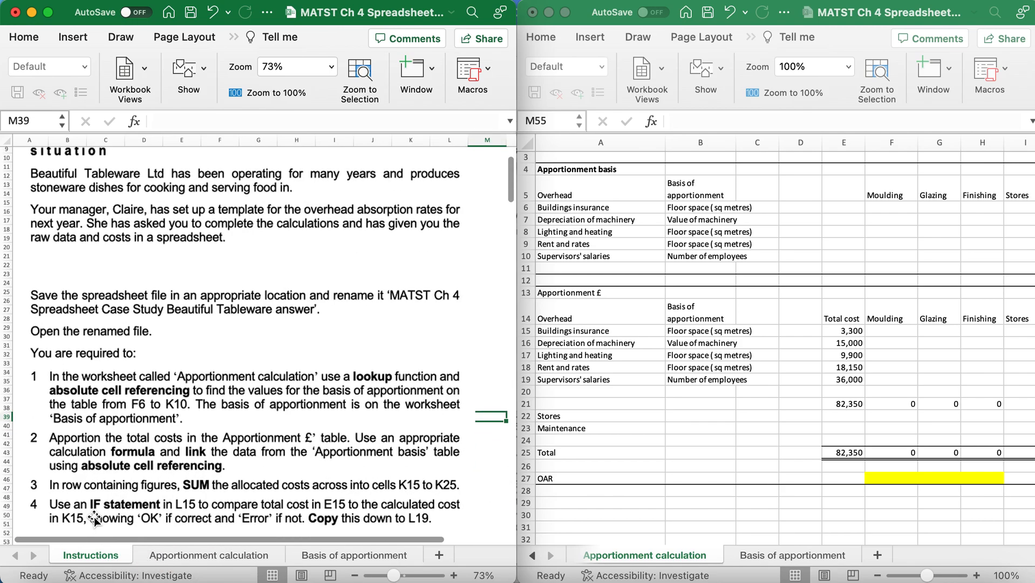
{"action": "scroll", "scroll_direction": "down", "scroll_amount": 3}
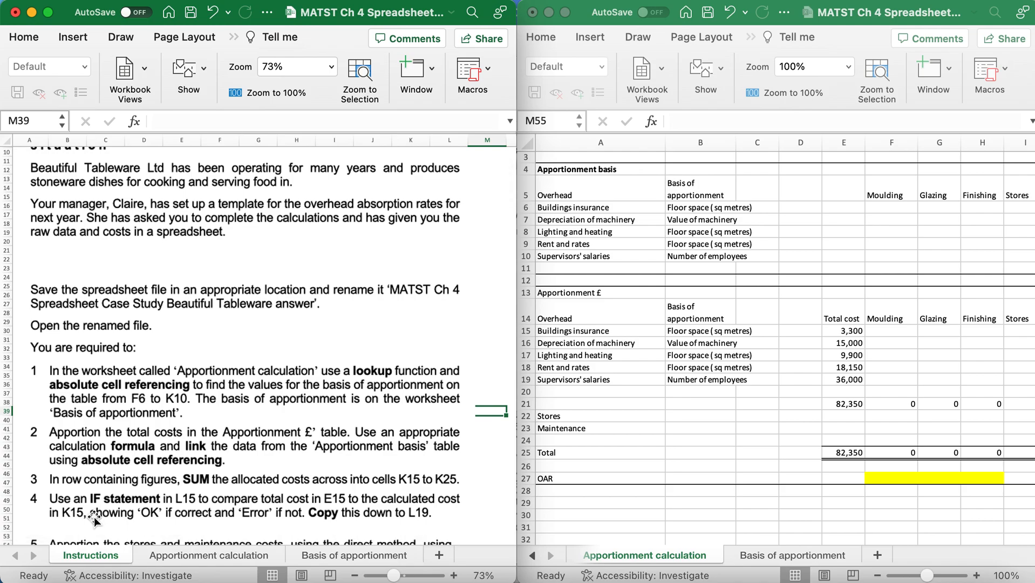
{"action": "scroll", "scroll_direction": "down", "scroll_amount": 3}
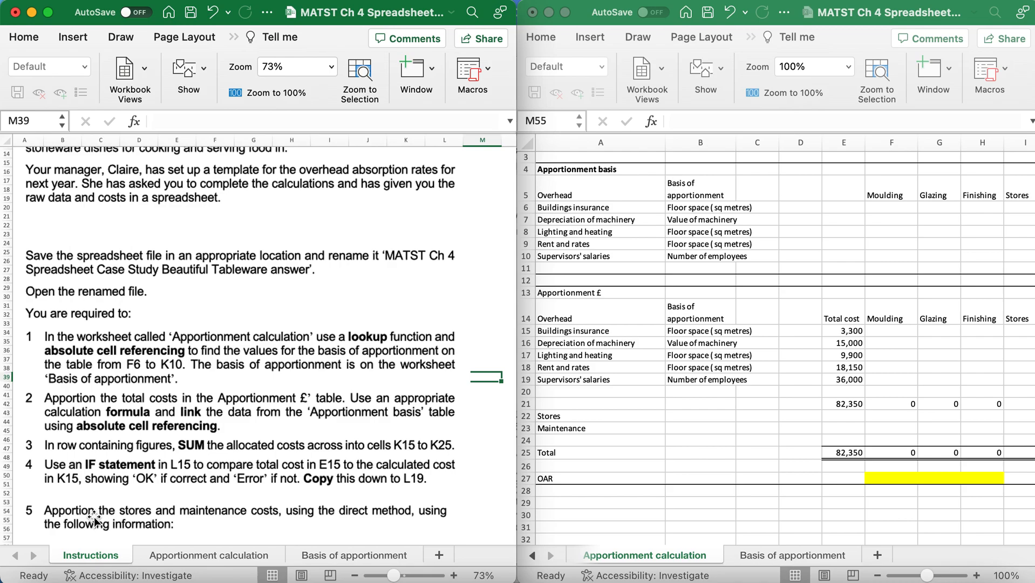
{"action": "scroll", "scroll_direction": "down", "scroll_amount": 3}
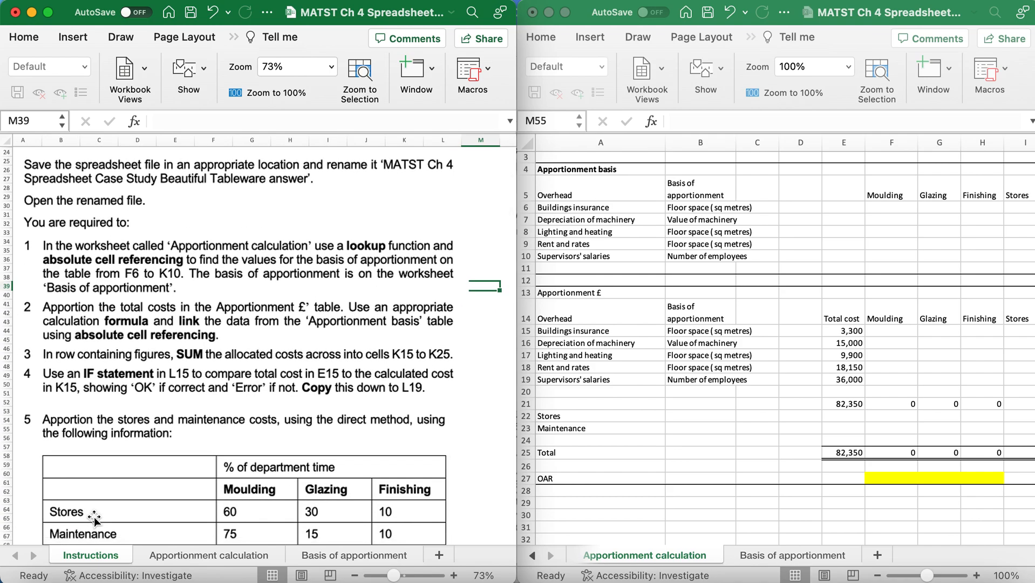
{"action": "mouse_move", "coordinate": [422, 190]}
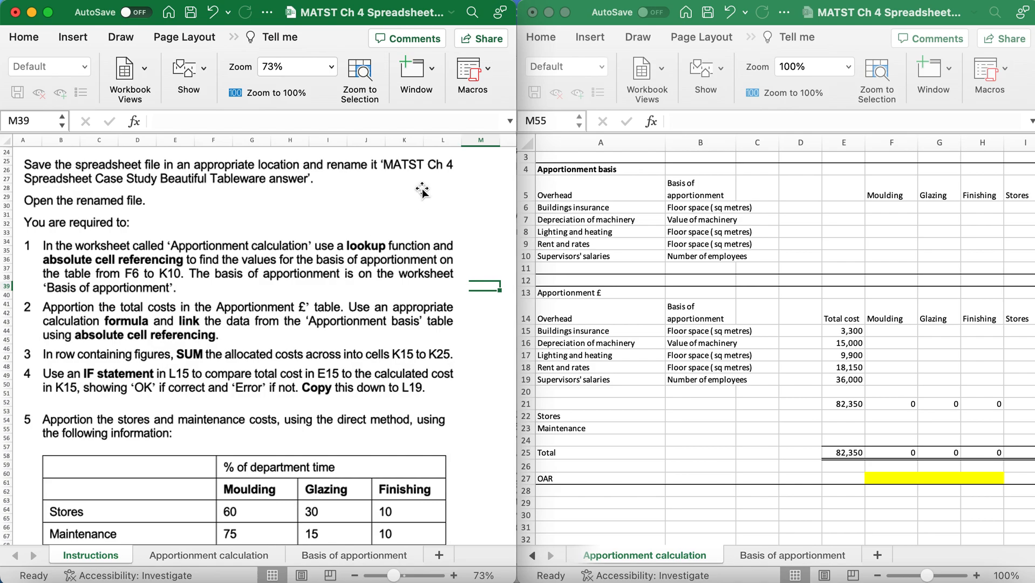
{"action": "mouse_move", "coordinate": [125, 207]}
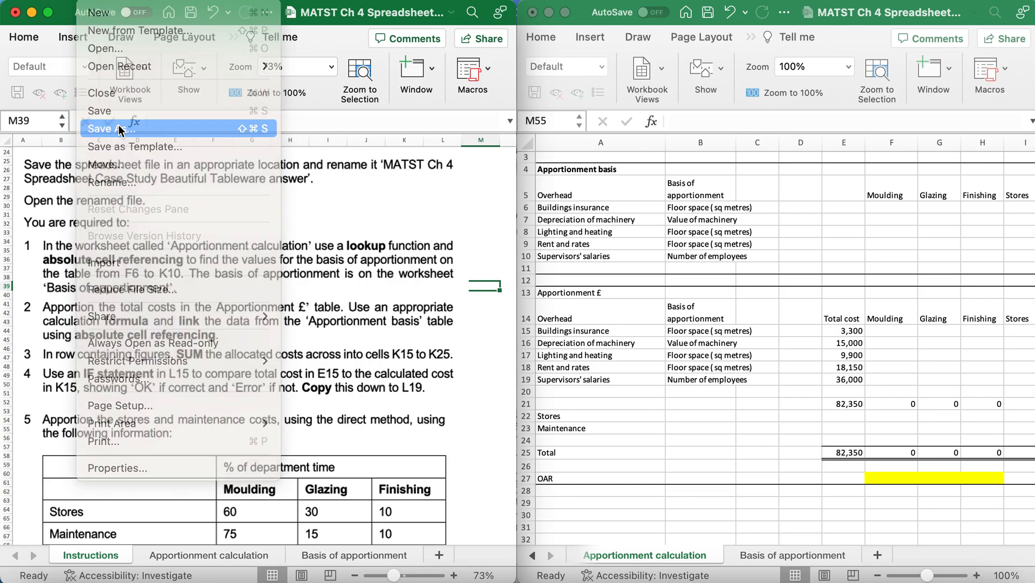
{"action": "left_click", "coordinate": [110, 128]}
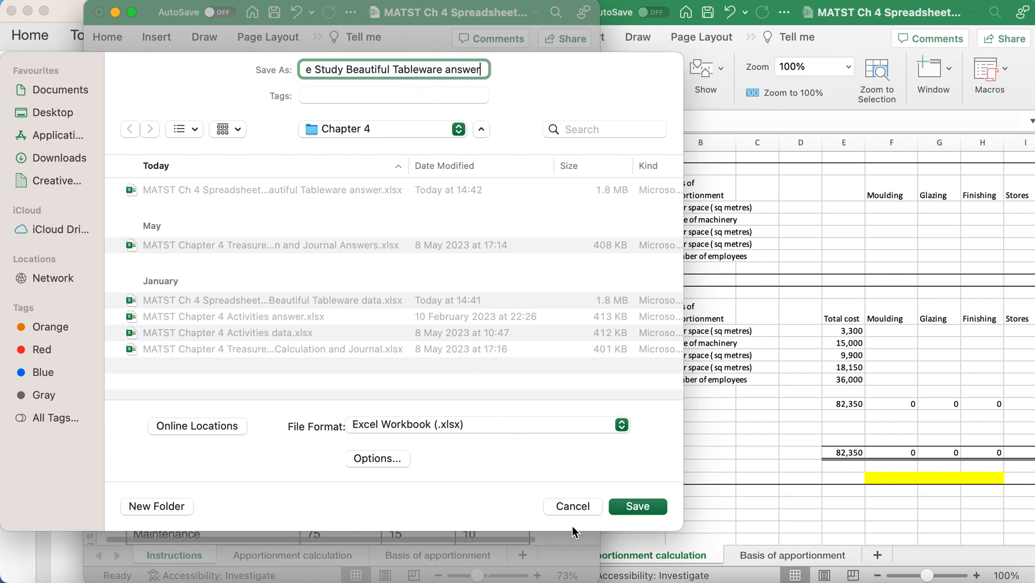
{"action": "left_click", "coordinate": [636, 505]}
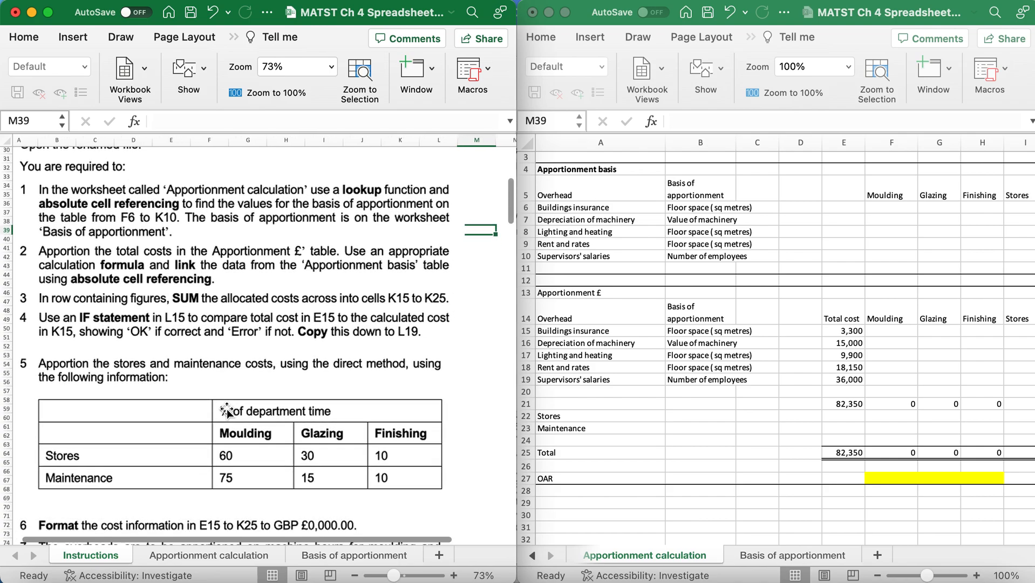
Step: Select the Moulding basis cells F6:F10 and view the Basis of apportionment sheet
{"action": "scroll", "scroll_direction": "down", "scroll_amount": 3}
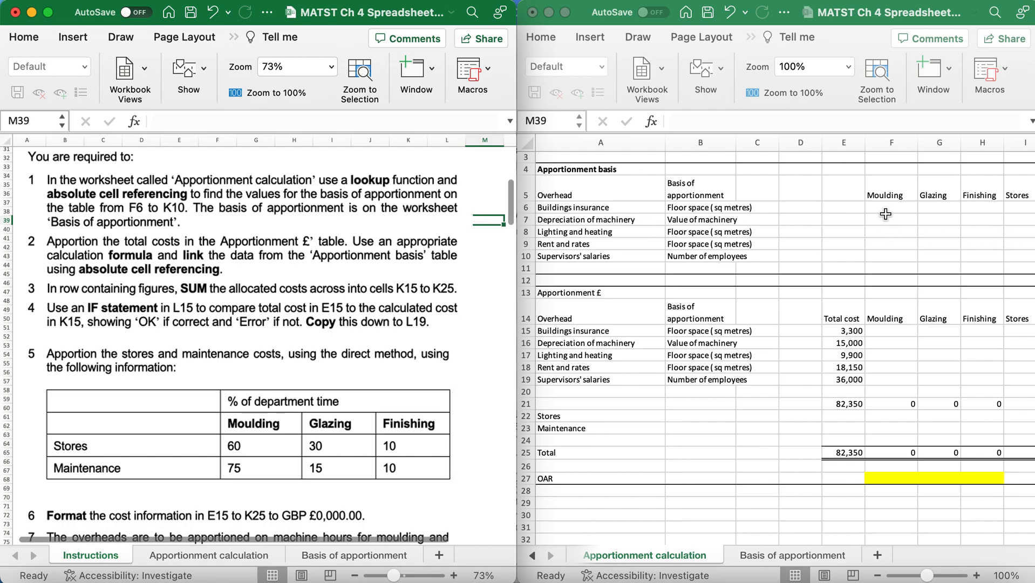
{"action": "left_click_drag", "start_coordinate": [891, 208], "coordinate": [891, 231]}
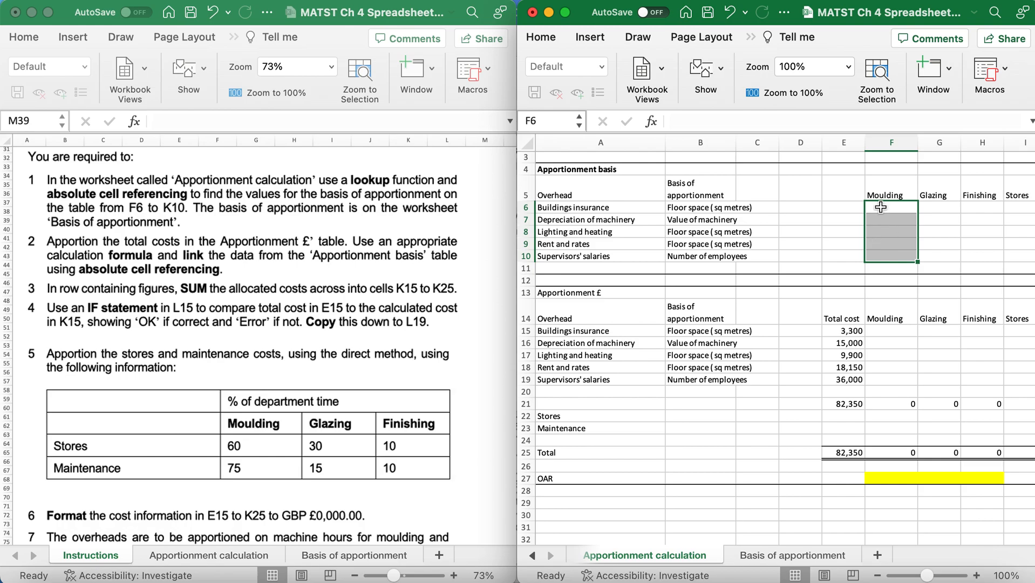
{"action": "left_click", "coordinate": [891, 208]}
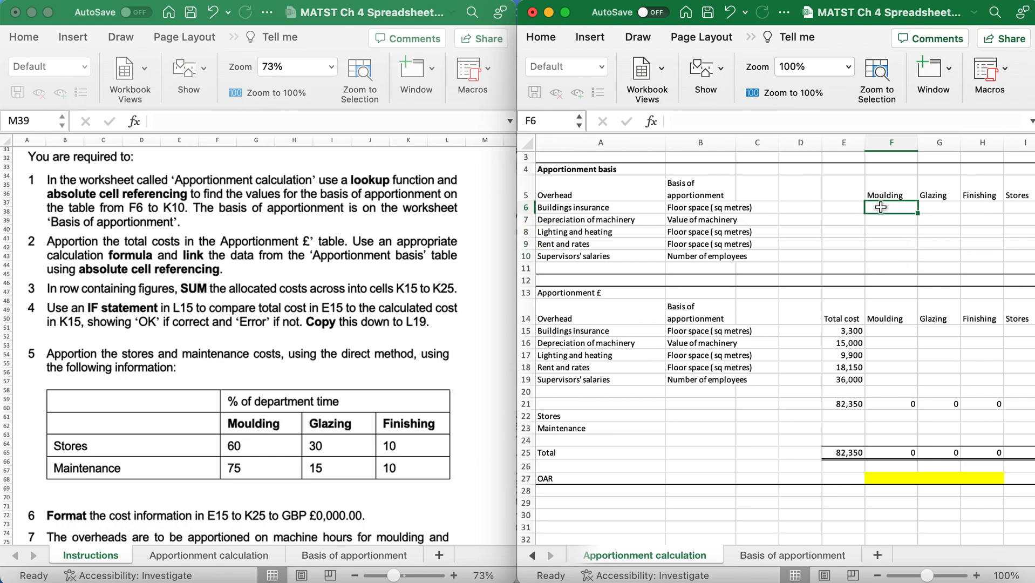
{"action": "mouse_move", "coordinate": [850, 212]}
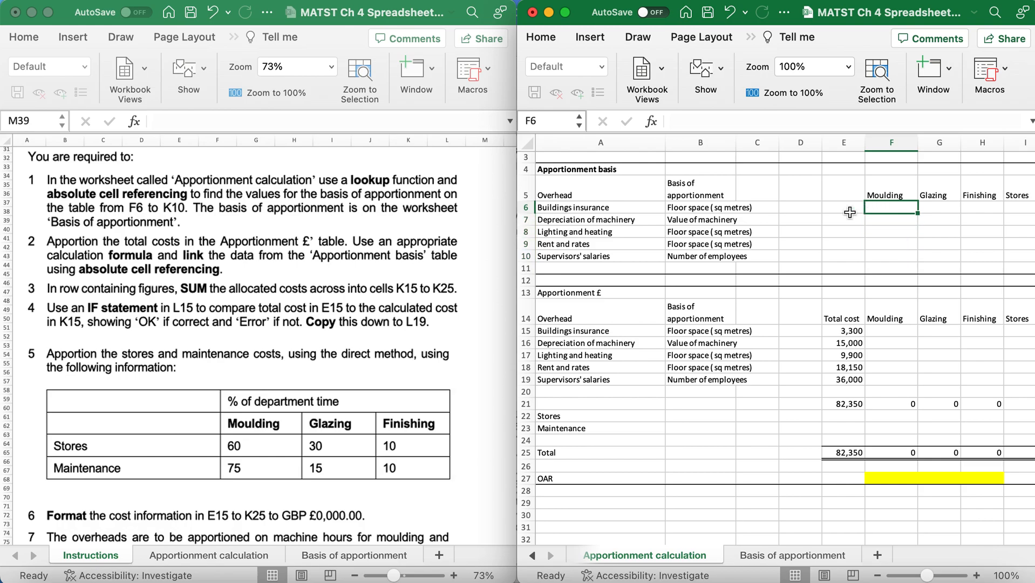
{"action": "left_click", "coordinate": [789, 554]}
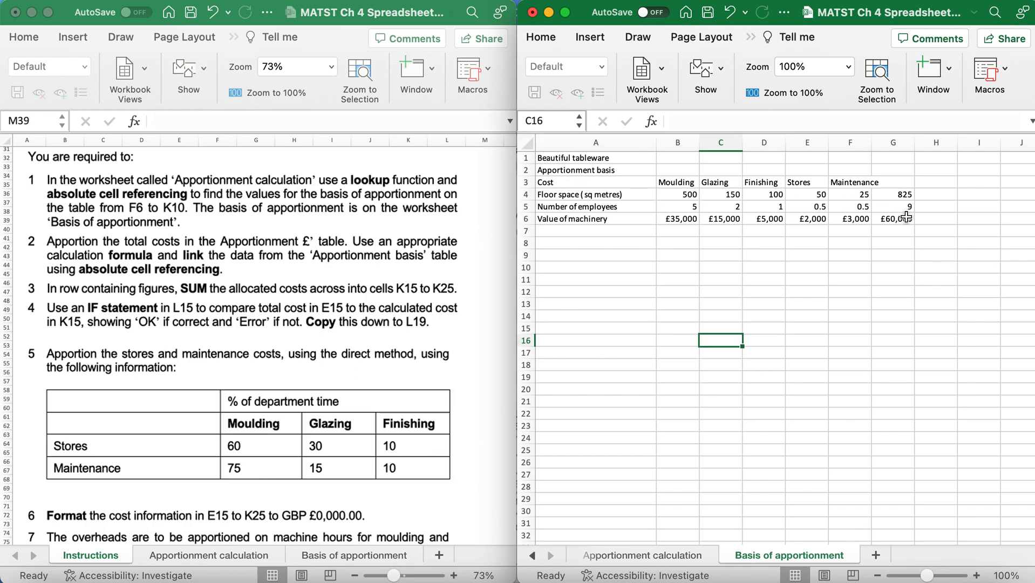
{"action": "mouse_move", "coordinate": [637, 239]}
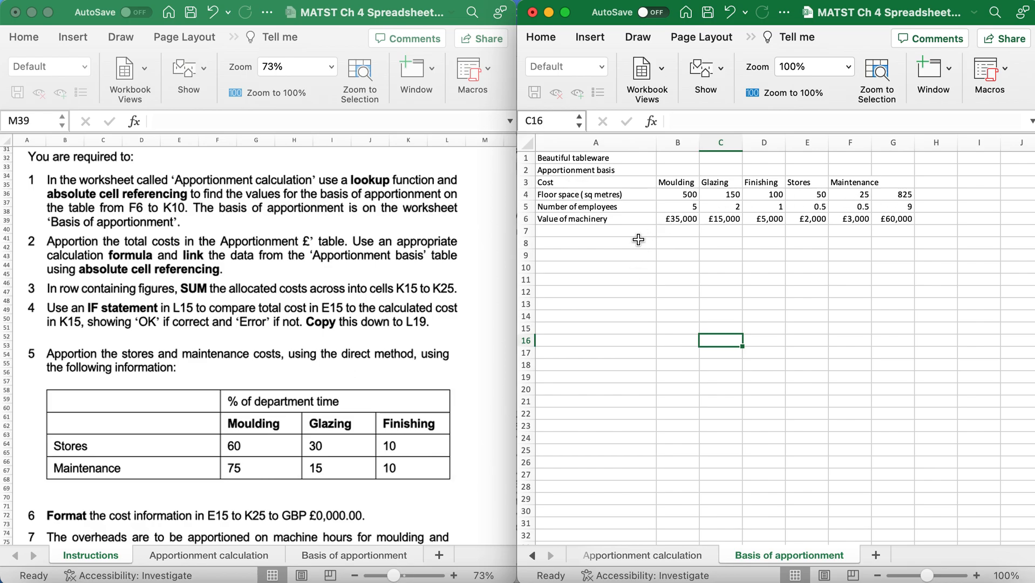
{"action": "mouse_move", "coordinate": [551, 183]}
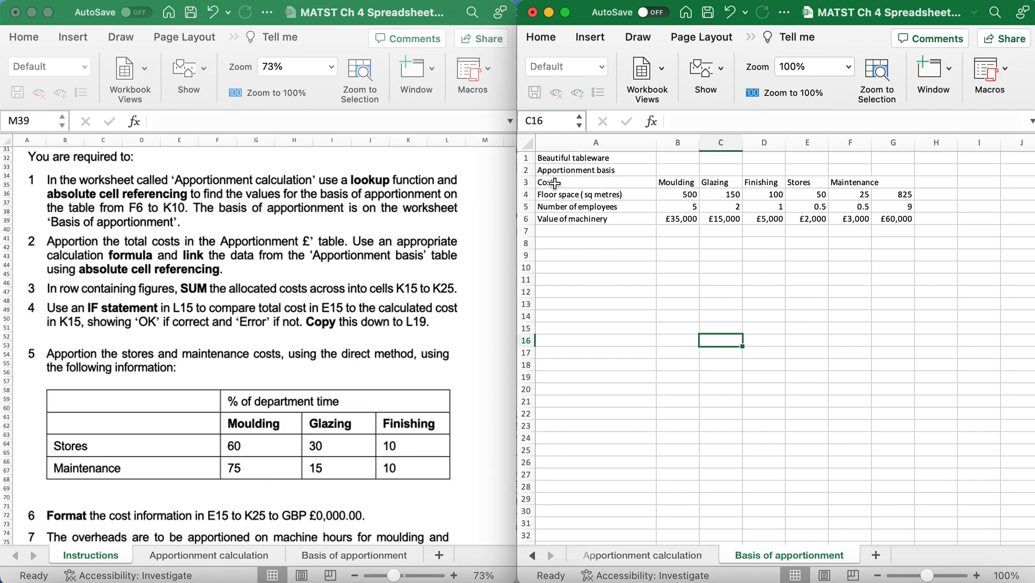
{"action": "mouse_move", "coordinate": [554, 193]}
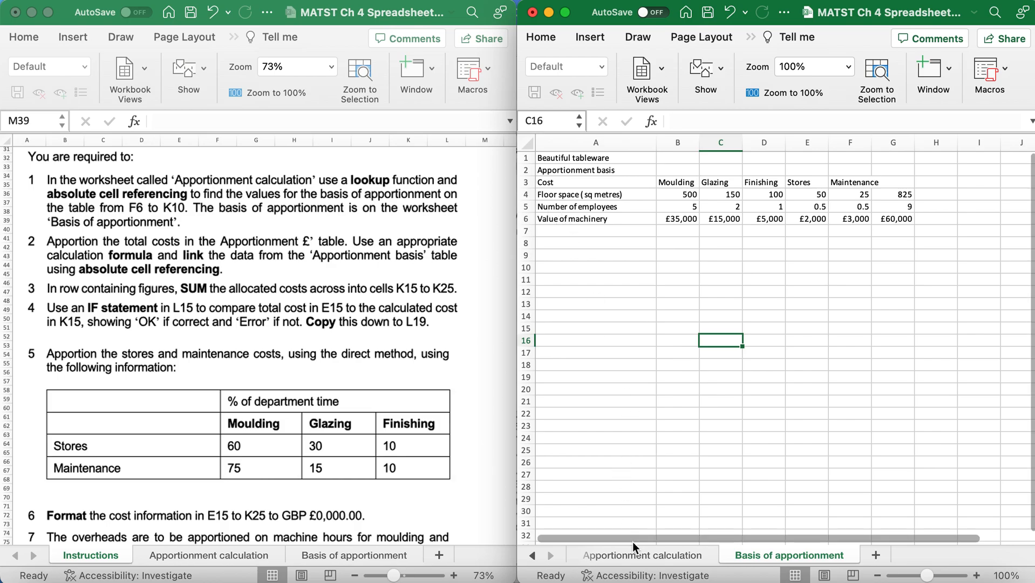
Step: Return to the Apportionment calculation sheet with the Formulas ribbon showing
{"action": "left_click", "coordinate": [641, 554]}
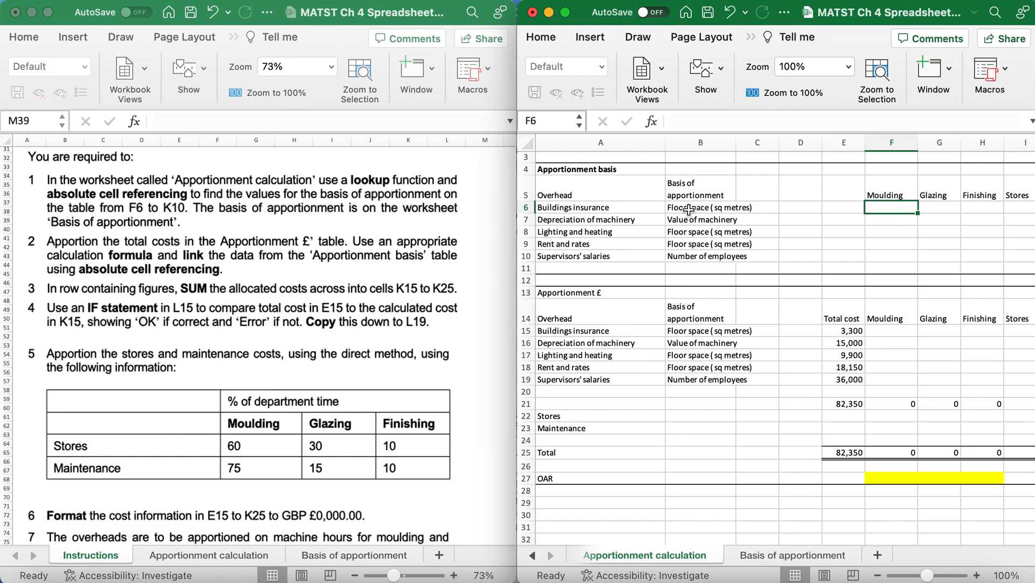
{"action": "left_click", "coordinate": [750, 36]}
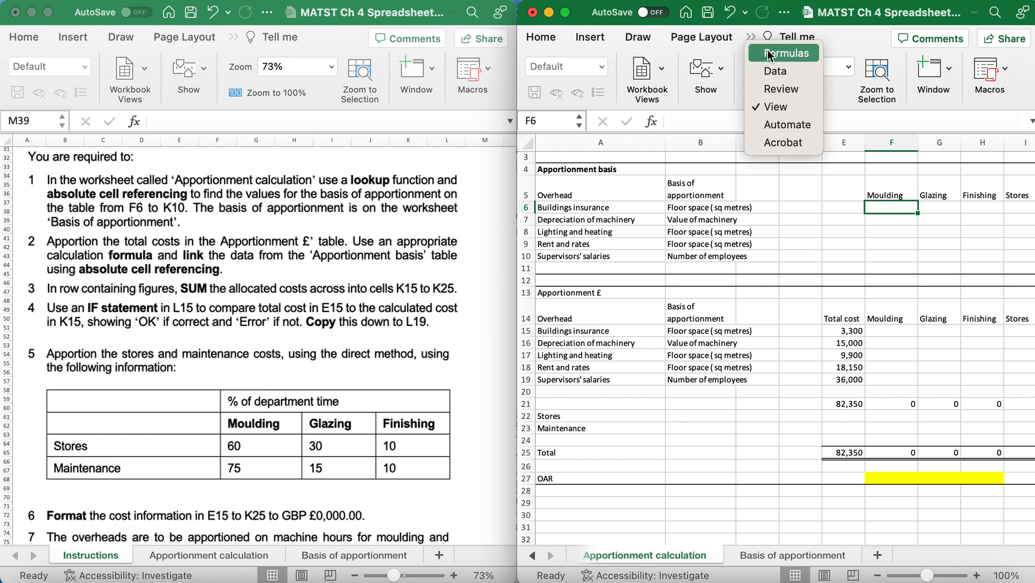
{"action": "left_click", "coordinate": [787, 53]}
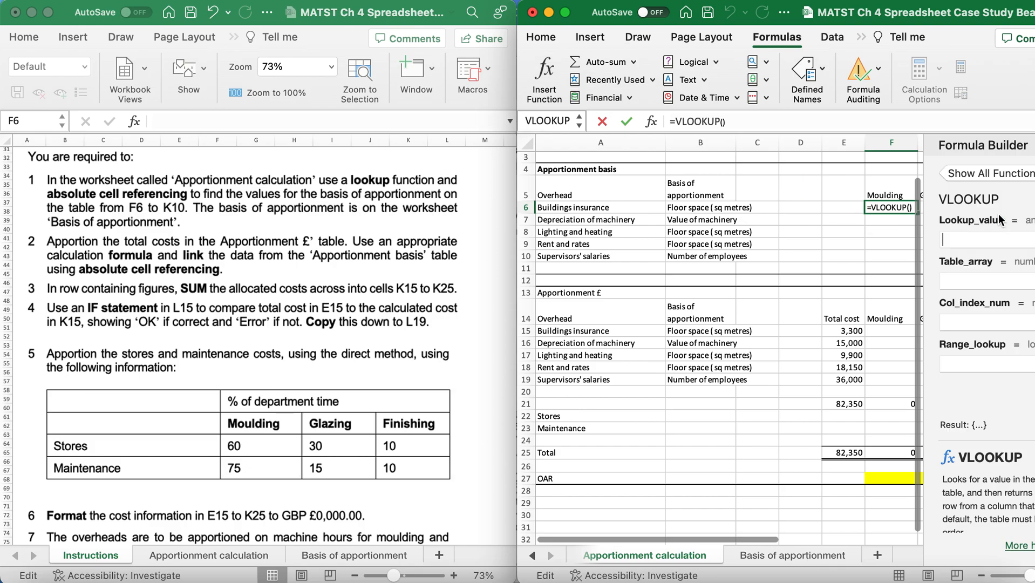
Step: Enter =VLOOKUP($B6,'Basis of apportionment'!$A$4:$G$6,2,FALSE) in F6, returning 500
{"action": "left_click", "coordinate": [987, 239]}
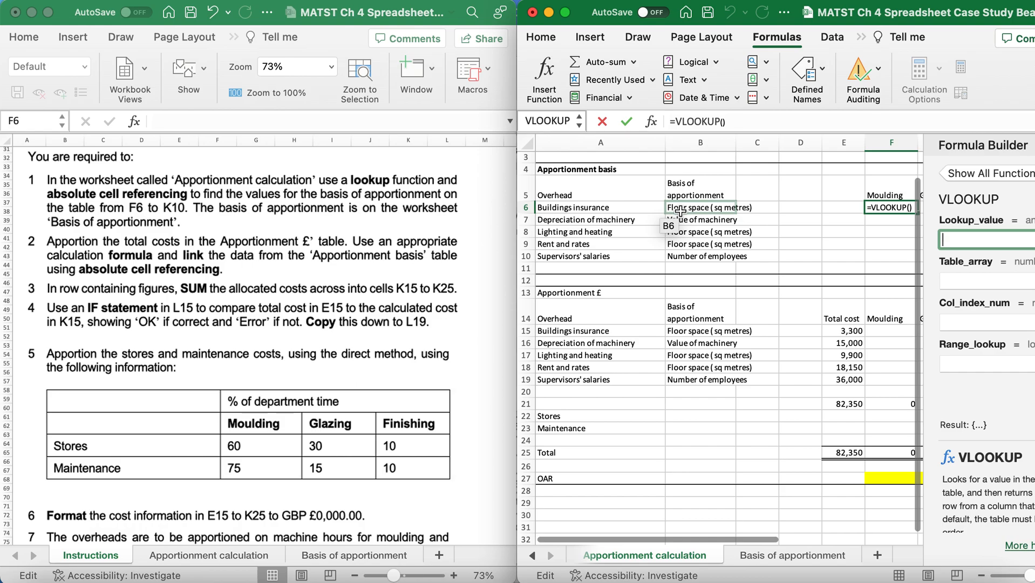
{"action": "left_click", "coordinate": [699, 207]}
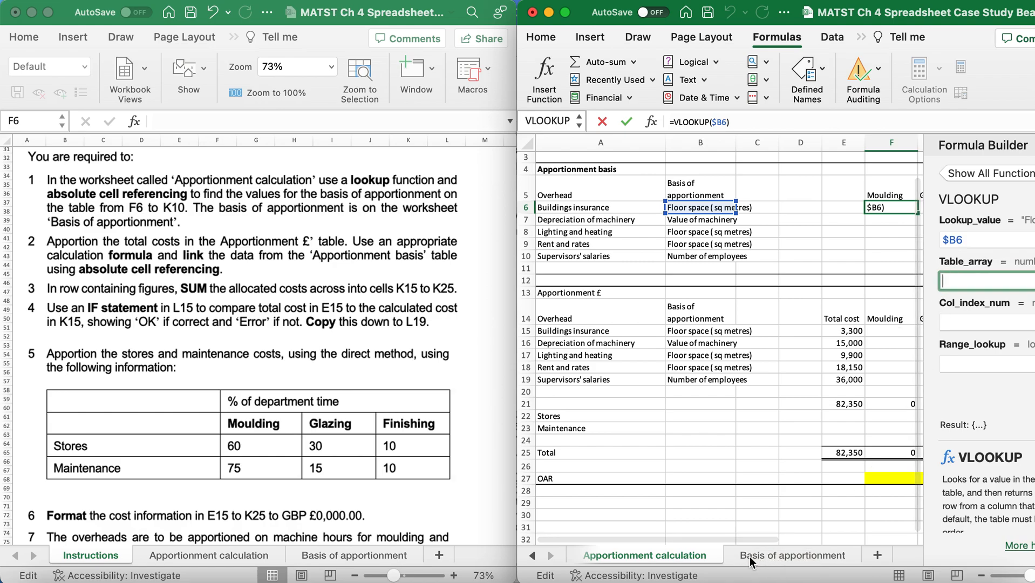
{"action": "left_click", "coordinate": [794, 554]}
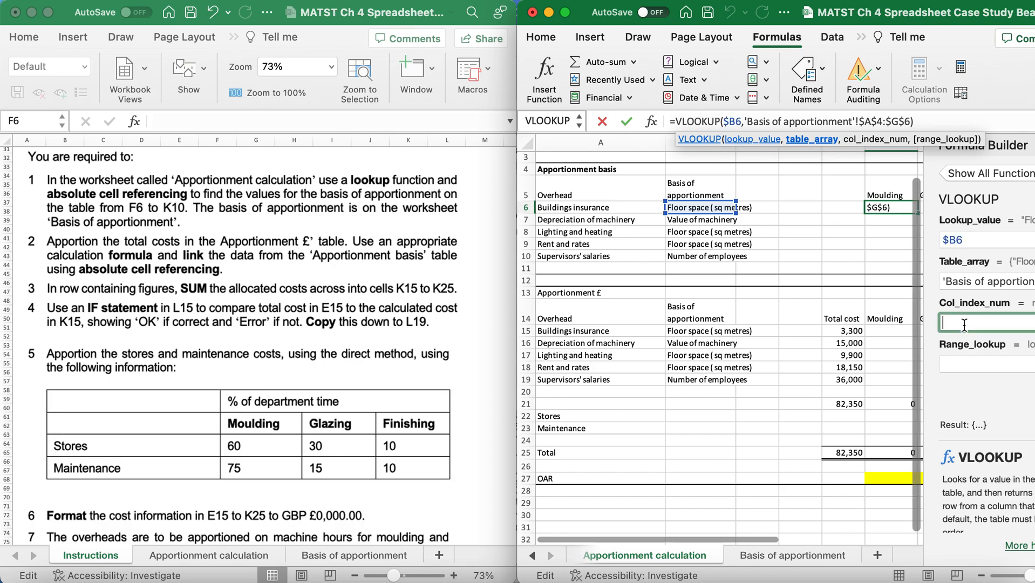
{"action": "type", "text": "@"}
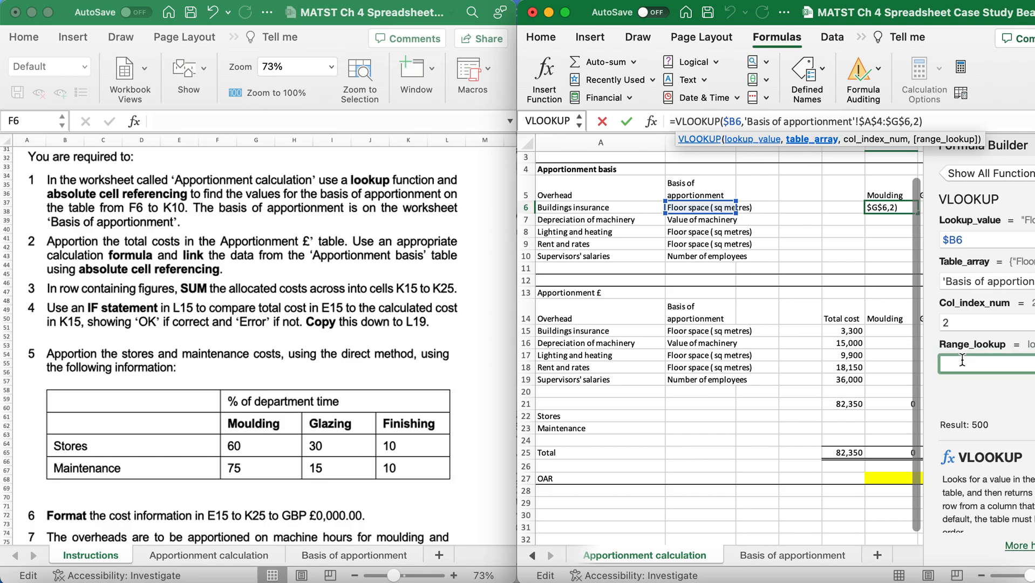
{"action": "type", "text": "false"}
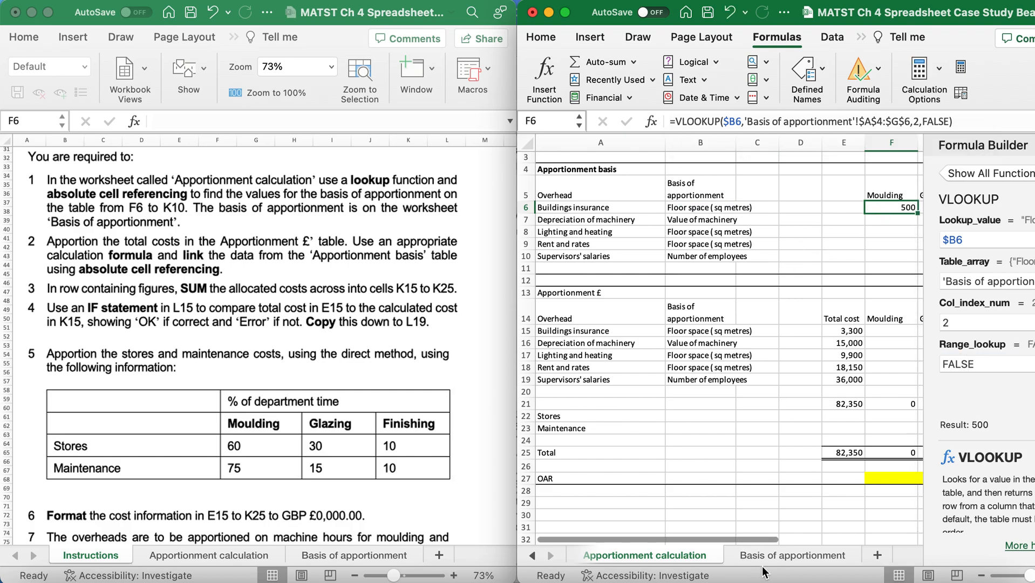
Step: Inspect the Moulding, Glazing, Finishing and floor space data on the Basis of apportionment sheet
{"action": "left_click", "coordinate": [789, 554]}
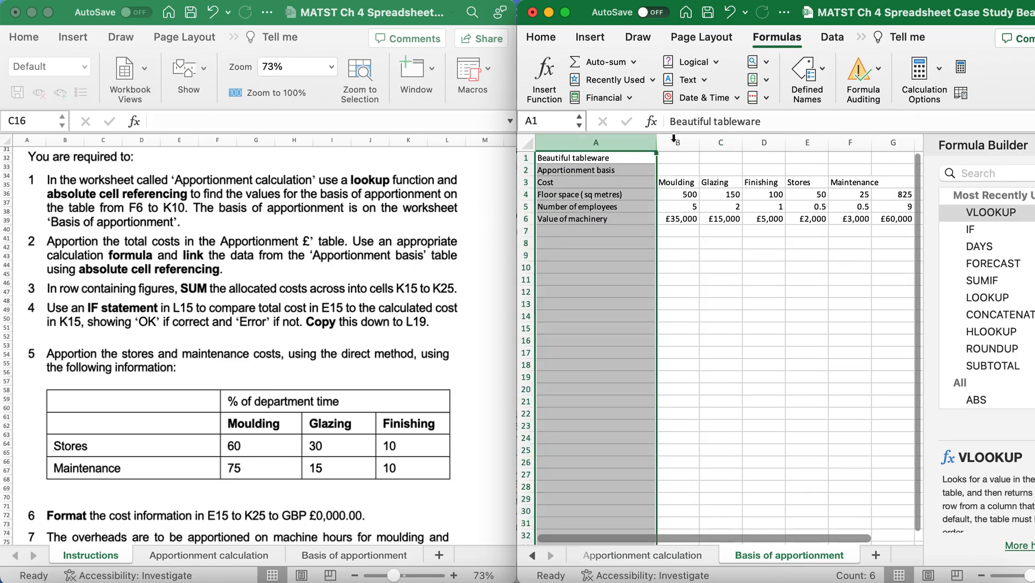
{"action": "left_click", "coordinate": [677, 142]}
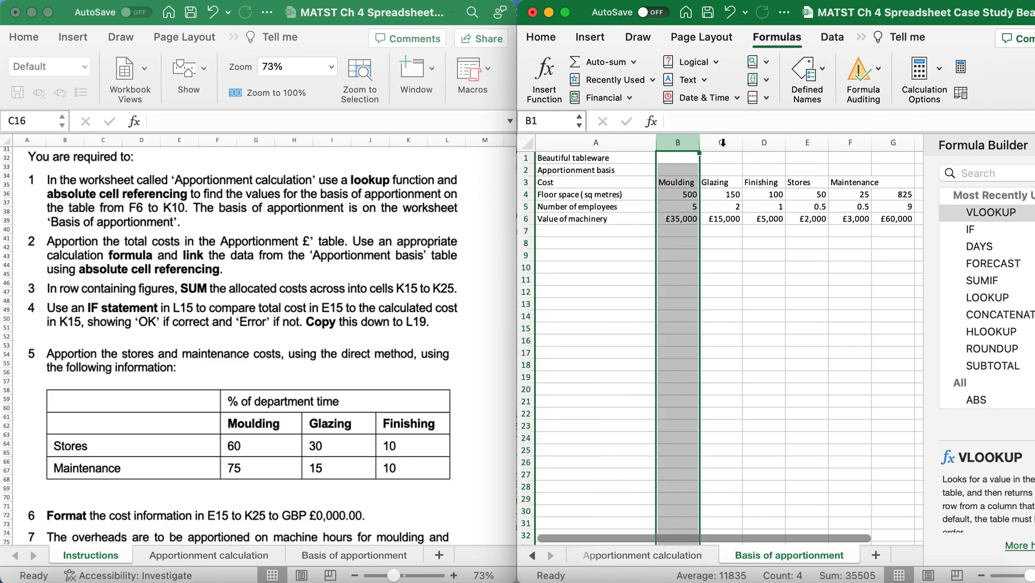
{"action": "left_click", "coordinate": [720, 142]}
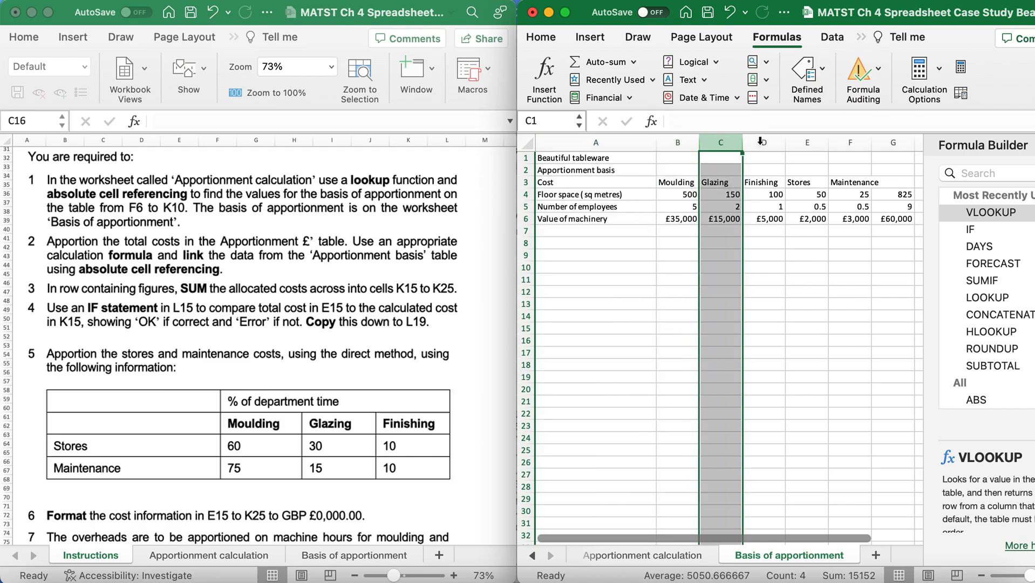
{"action": "left_click", "coordinate": [761, 142]}
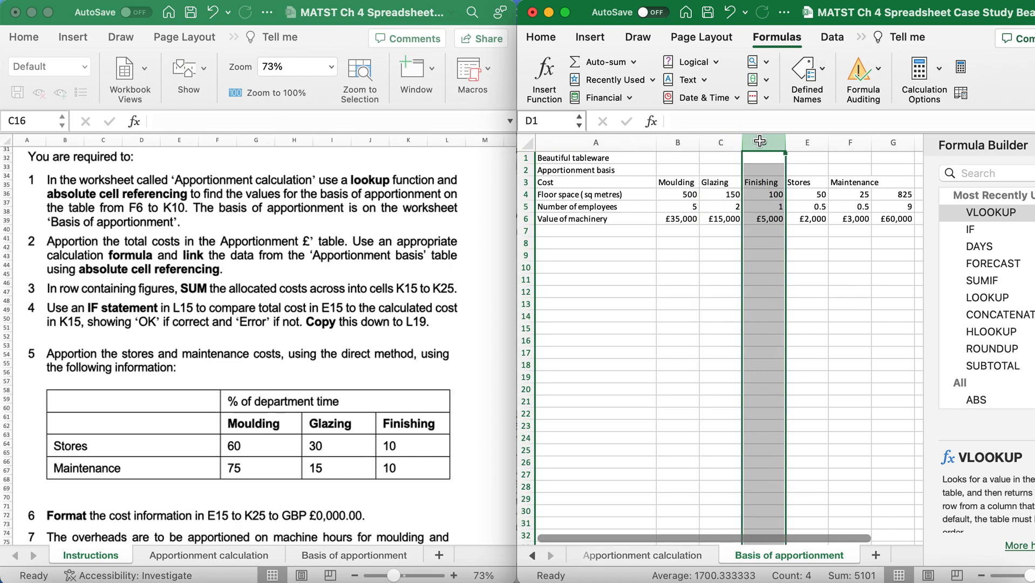
{"action": "mouse_move", "coordinate": [806, 142]}
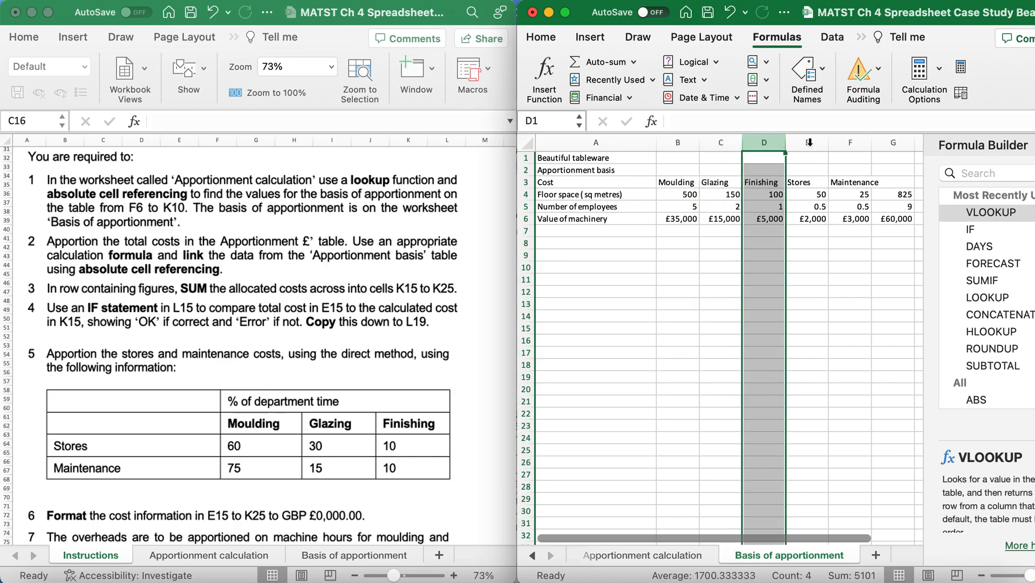
{"action": "left_click", "coordinate": [807, 142]}
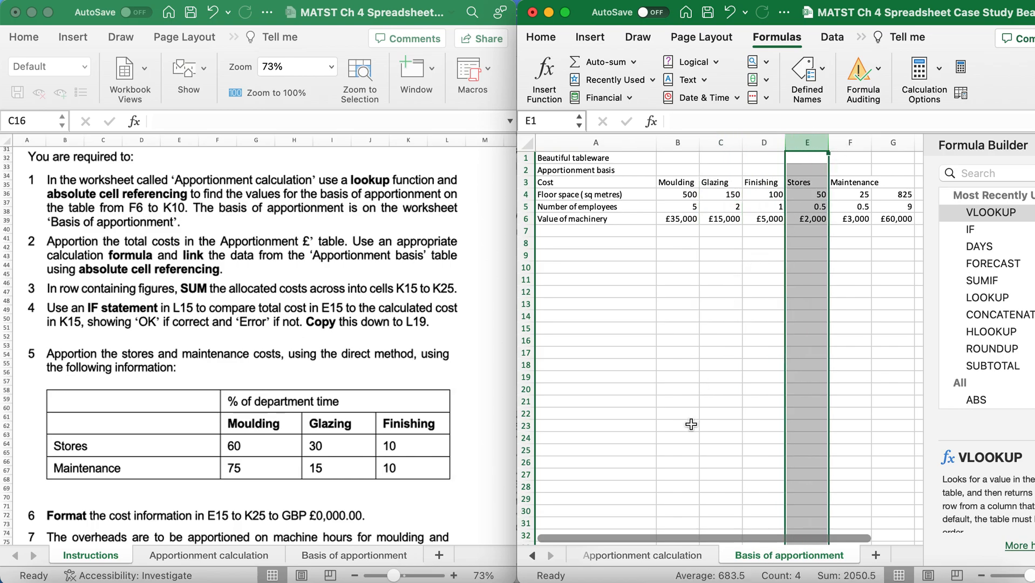
{"action": "left_click", "coordinate": [677, 194]}
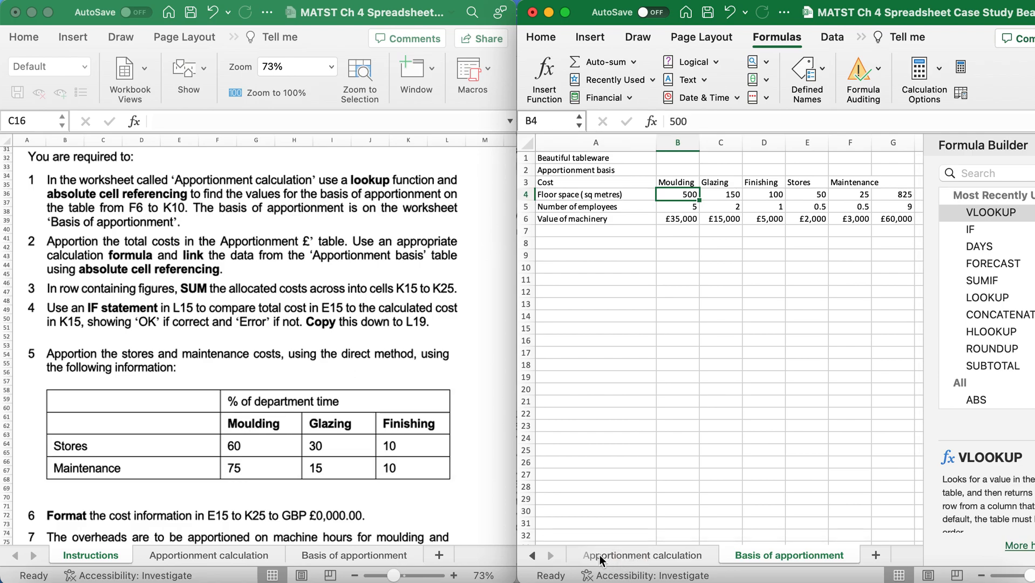
Step: Copy F6's VLOOKUP down to F10, giving 500, 35000, 500, 500 and 5
{"action": "left_click", "coordinate": [642, 554]}
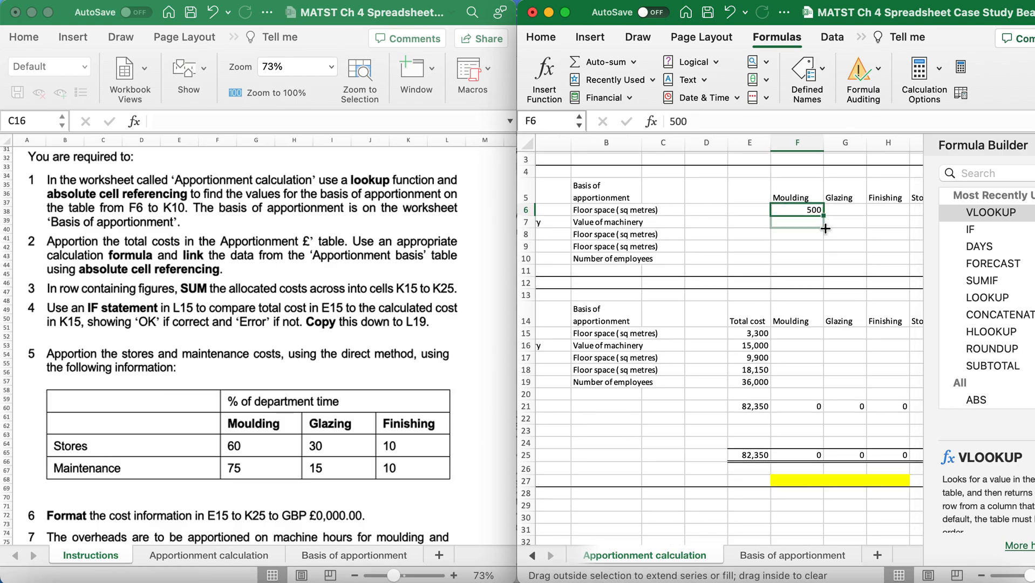
{"action": "left_click_drag", "start_coordinate": [824, 210], "coordinate": [824, 222]}
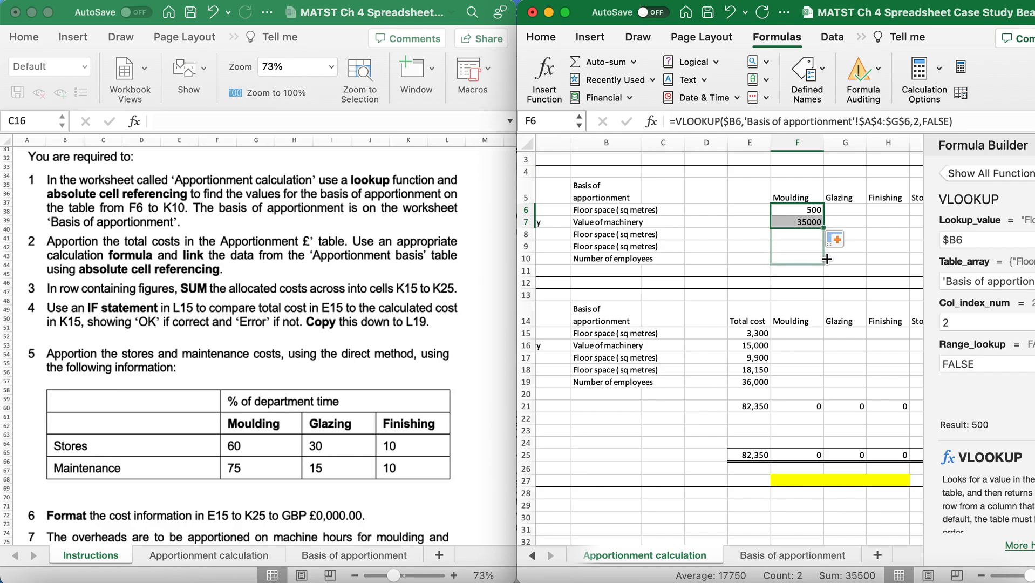
{"action": "left_click_drag", "start_coordinate": [797, 221], "coordinate": [797, 259]}
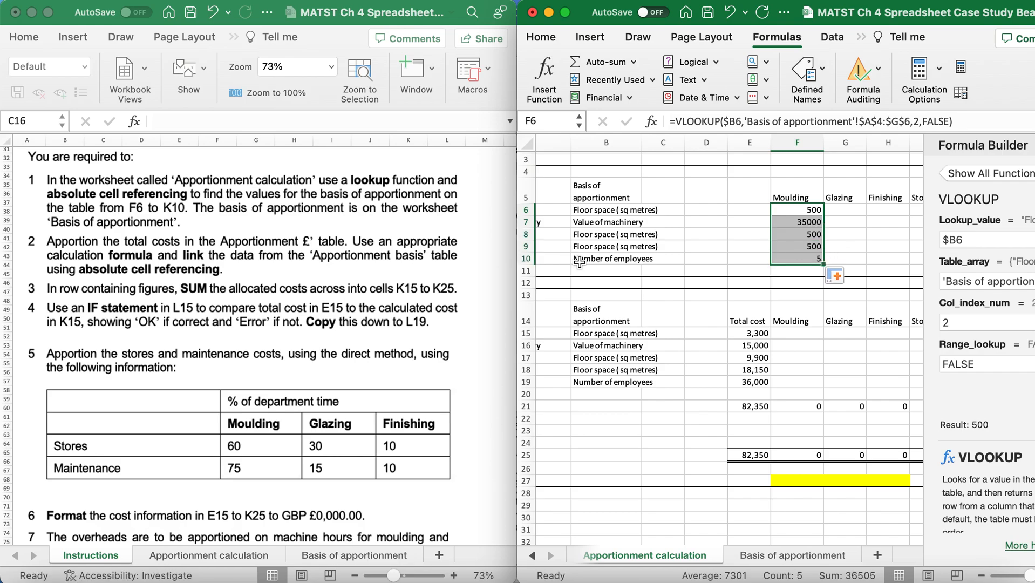
{"action": "mouse_move", "coordinate": [770, 292]}
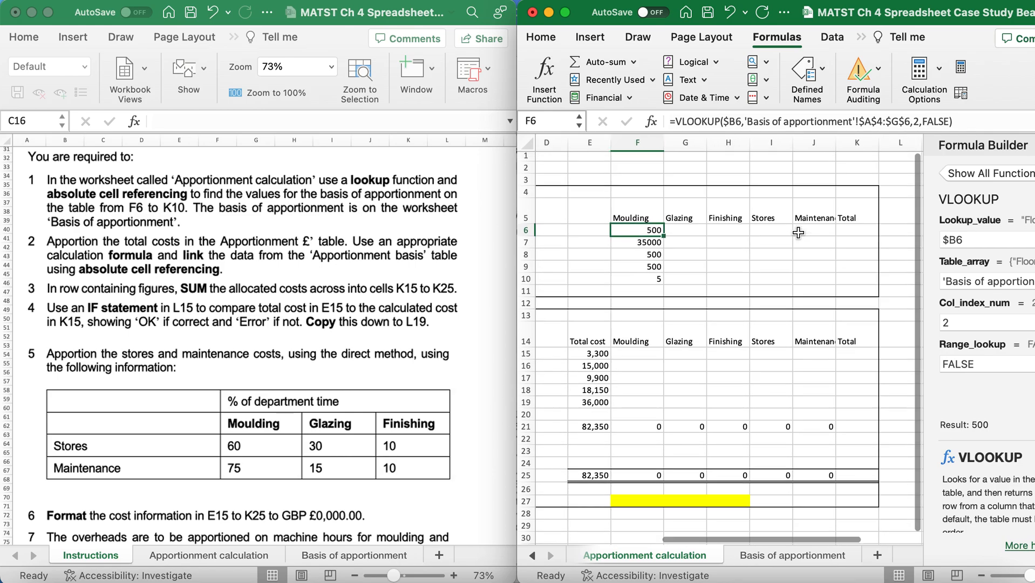
Step: Copy F6's lookup across row 6 and correct the Glazing and Finishing column indexes
{"action": "left_click", "coordinate": [685, 230]}
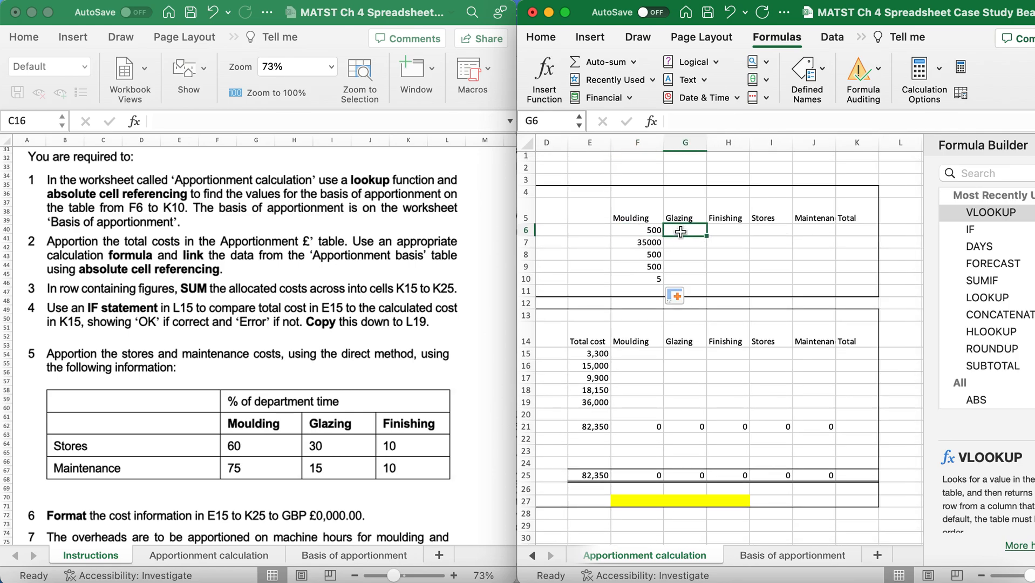
{"action": "left_click", "coordinate": [637, 230]}
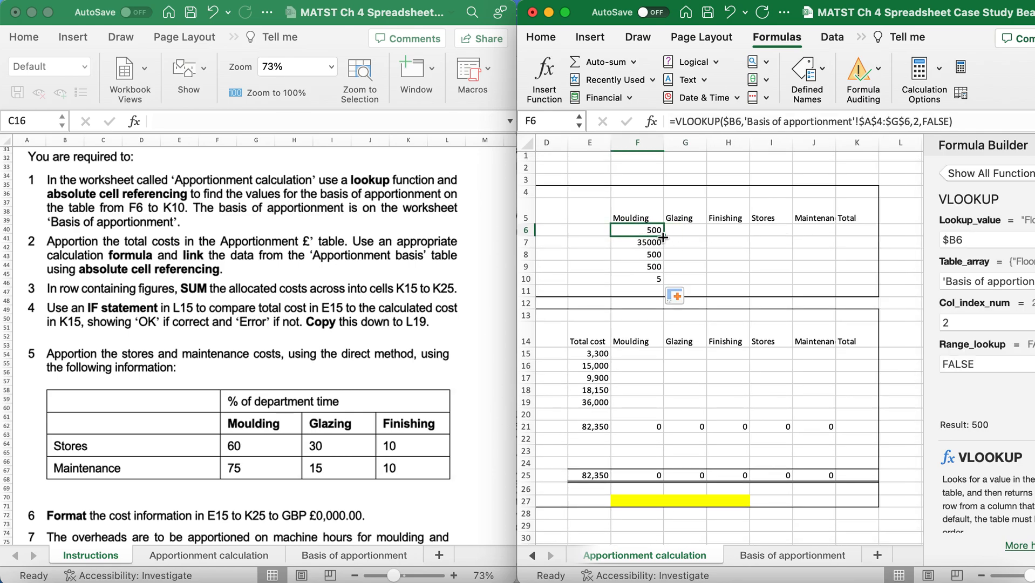
{"action": "left_click_drag", "start_coordinate": [653, 230], "coordinate": [835, 230]}
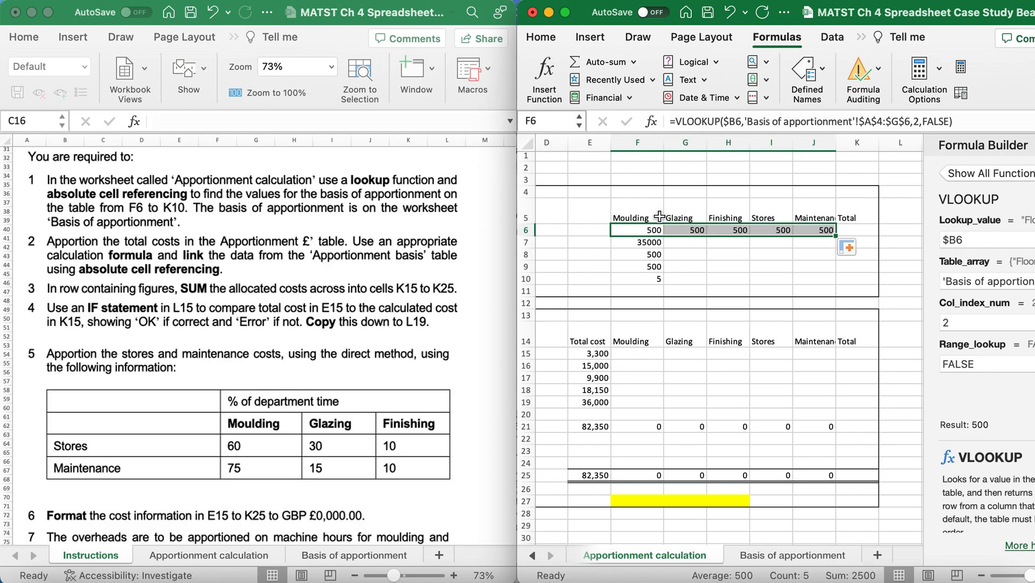
{"action": "left_click", "coordinate": [684, 230]}
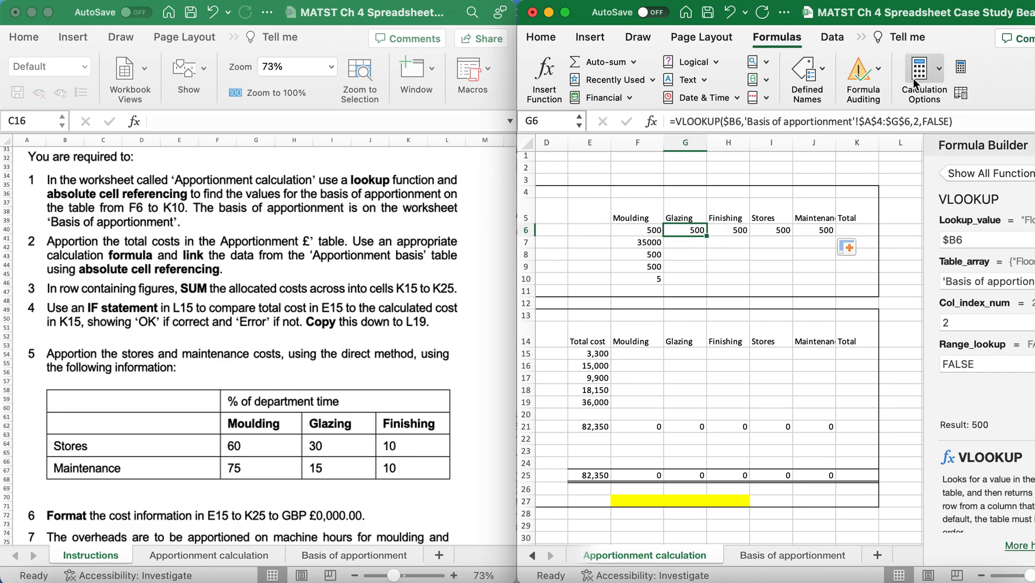
{"action": "double_click", "coordinate": [684, 230]}
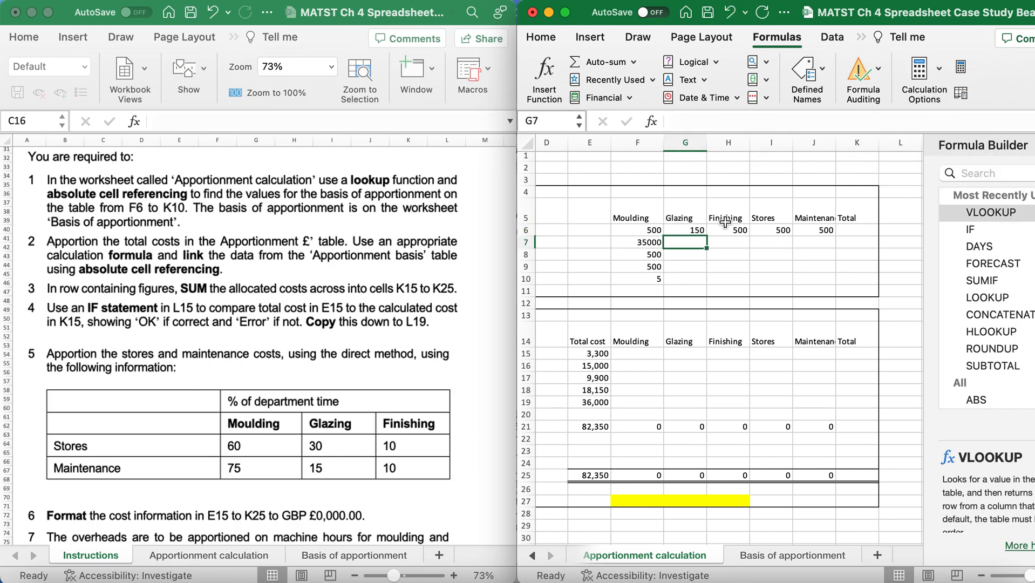
{"action": "left_click", "coordinate": [727, 230]}
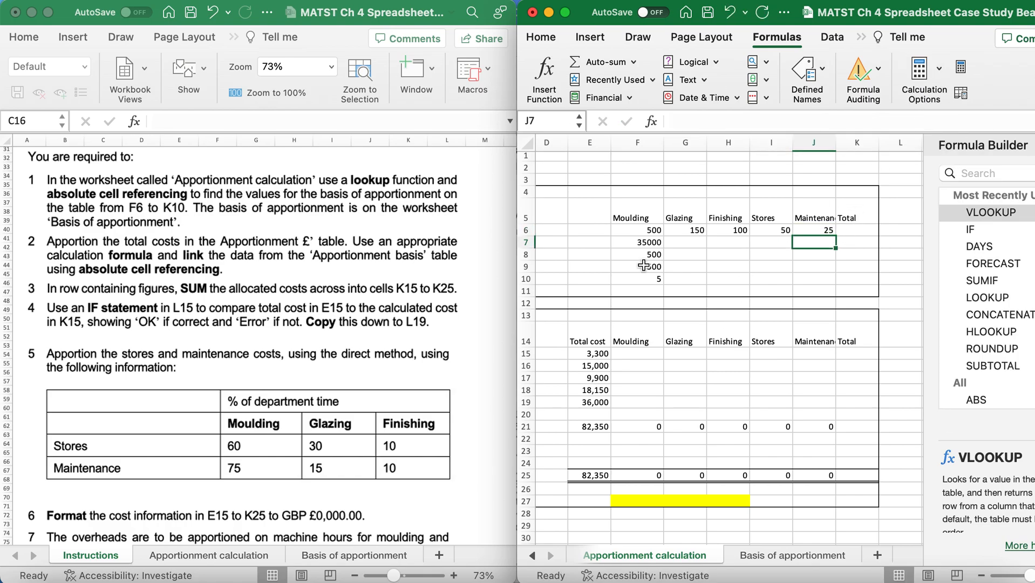
{"action": "mouse_move", "coordinate": [740, 242]}
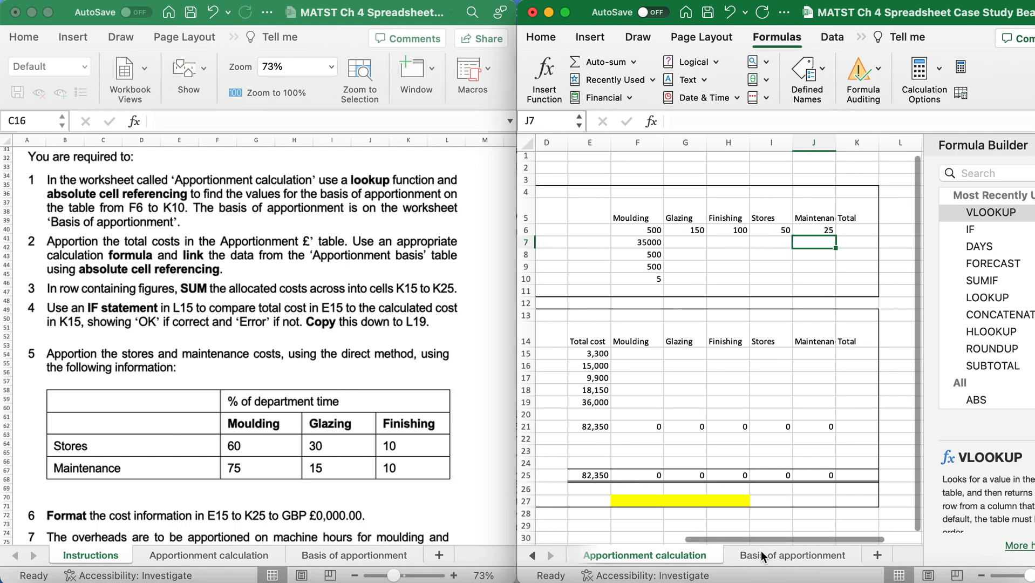
Step: Check the basis sheet column order and correct the Maintenance and Total column indexes
{"action": "left_click", "coordinate": [789, 554]}
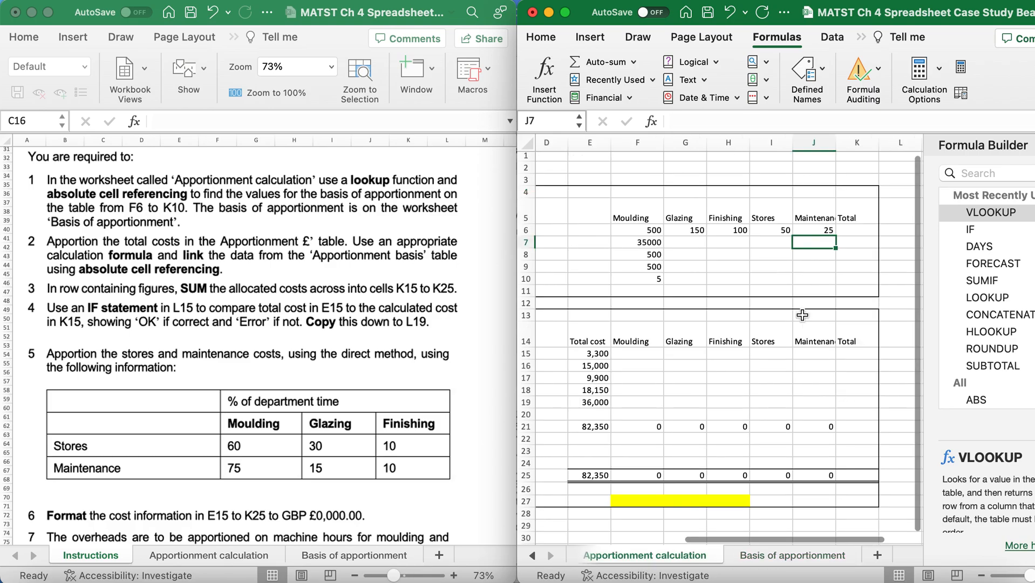
{"action": "left_click", "coordinate": [813, 230]}
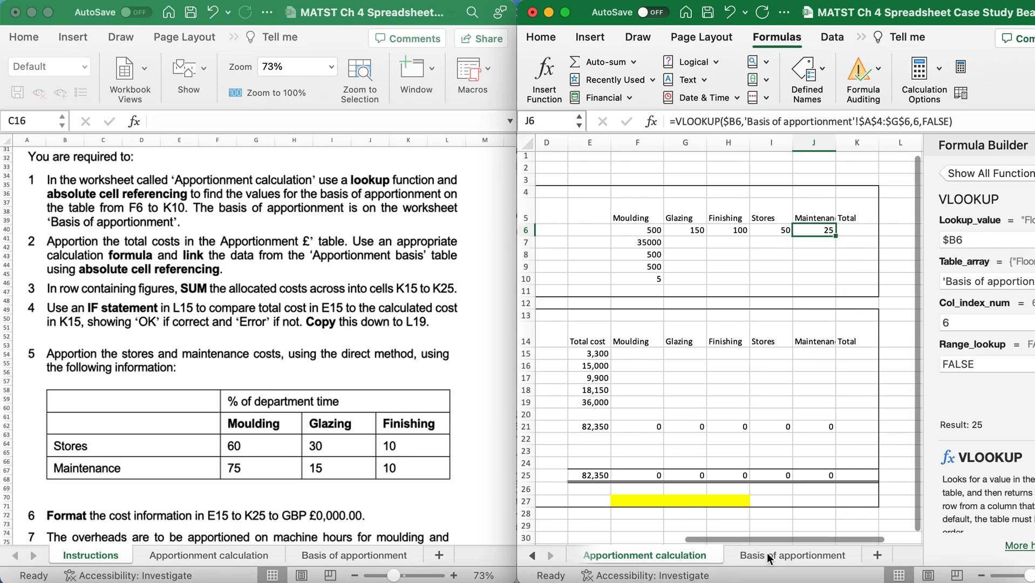
{"action": "left_click", "coordinate": [789, 554]}
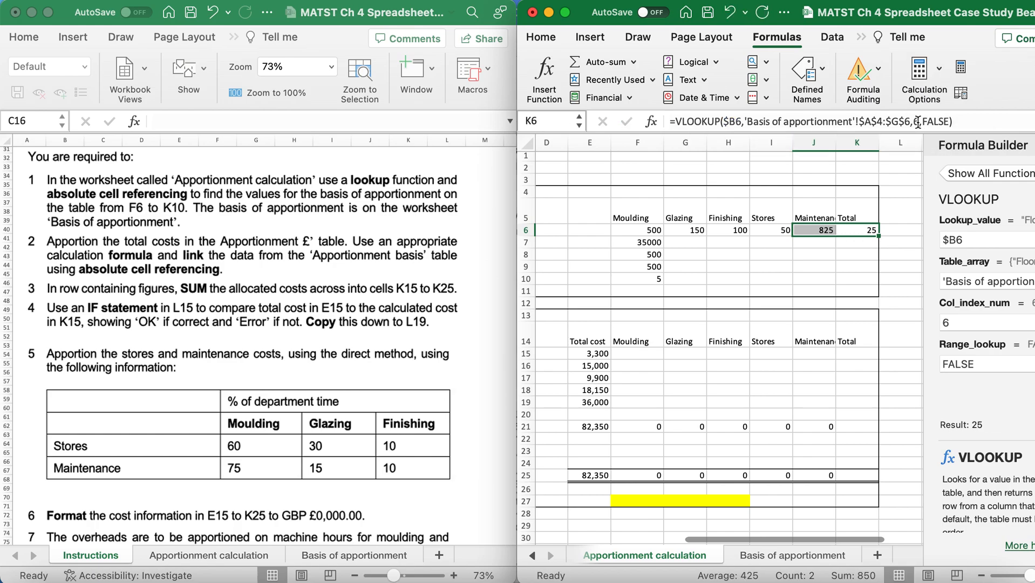
{"action": "left_click", "coordinate": [813, 230]}
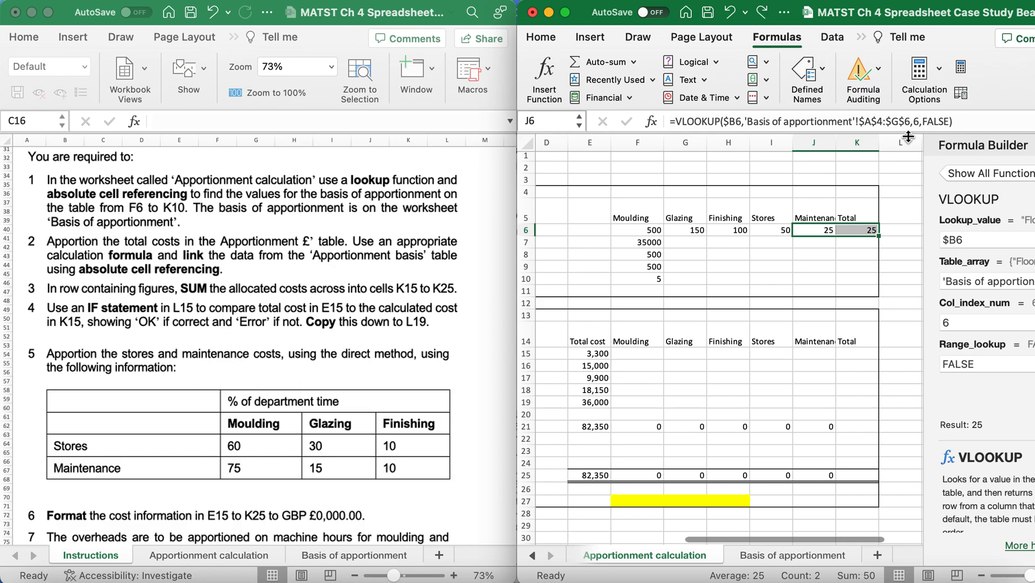
{"action": "left_click", "coordinate": [857, 230]}
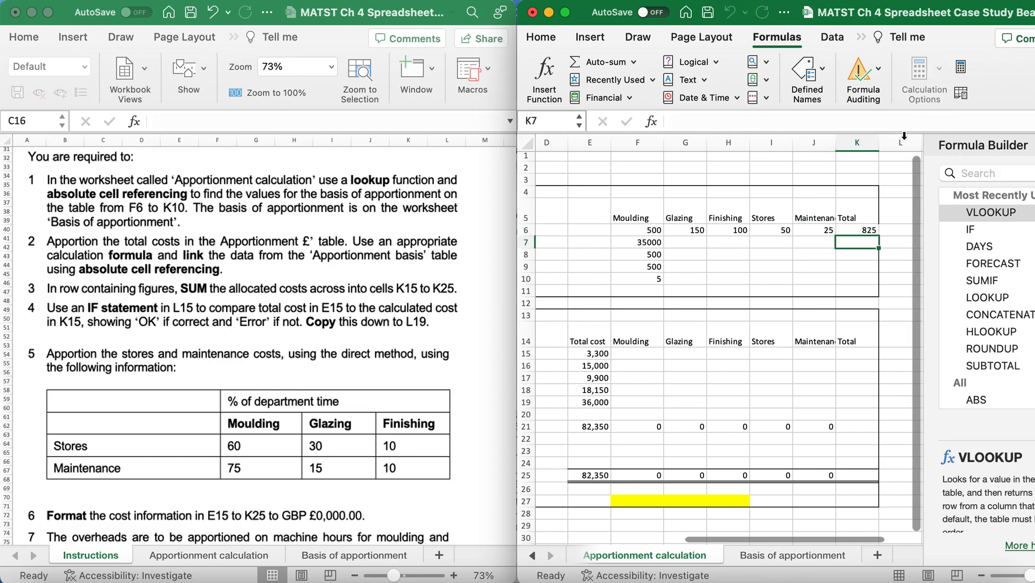
Step: Fill G6:K6 down to row 10, giving Totals 825, 60000, 825, 825 and 9
{"action": "left_click", "coordinate": [685, 230]}
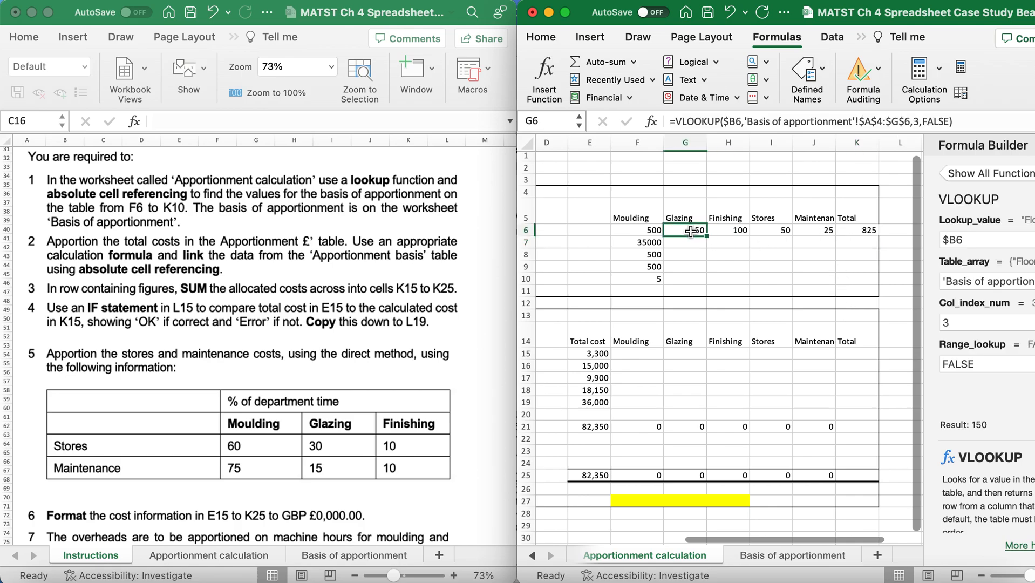
{"action": "left_click_drag", "start_coordinate": [685, 230], "coordinate": [857, 241]}
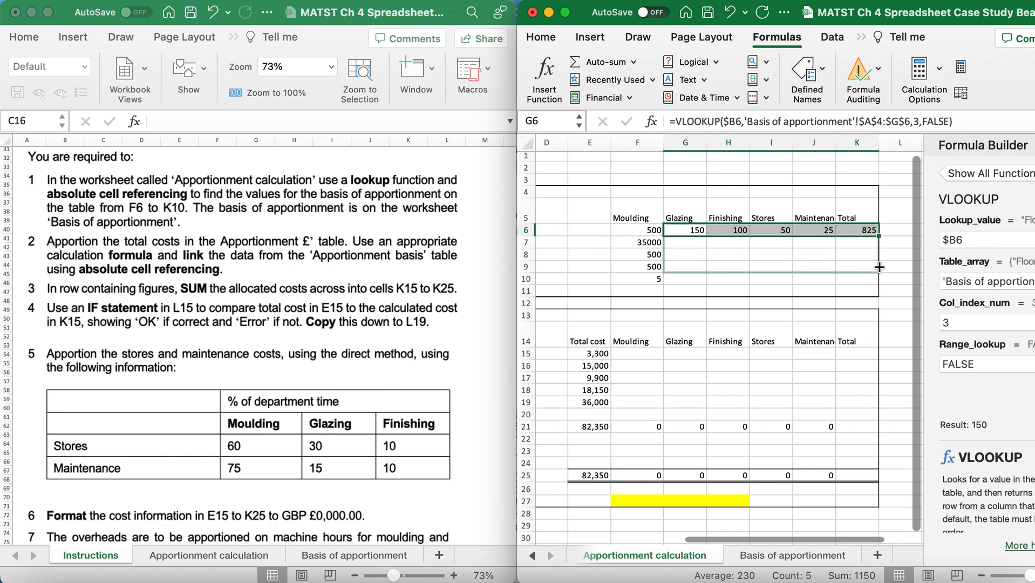
{"action": "left_click_drag", "start_coordinate": [878, 230], "coordinate": [879, 279]}
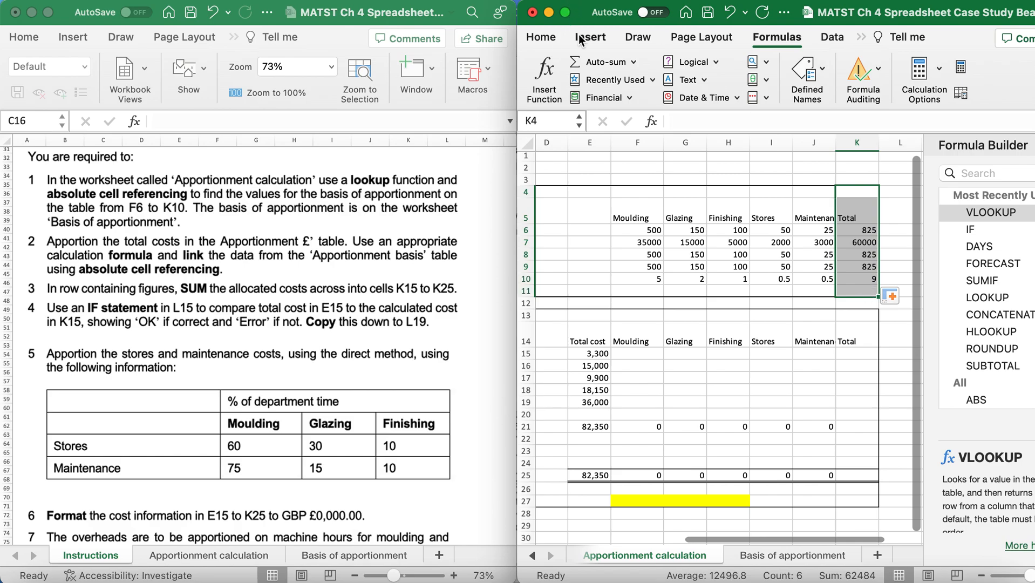
{"action": "left_click", "coordinate": [540, 37]}
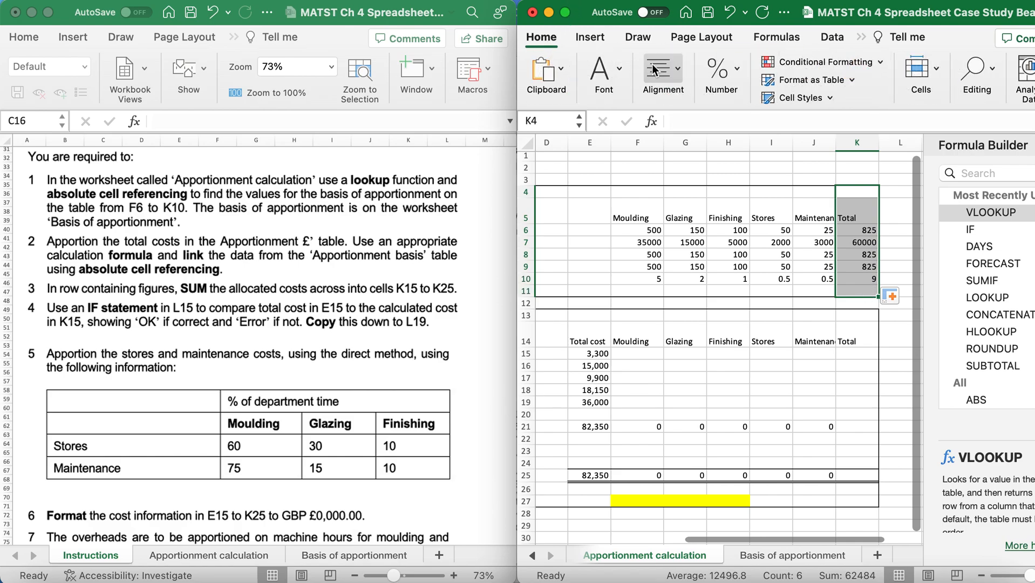
{"action": "left_click", "coordinate": [662, 76]}
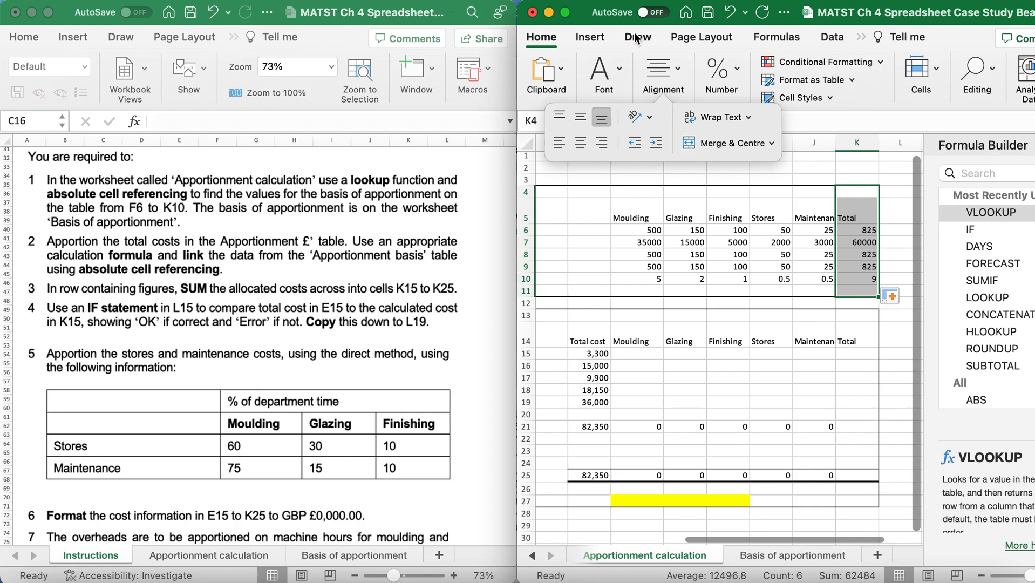
{"action": "left_click", "coordinate": [612, 143]}
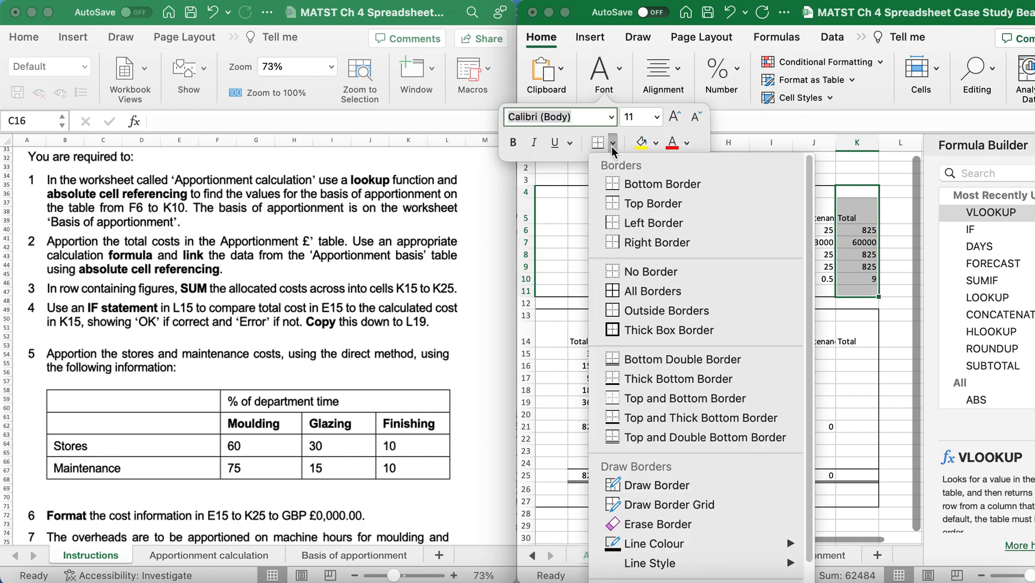
{"action": "mouse_move", "coordinate": [656, 242]}
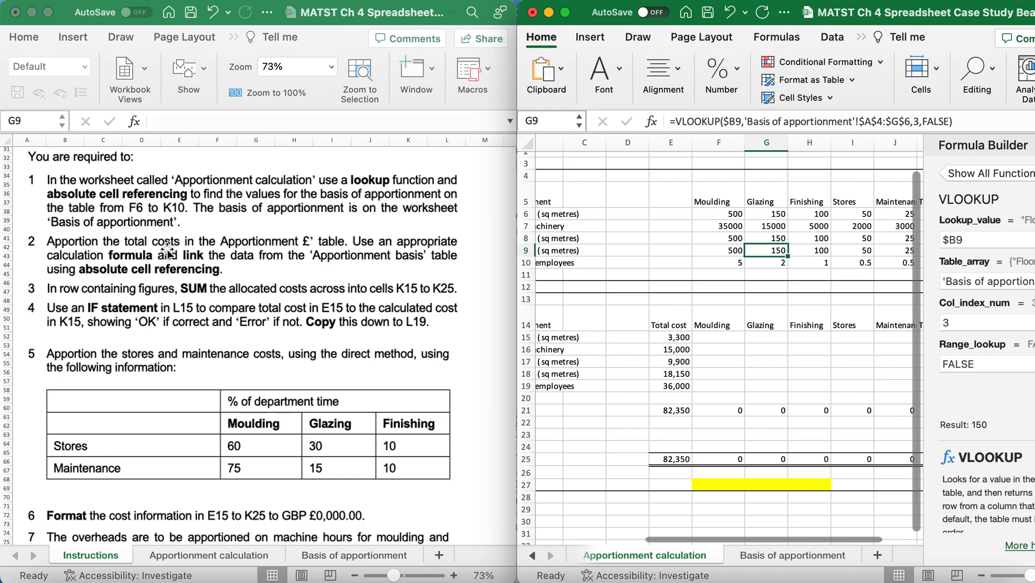
Step: Scroll the sheet down and right to inspect the completed basis table
{"action": "scroll", "scroll_direction": "down", "scroll_amount": 3}
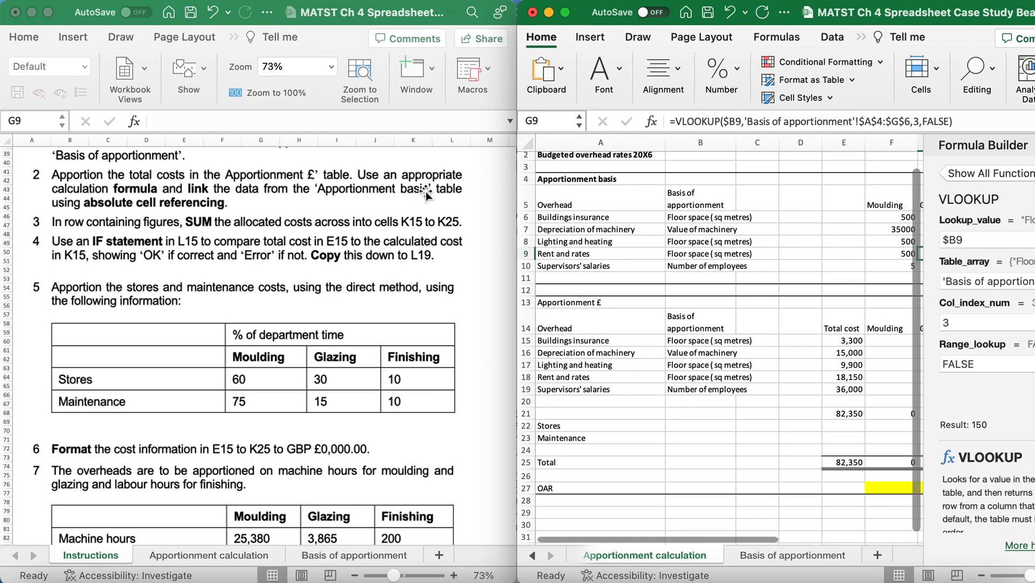
{"action": "mouse_move", "coordinate": [227, 210]}
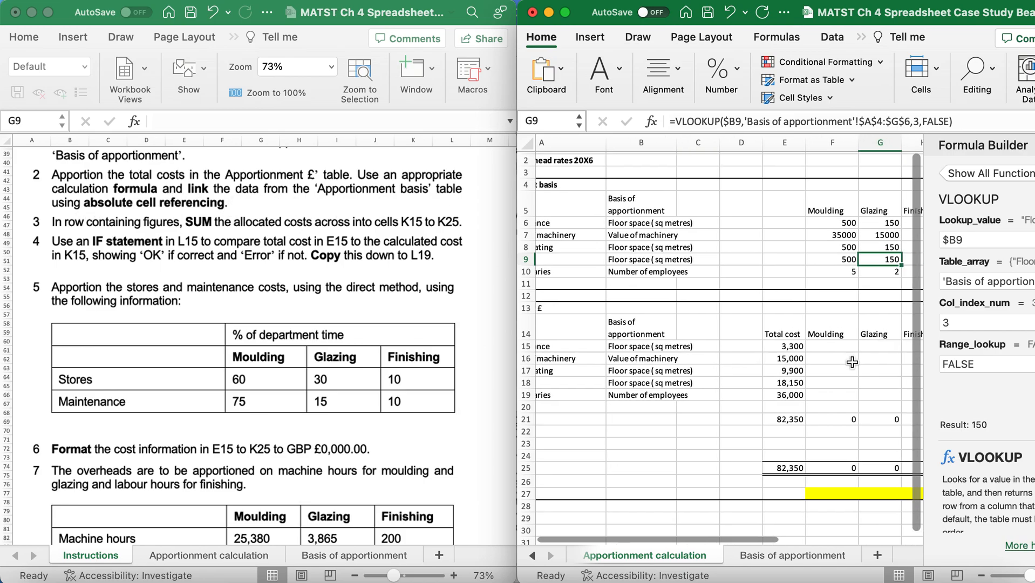
{"action": "scroll", "scroll_direction": "right", "scroll_amount": 3}
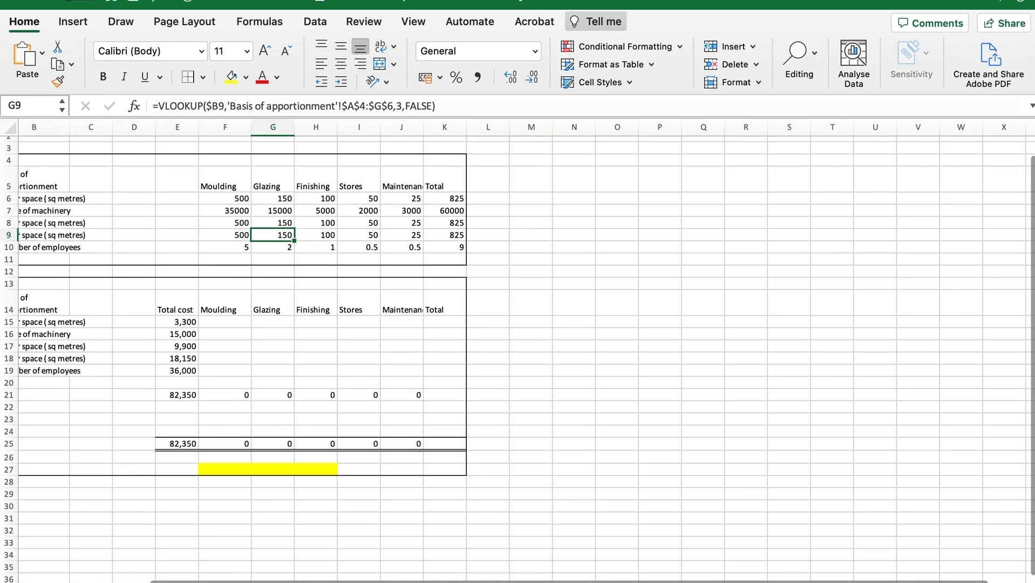
{"action": "mouse_move", "coordinate": [206, 309]}
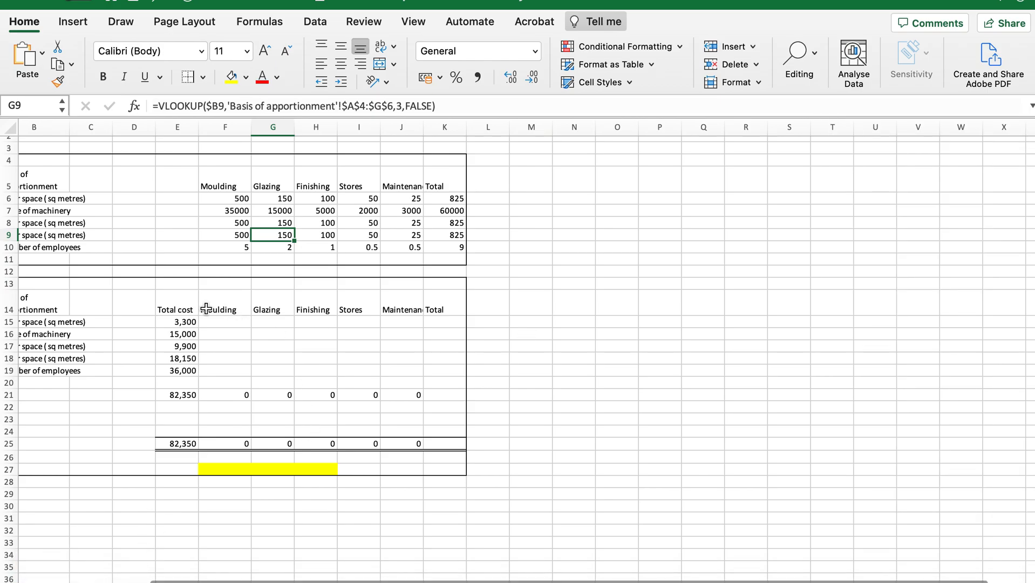
Step: Enter =($E$15/$K$6)/F6 in F15 with absolute references to E15 and K6
{"action": "left_click", "coordinate": [225, 322]}
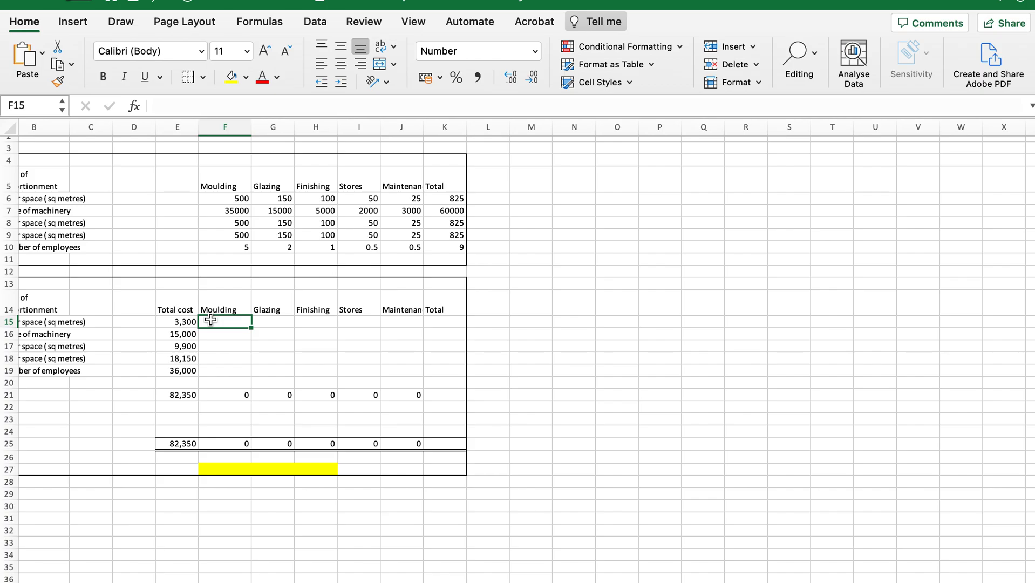
{"action": "type", "text": "=("}
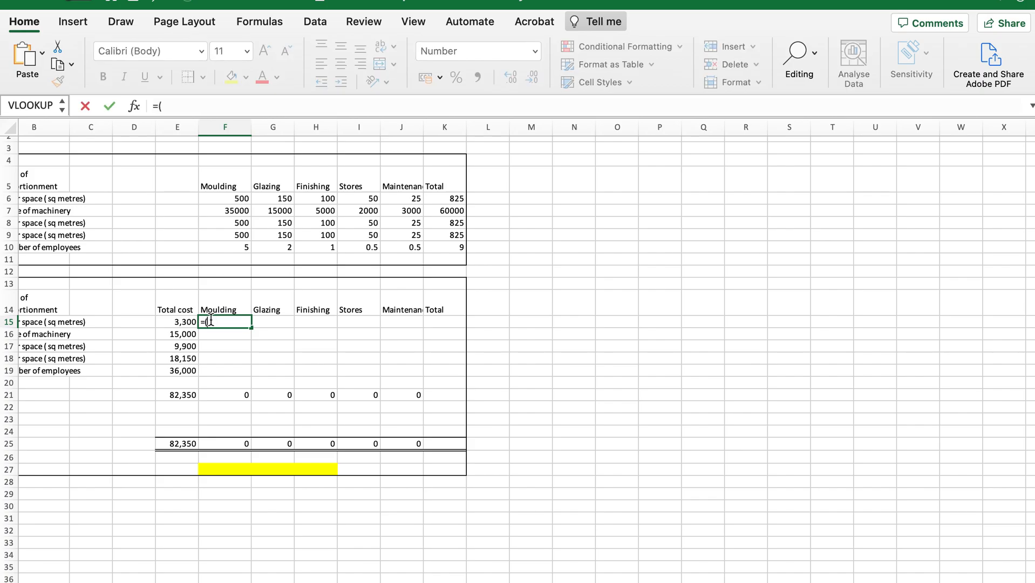
{"action": "left_click", "coordinate": [177, 321]}
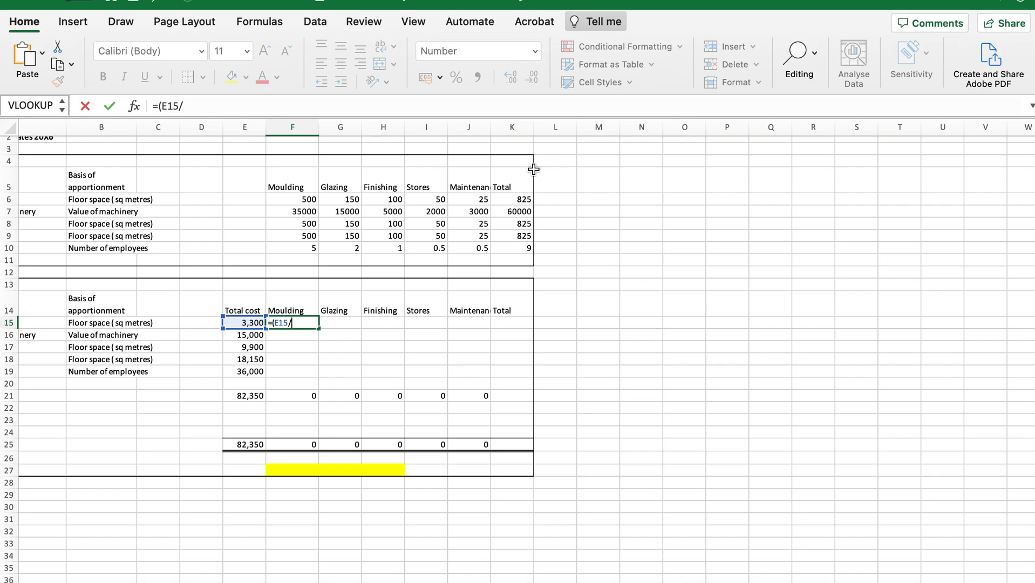
{"action": "left_click", "coordinate": [512, 199]}
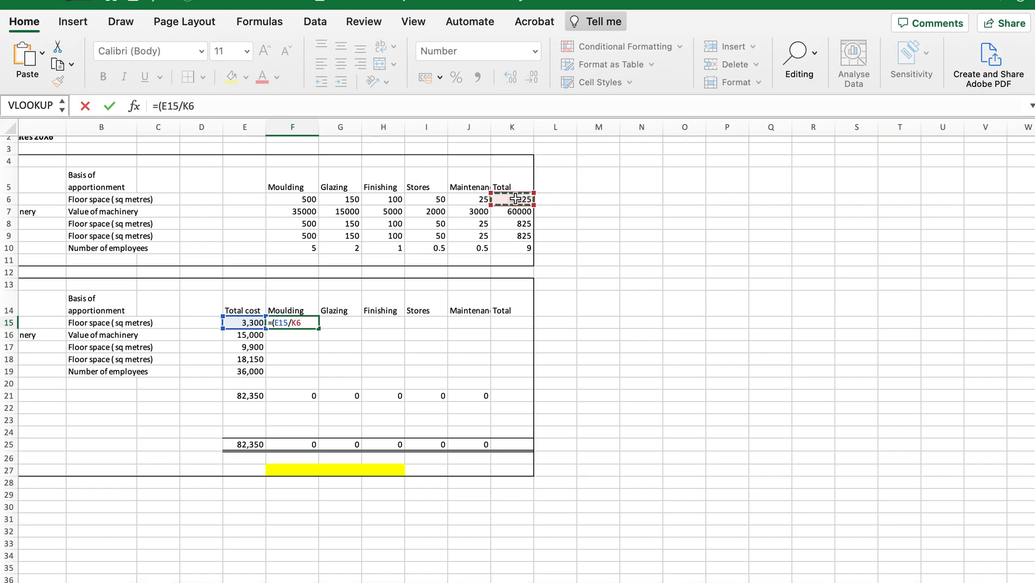
{"action": "type", "text": "/"}
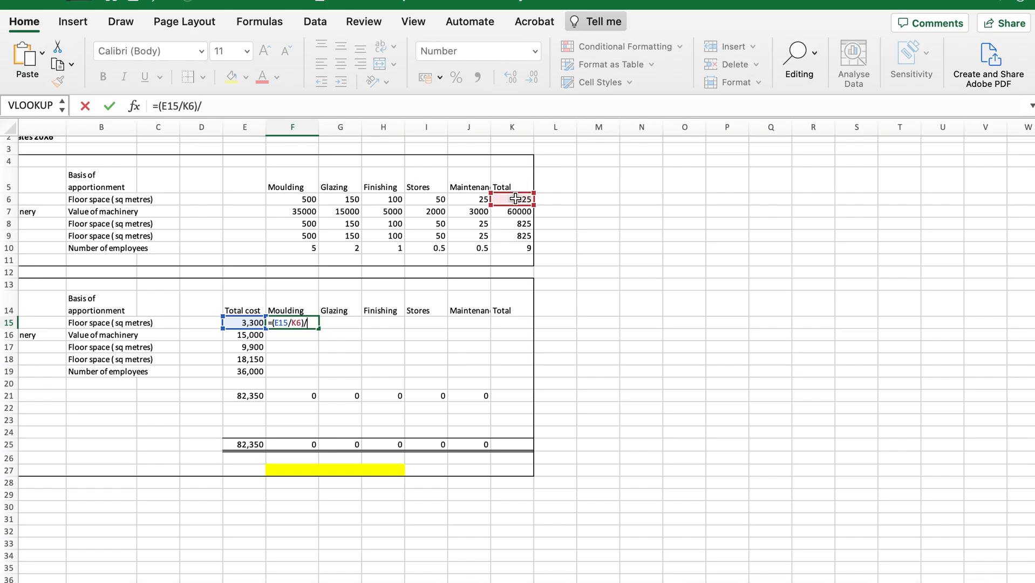
{"action": "left_click", "coordinate": [292, 198]}
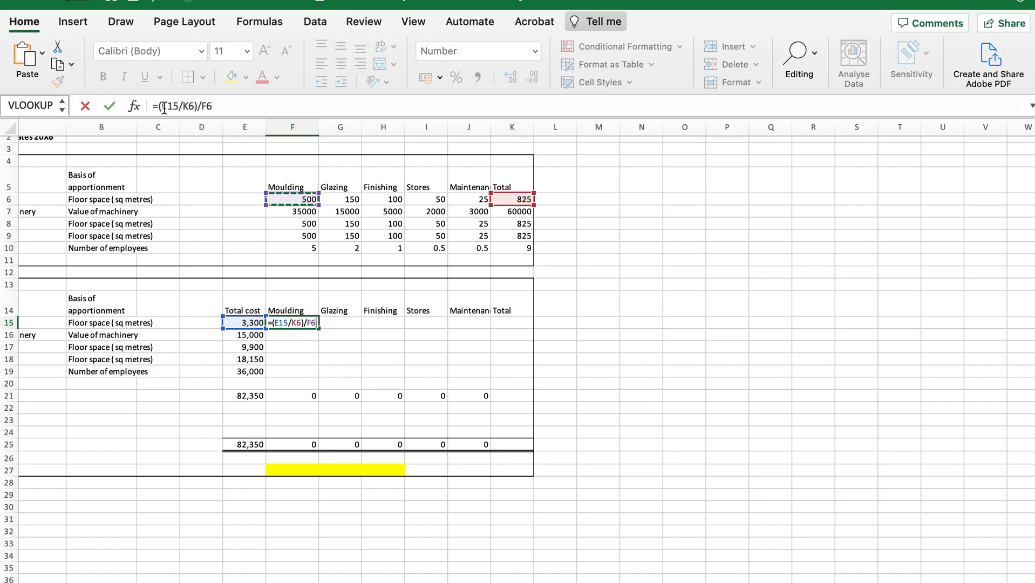
{"action": "key", "text": "F4"}
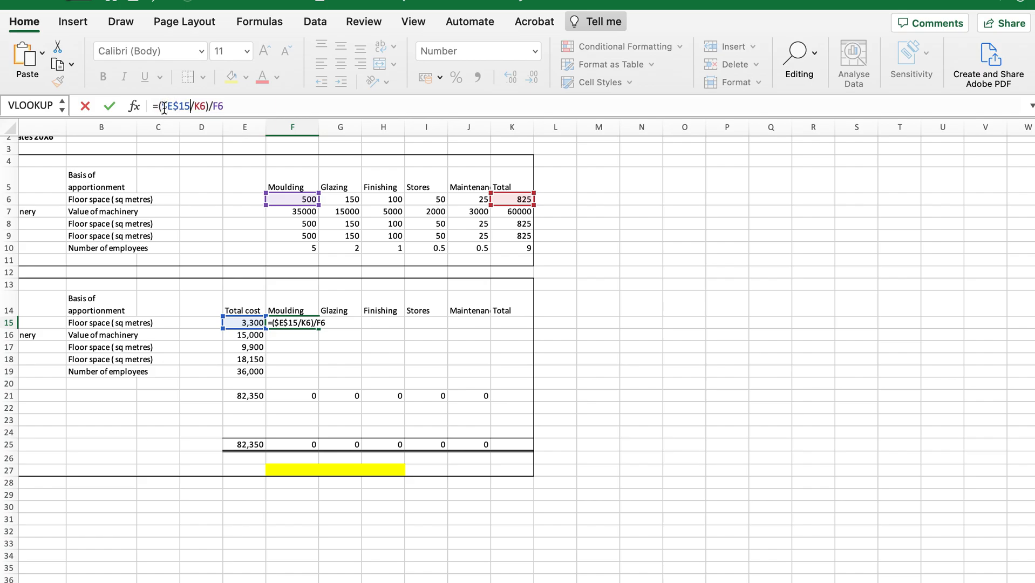
{"action": "key", "text": "f4"}
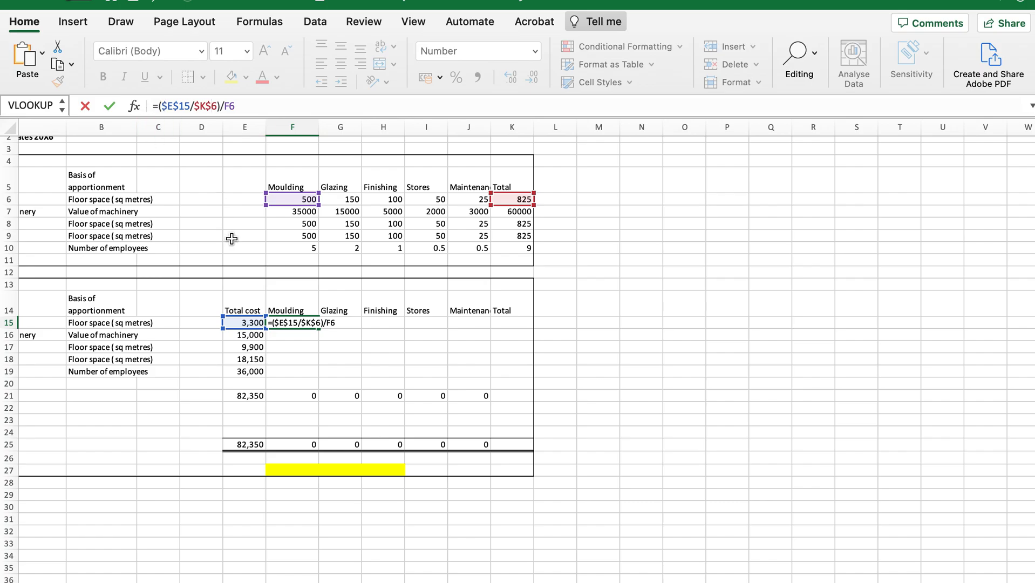
{"action": "mouse_move", "coordinate": [238, 119]}
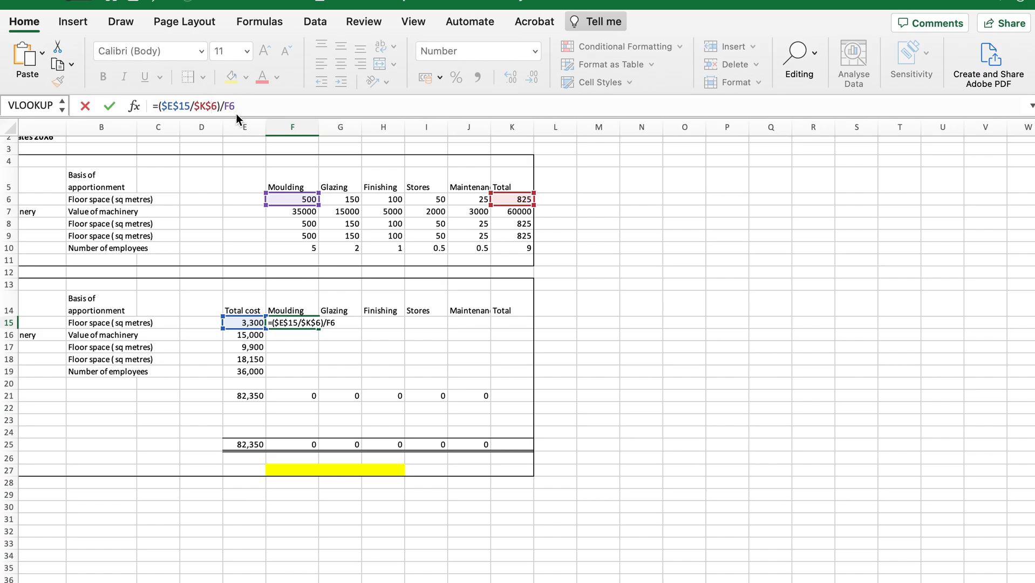
{"action": "mouse_move", "coordinate": [308, 207]}
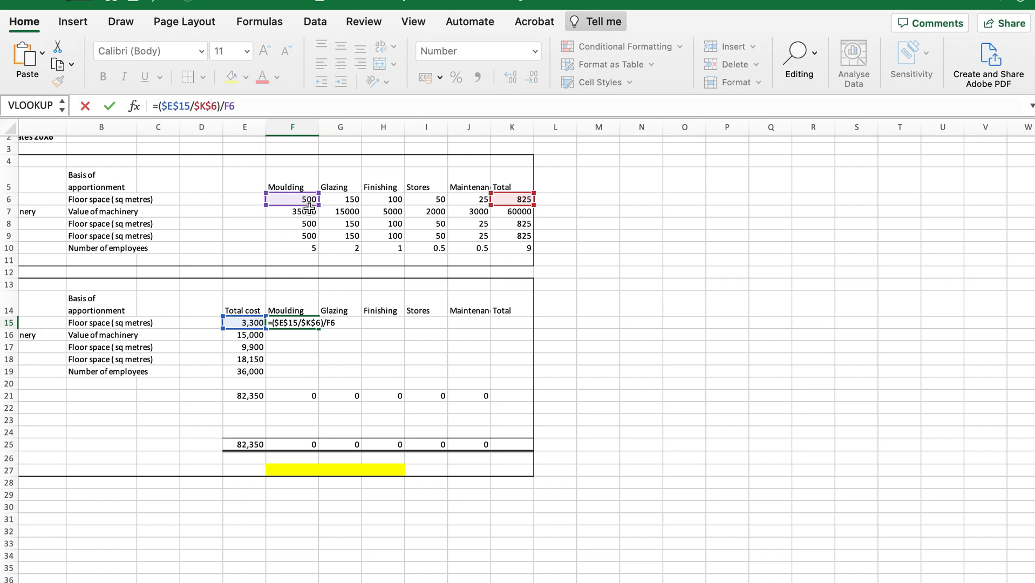
{"action": "mouse_move", "coordinate": [319, 378]}
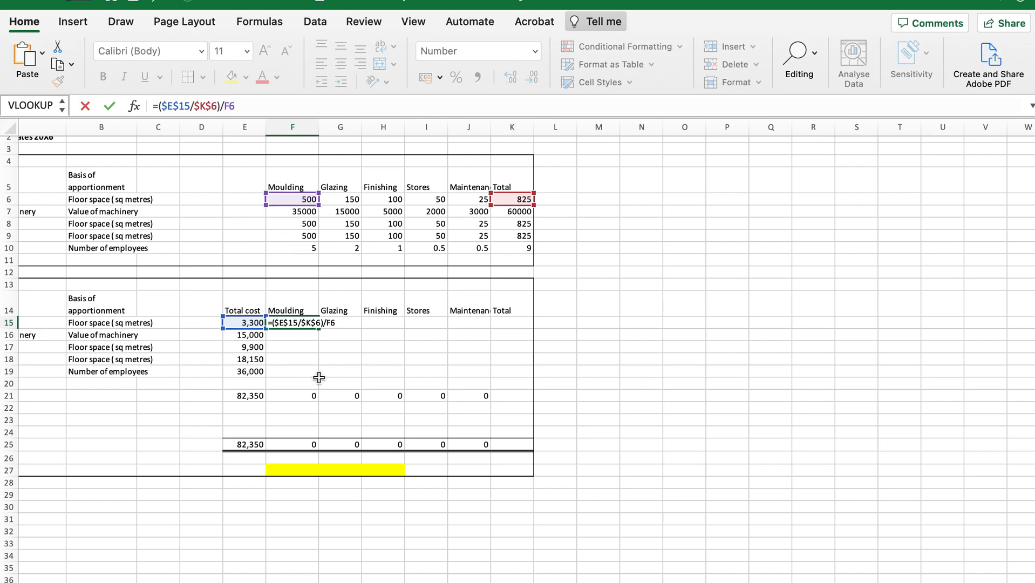
{"action": "mouse_move", "coordinate": [320, 383]}
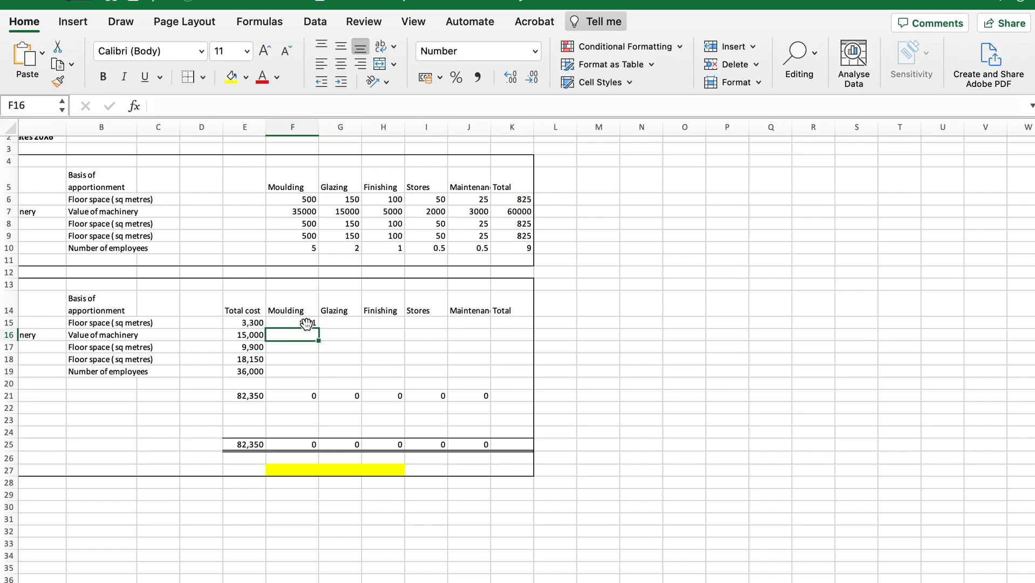
Step: Fill the F15 formula across to J15, showing 0.01 to 0.16, then re-edit F15
{"action": "left_click", "coordinate": [292, 322]}
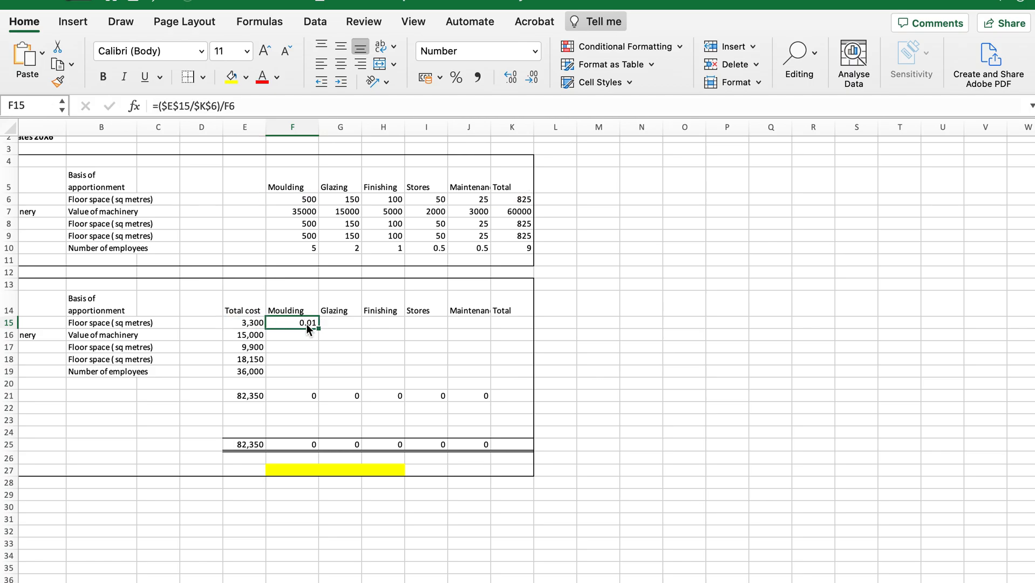
{"action": "left_click_drag", "start_coordinate": [317, 328], "coordinate": [477, 333]}
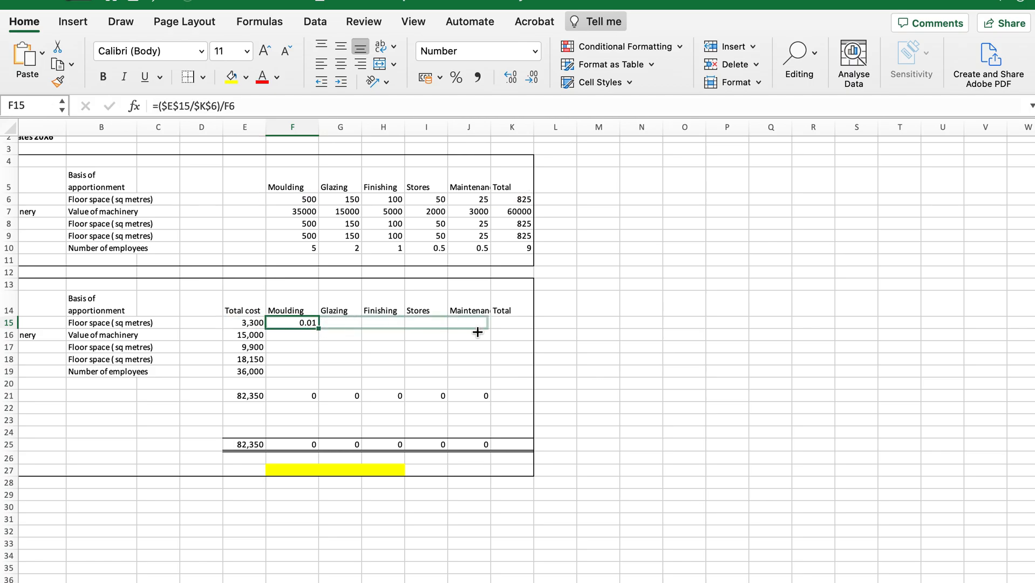
{"action": "left_click_drag", "start_coordinate": [318, 324], "coordinate": [487, 325]}
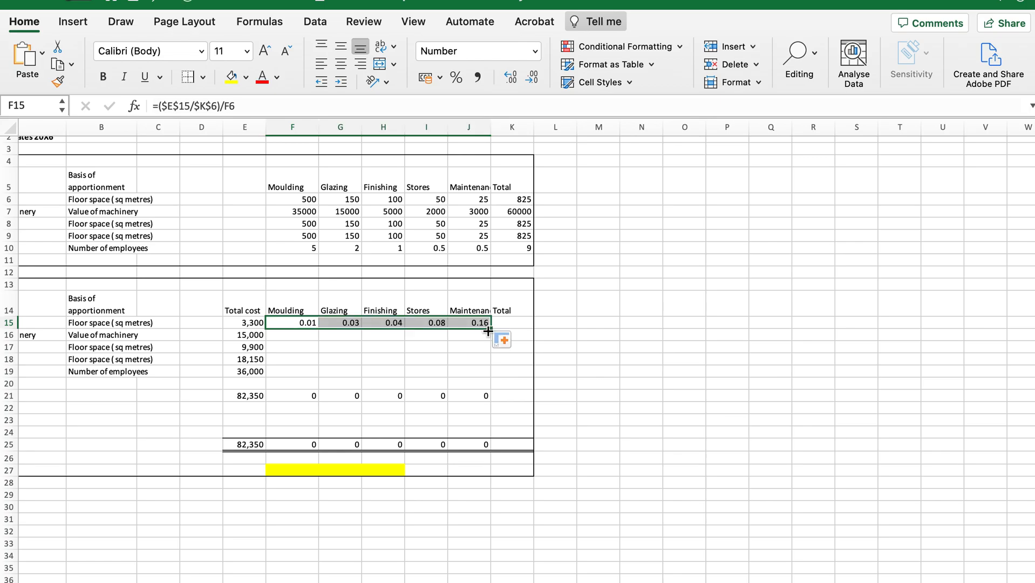
{"action": "mouse_move", "coordinate": [204, 371]}
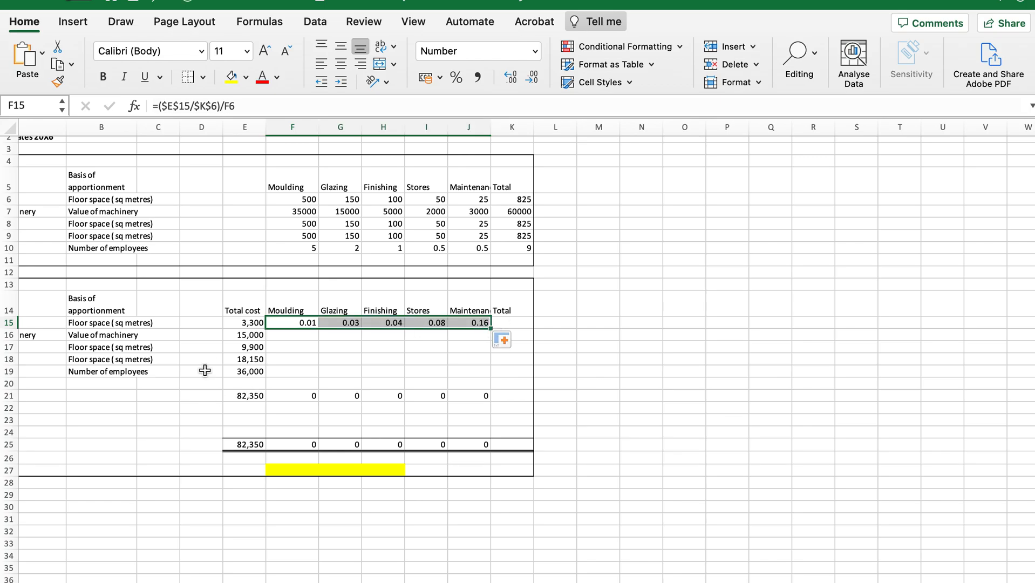
{"action": "mouse_move", "coordinate": [291, 323]}
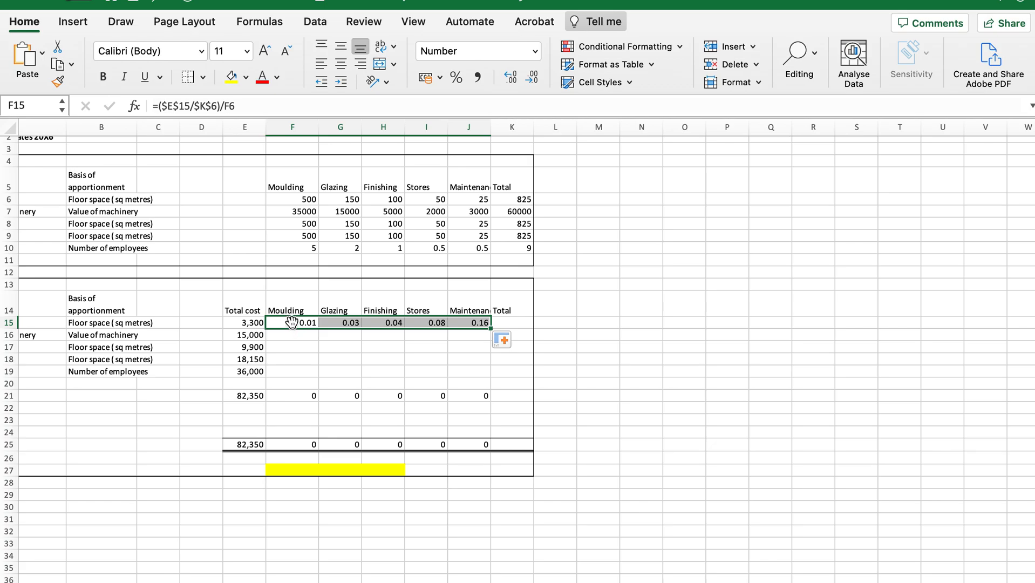
{"action": "double_click", "coordinate": [292, 322]}
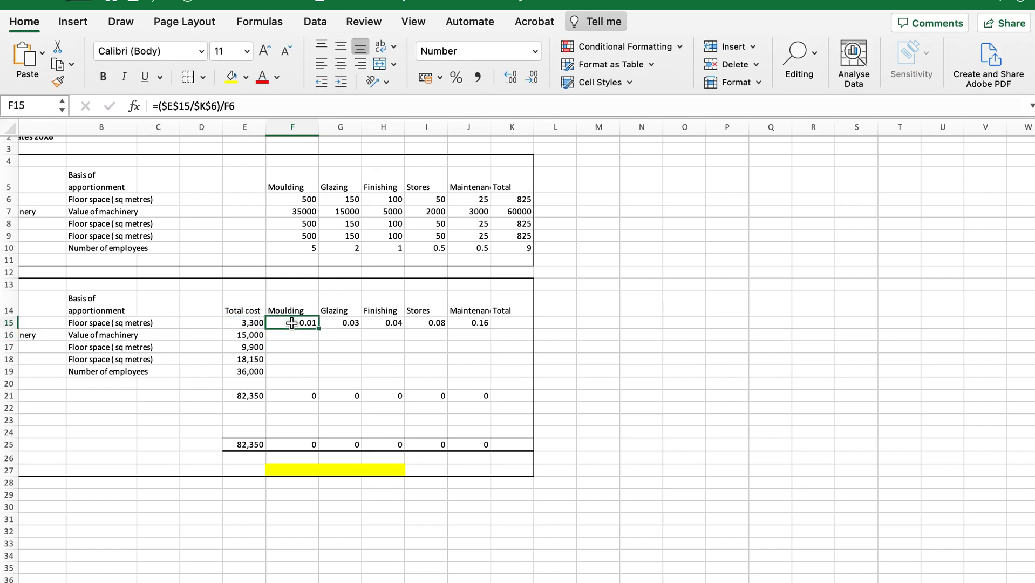
Step: Replace row 15 with =($E$15/$K$6)*F6 filled to J15, giving 2000, 600, 400, 200, 100
{"action": "key", "text": "Delete"}
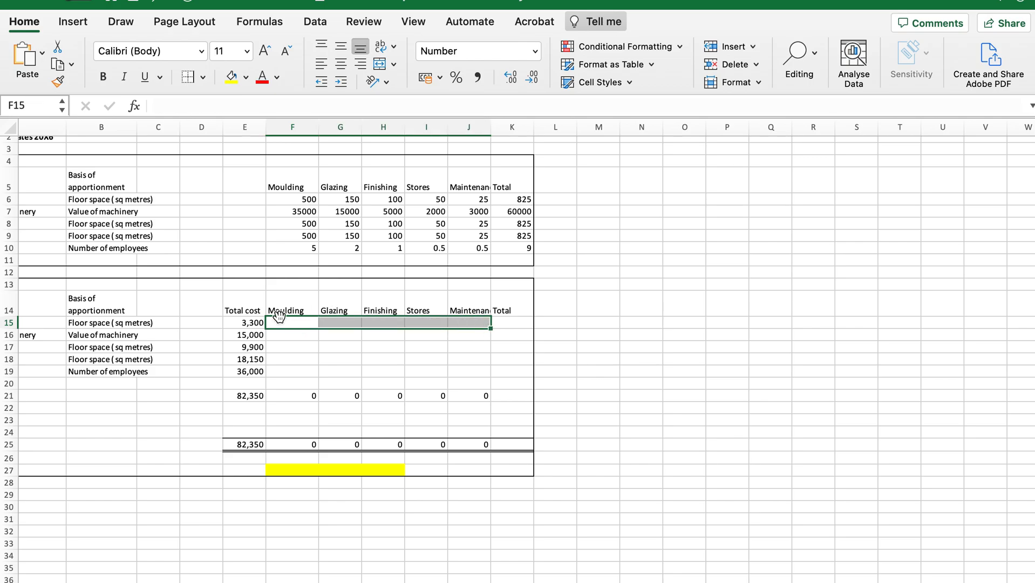
{"action": "type", "text": "="}
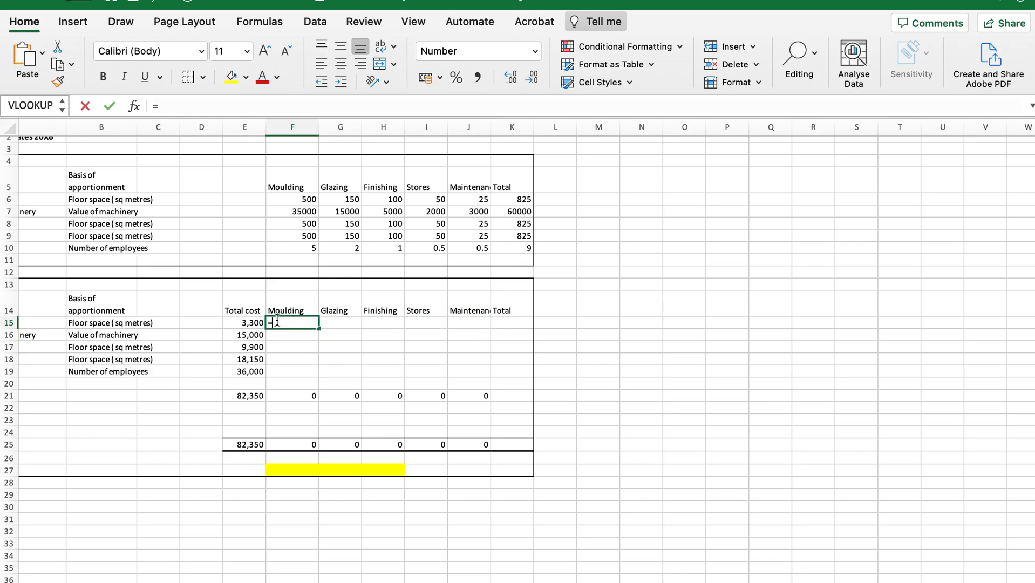
{"action": "type", "text": "("}
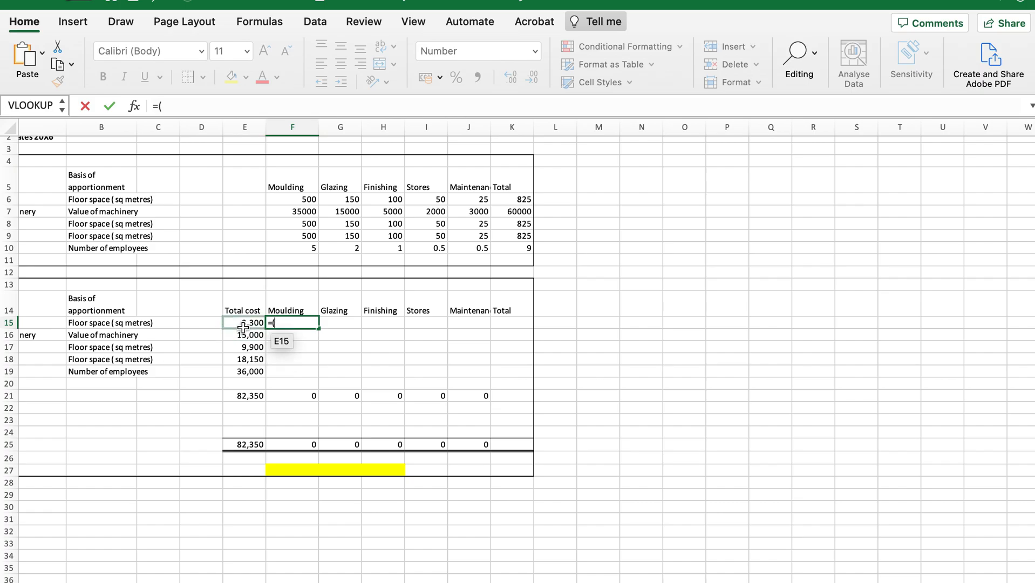
{"action": "left_click", "coordinate": [512, 198]}
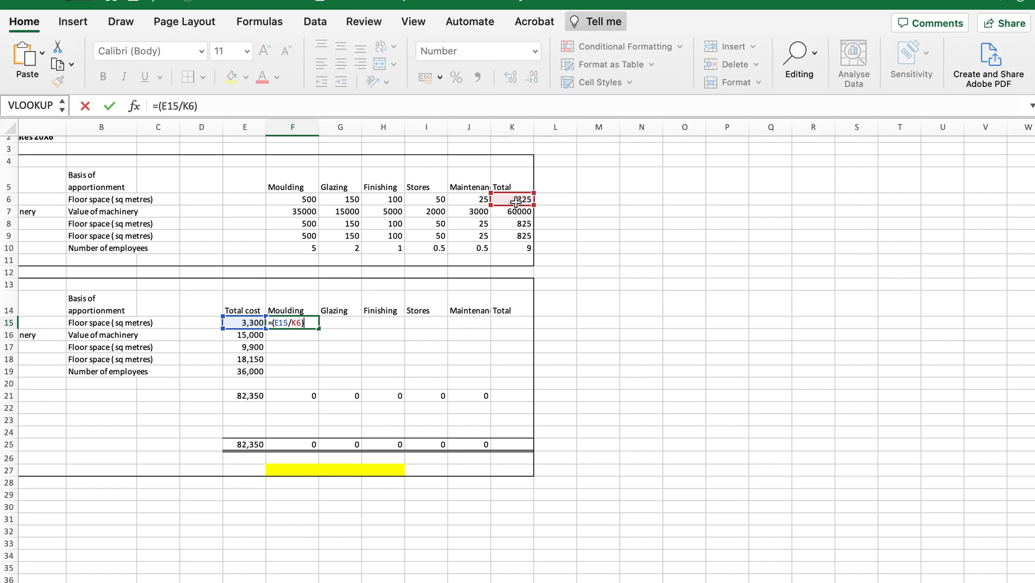
{"action": "left_click", "coordinate": [293, 199]}
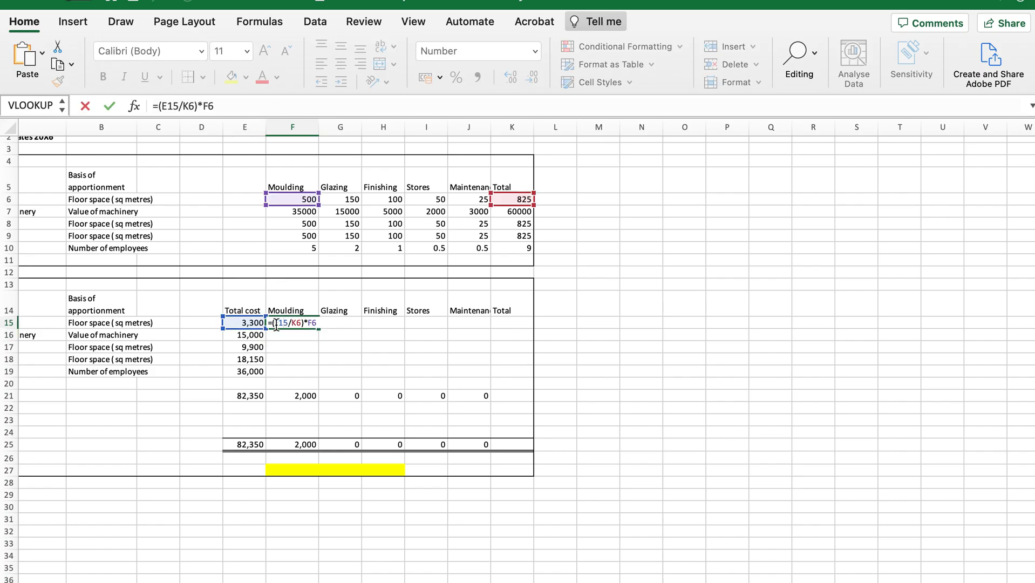
{"action": "key", "text": "f4"}
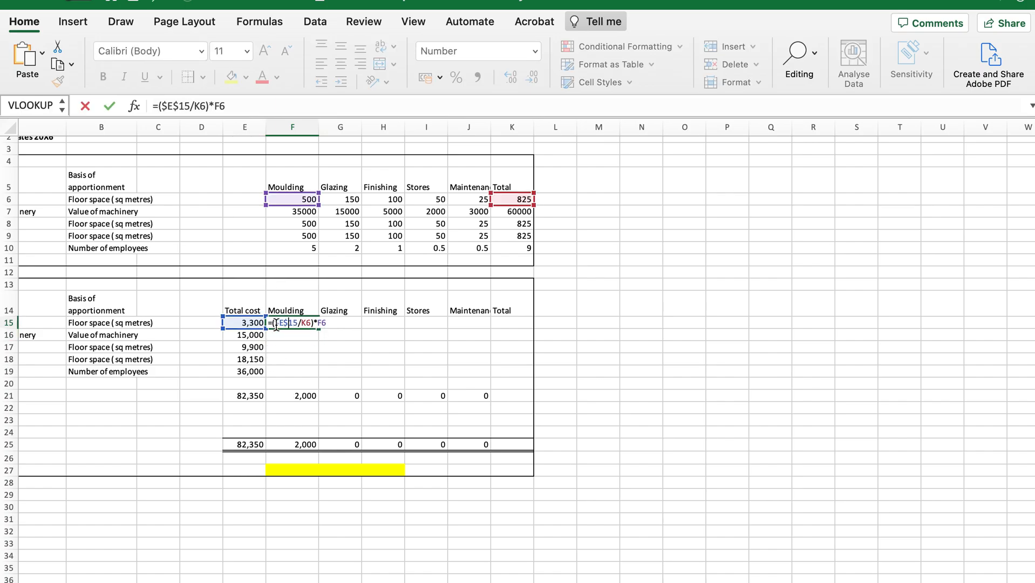
{"action": "key", "text": "f4"}
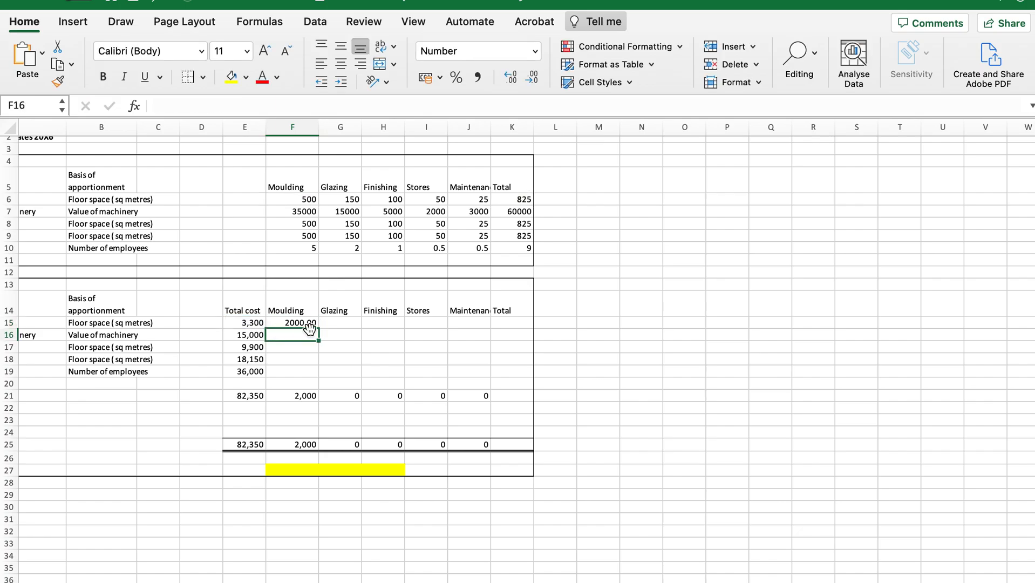
{"action": "left_click", "coordinate": [292, 322]}
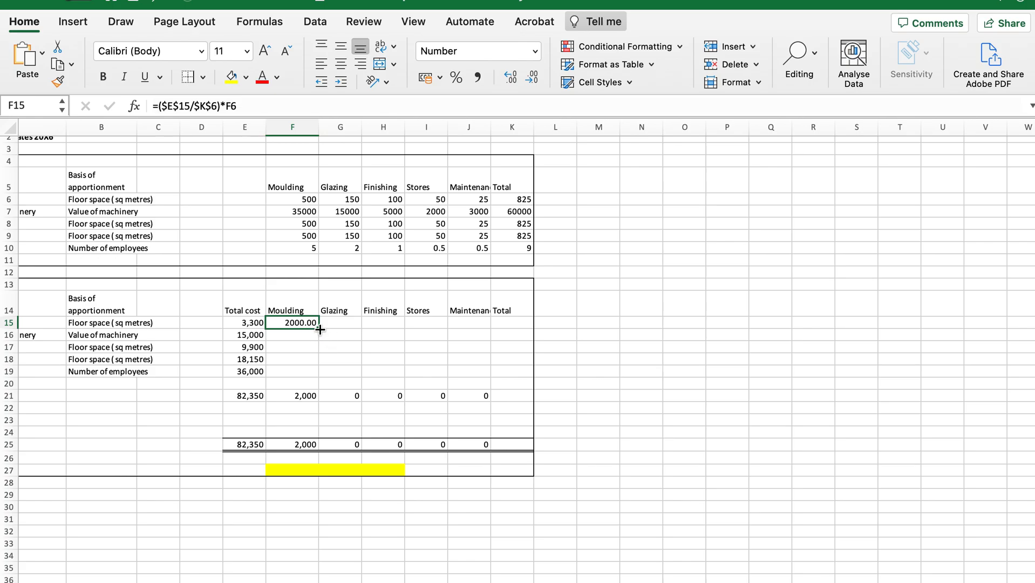
{"action": "left_click_drag", "start_coordinate": [320, 323], "coordinate": [491, 322]}
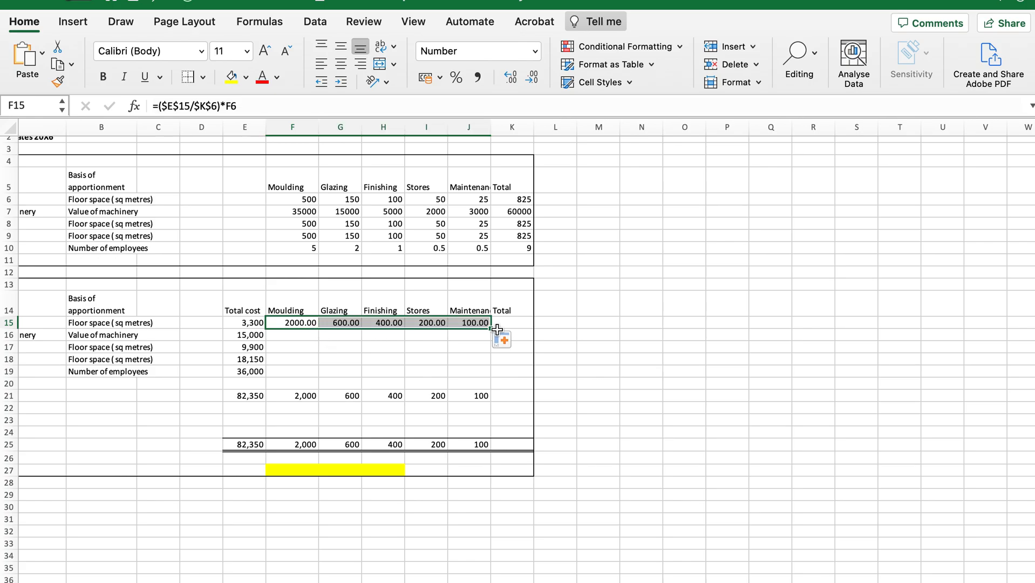
{"action": "mouse_move", "coordinate": [293, 323]}
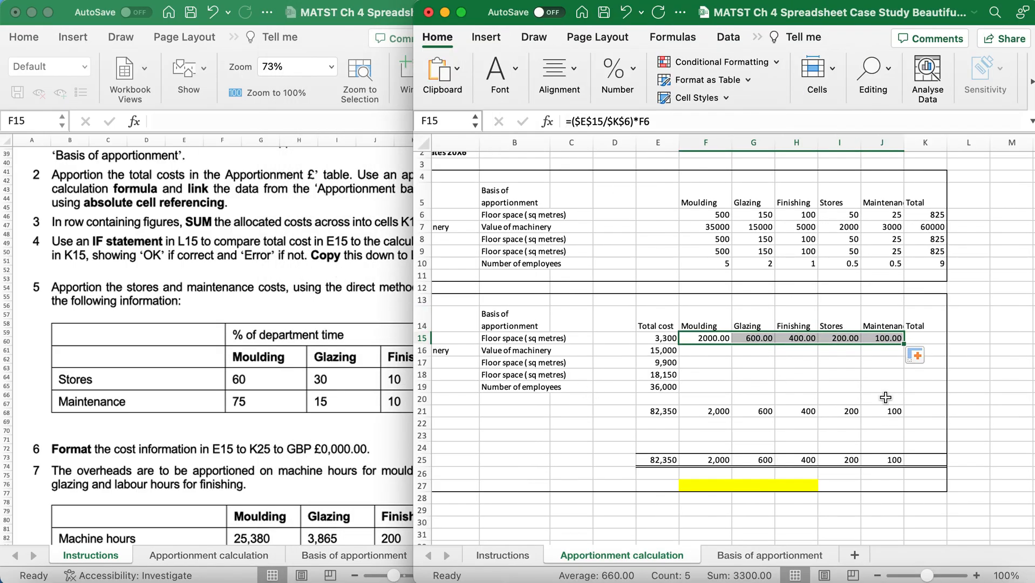
Step: Copy row 15 down to row 19 and fill =($E16/$K7)*F7 through J19
{"action": "left_click_drag", "start_coordinate": [905, 338], "coordinate": [911, 412]}
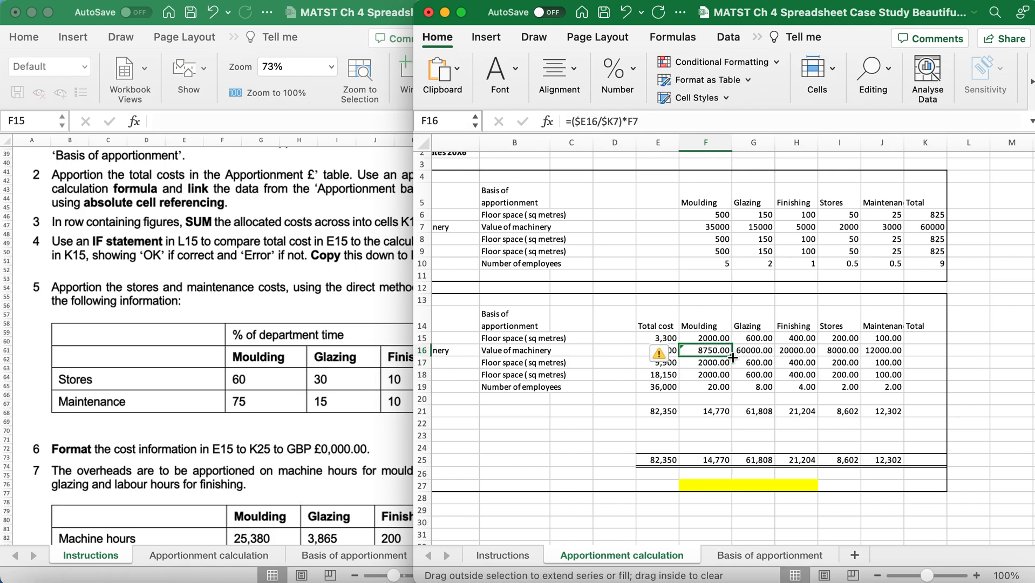
{"action": "left_click_drag", "start_coordinate": [706, 356], "coordinate": [705, 387]}
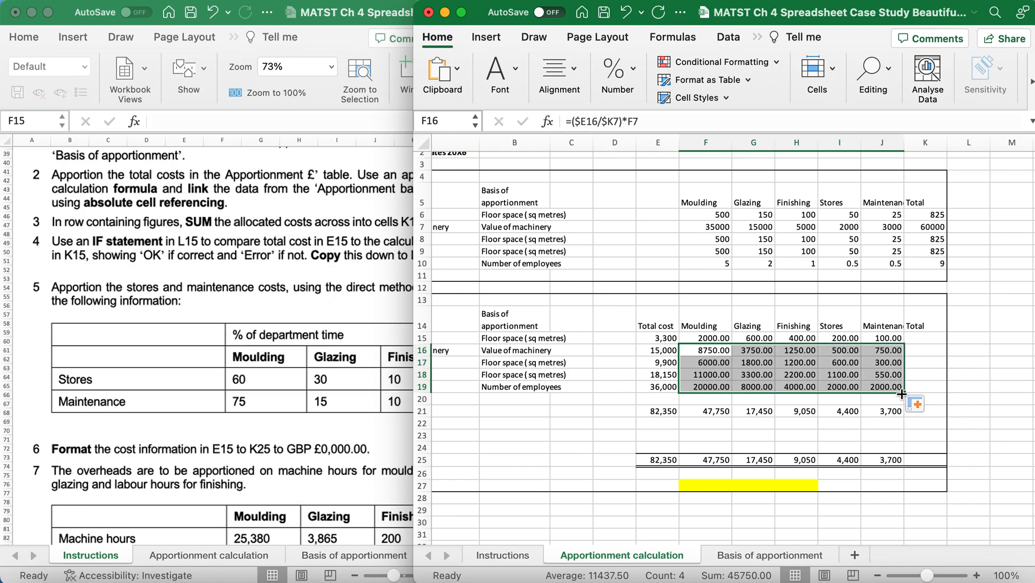
{"action": "left_click", "coordinate": [924, 338]}
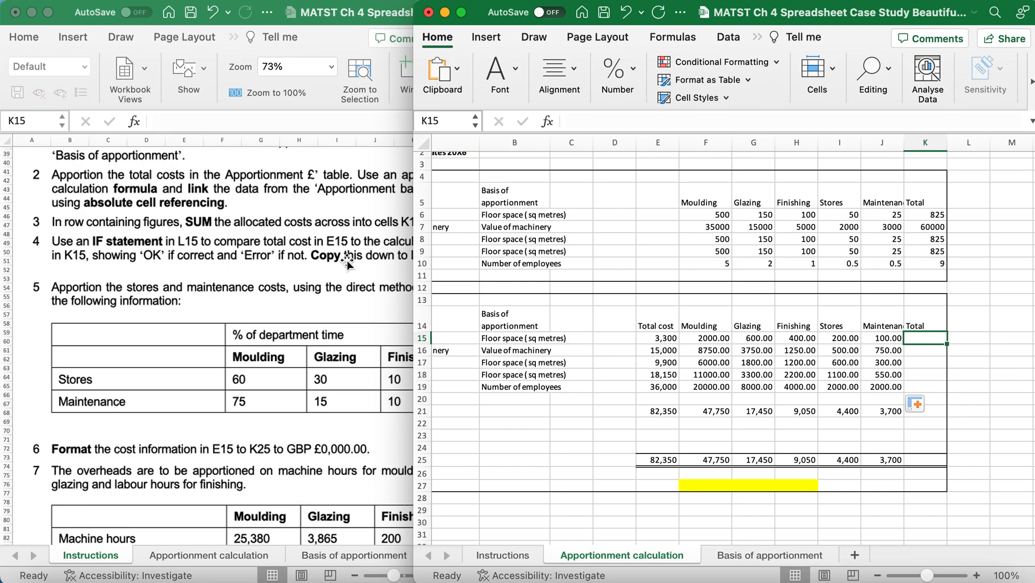
{"action": "mouse_move", "coordinate": [925, 338]}
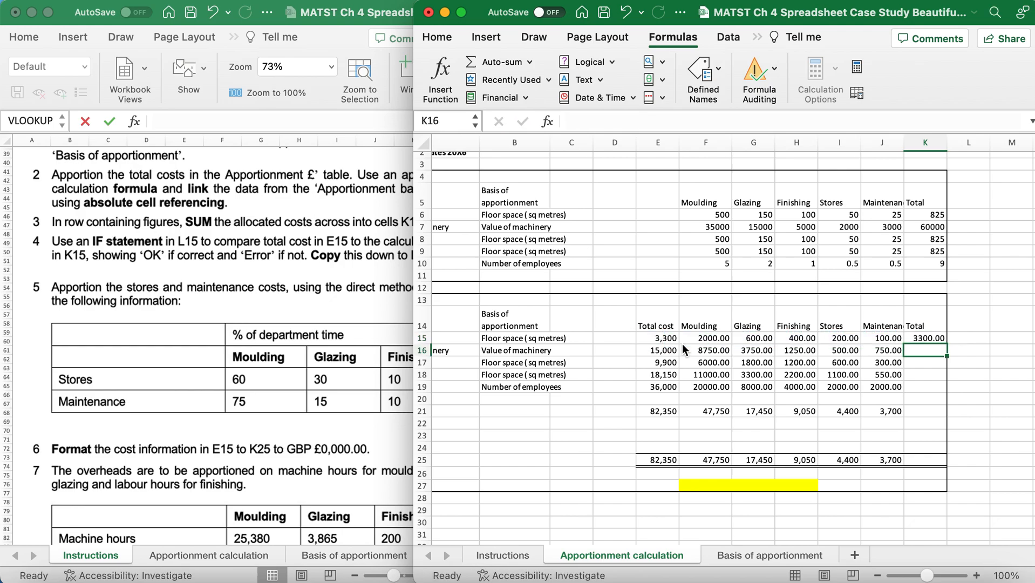
Step: Sum F15:J15 in K15, fill down to K19, and AutoSum a grand total of 82350 in K21
{"action": "left_click", "coordinate": [925, 338]}
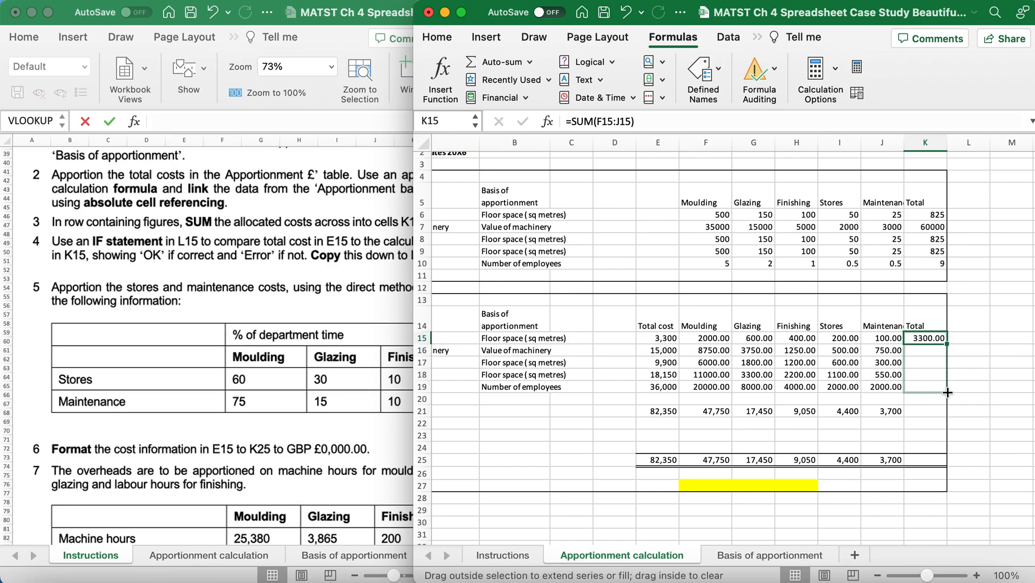
{"action": "left_click_drag", "start_coordinate": [924, 338], "coordinate": [924, 387]}
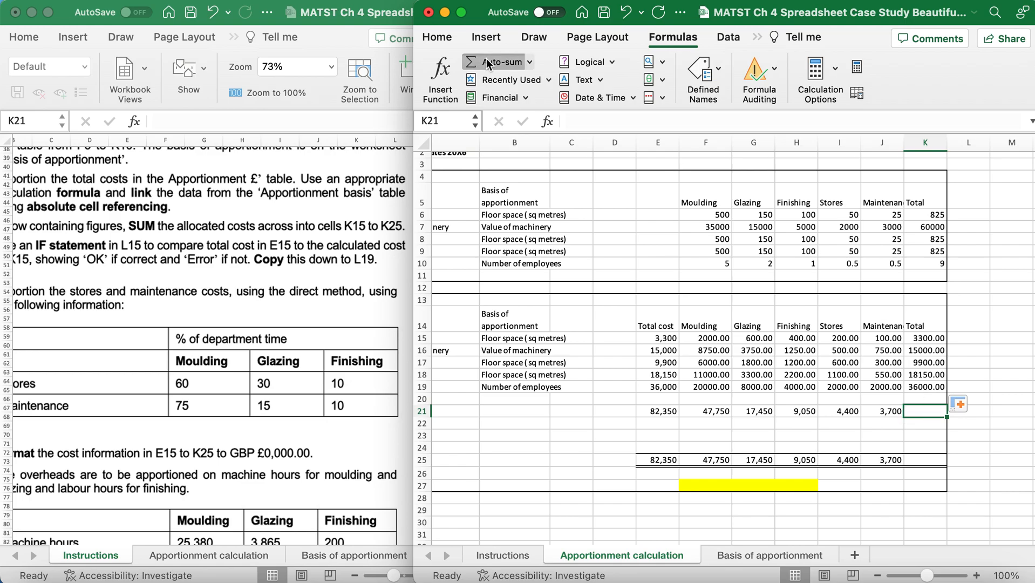
{"action": "left_click", "coordinate": [499, 61]}
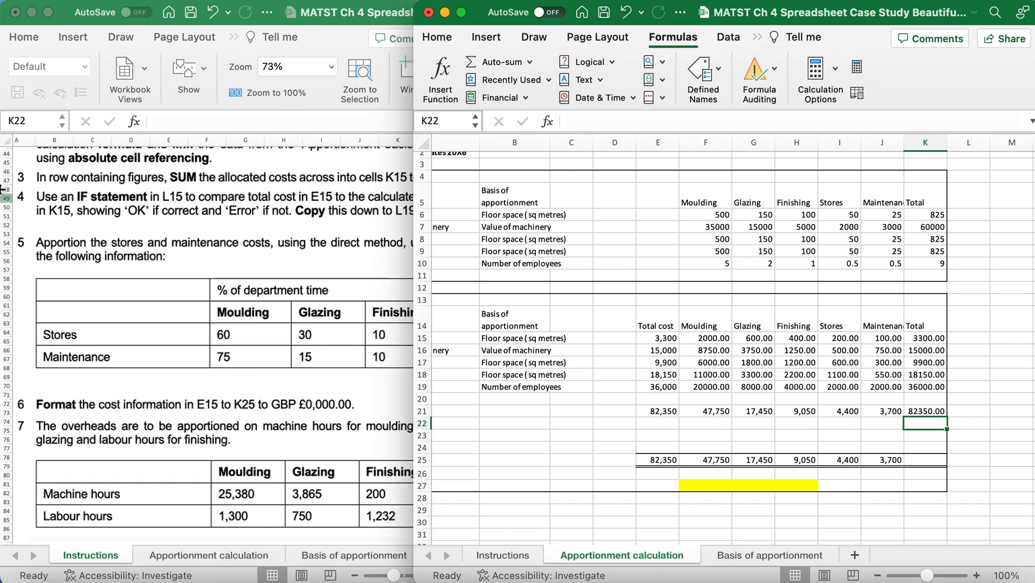
{"action": "mouse_move", "coordinate": [968, 340]}
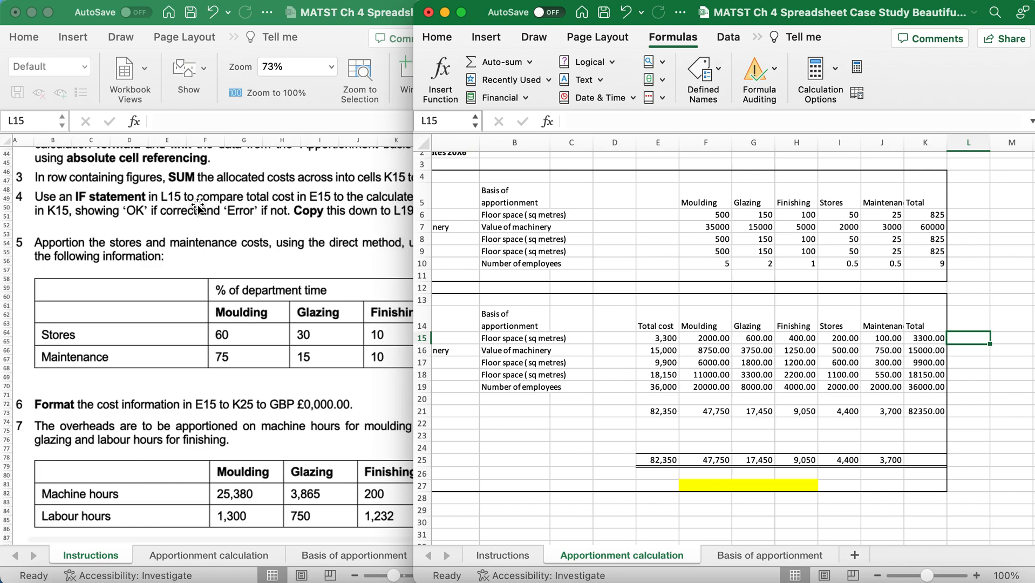
Step: Build an IF check in L15 comparing E15 with K15, returning 'ok' or 'Err'
{"action": "scroll", "scroll_direction": "right", "scroll_amount": 3}
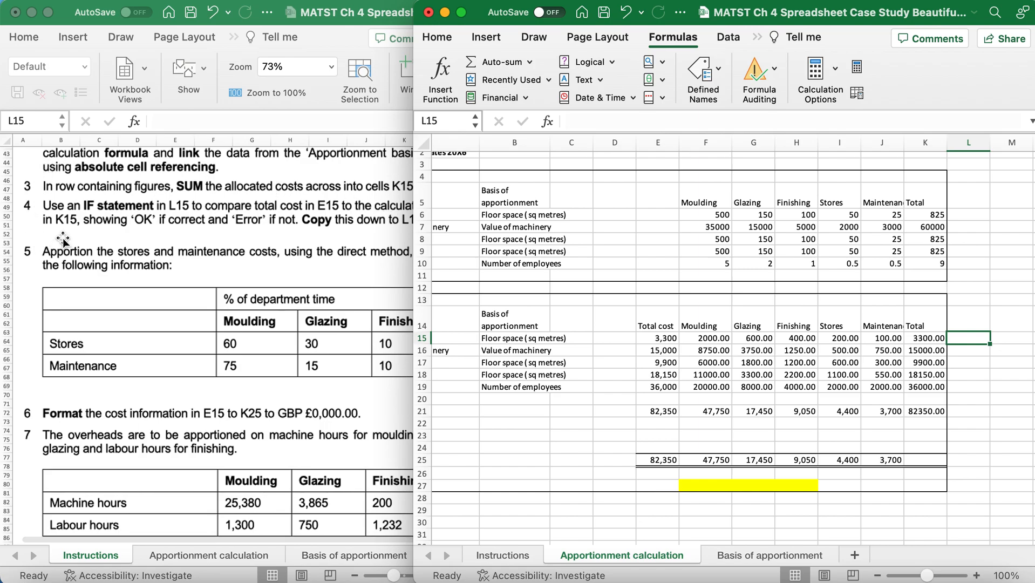
{"action": "mouse_move", "coordinate": [159, 234]}
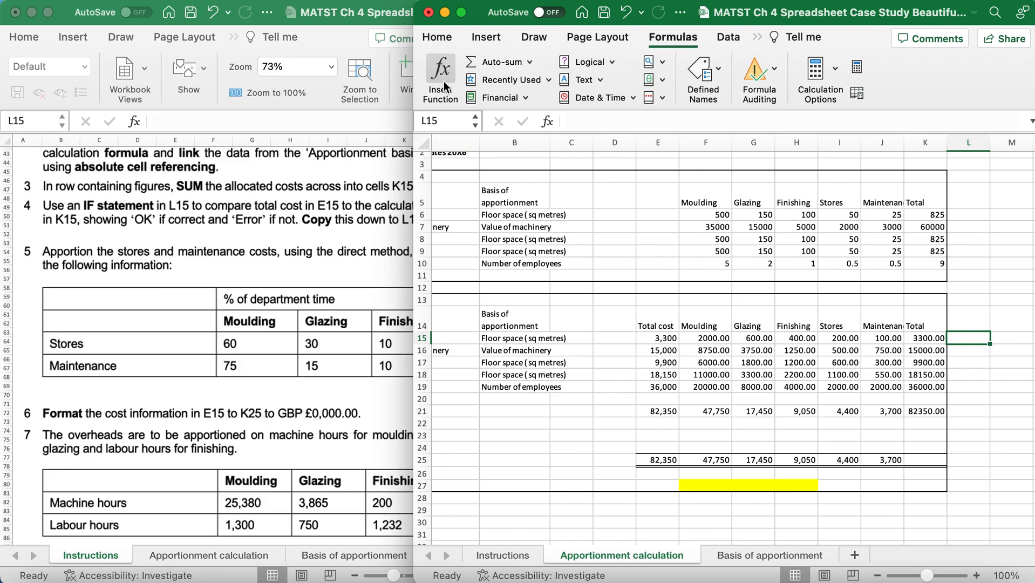
{"action": "left_click", "coordinate": [440, 77]}
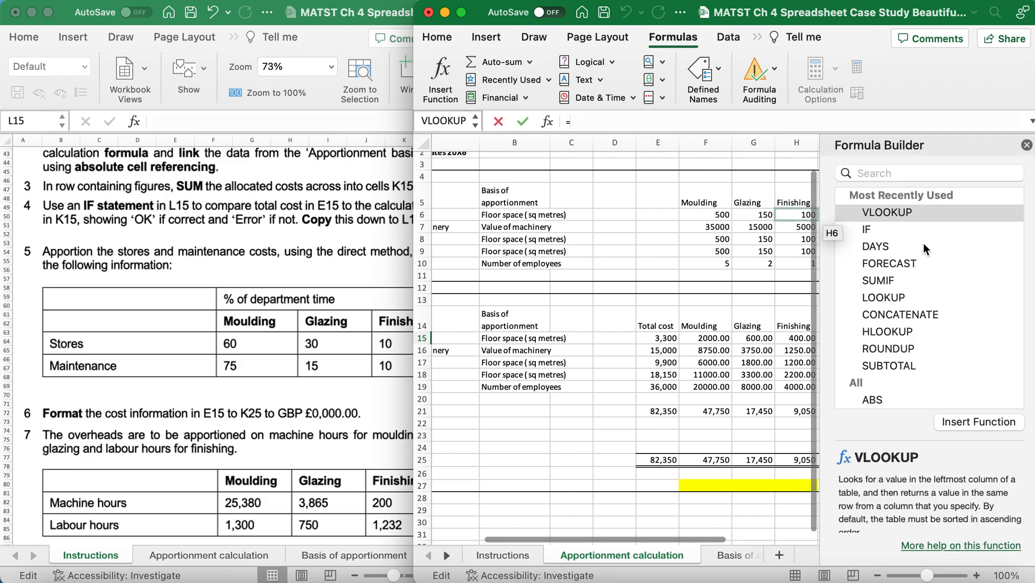
{"action": "left_click", "coordinate": [866, 229]}
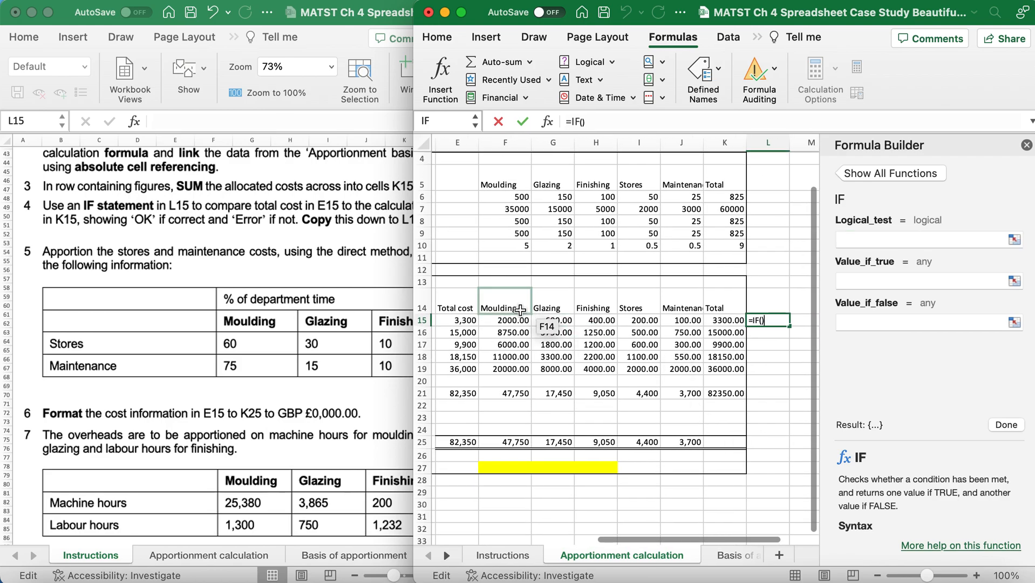
{"action": "left_click", "coordinate": [458, 320]}
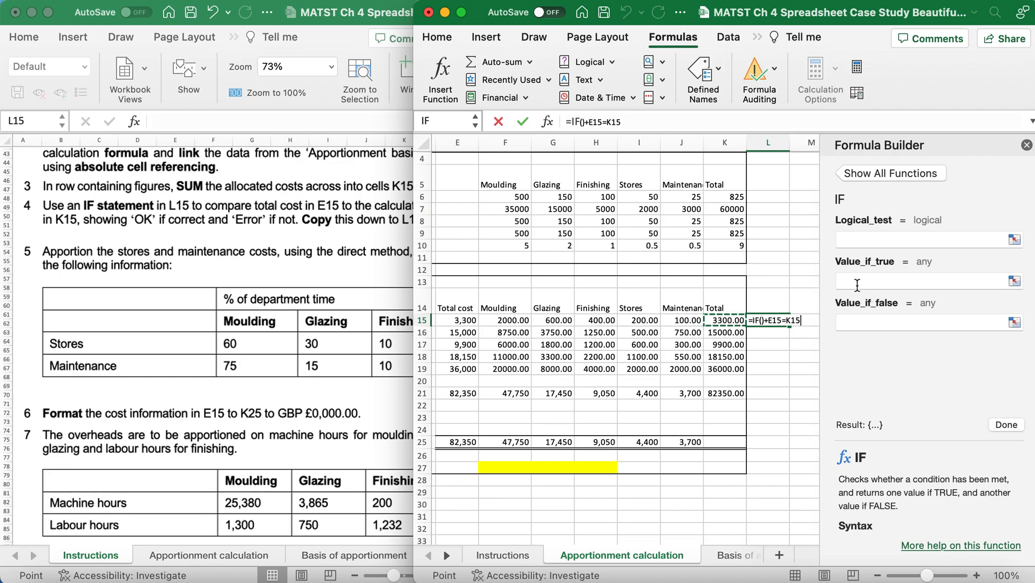
{"action": "left_click", "coordinate": [924, 280]}
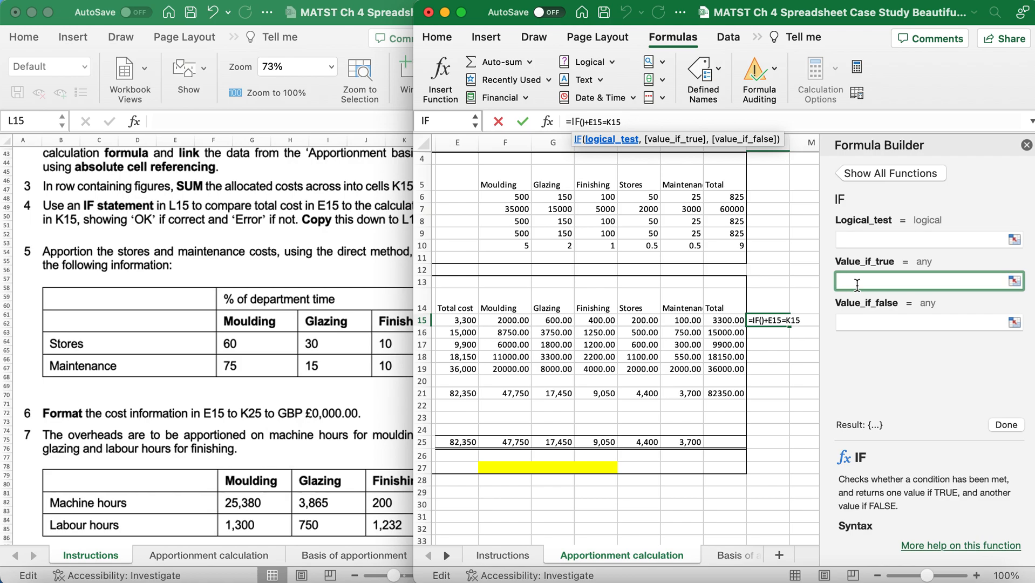
{"action": "type", "text": "\"ok\""}
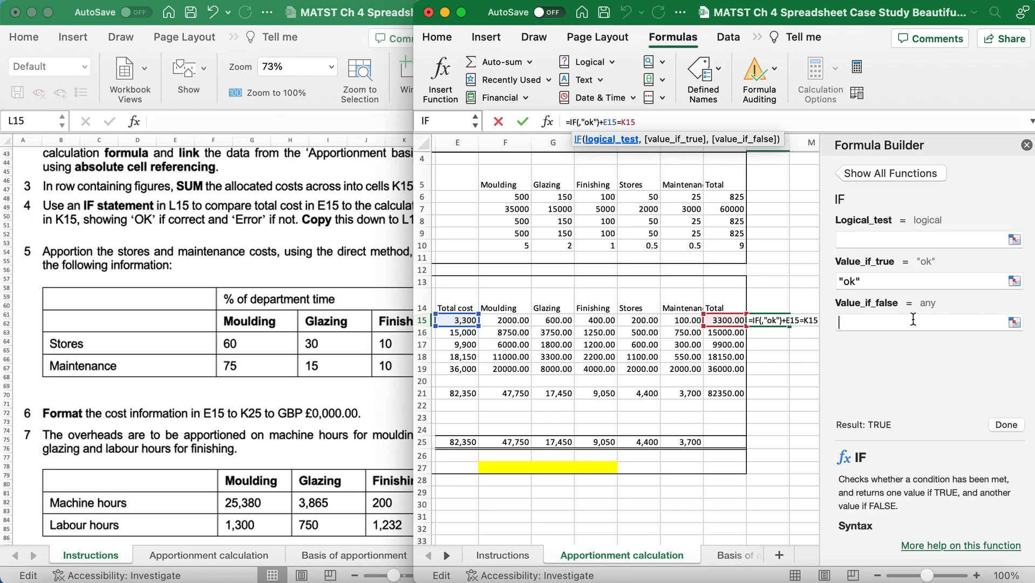
{"action": "left_click", "coordinate": [924, 322]}
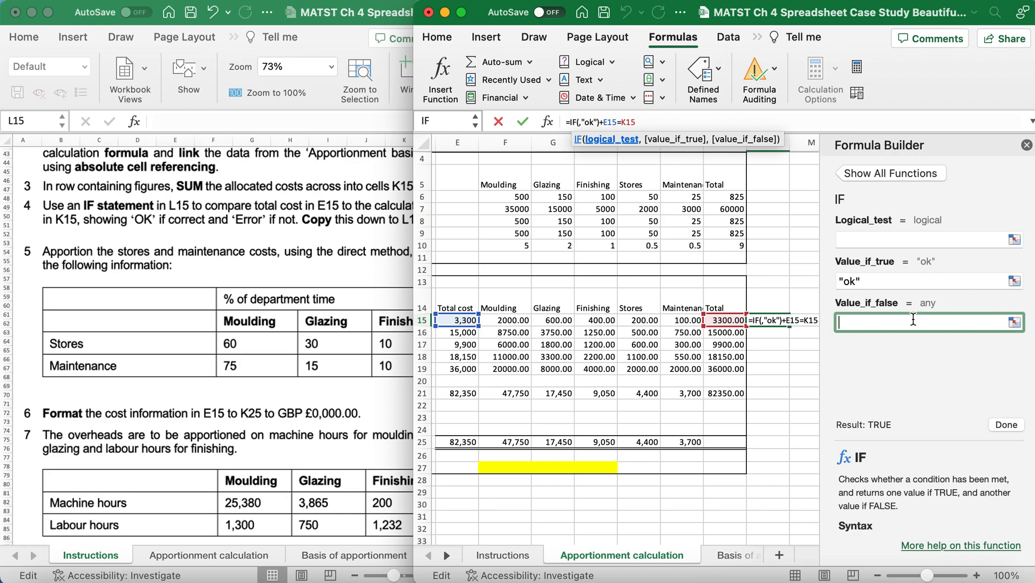
{"action": "type", "text": "Error\""}
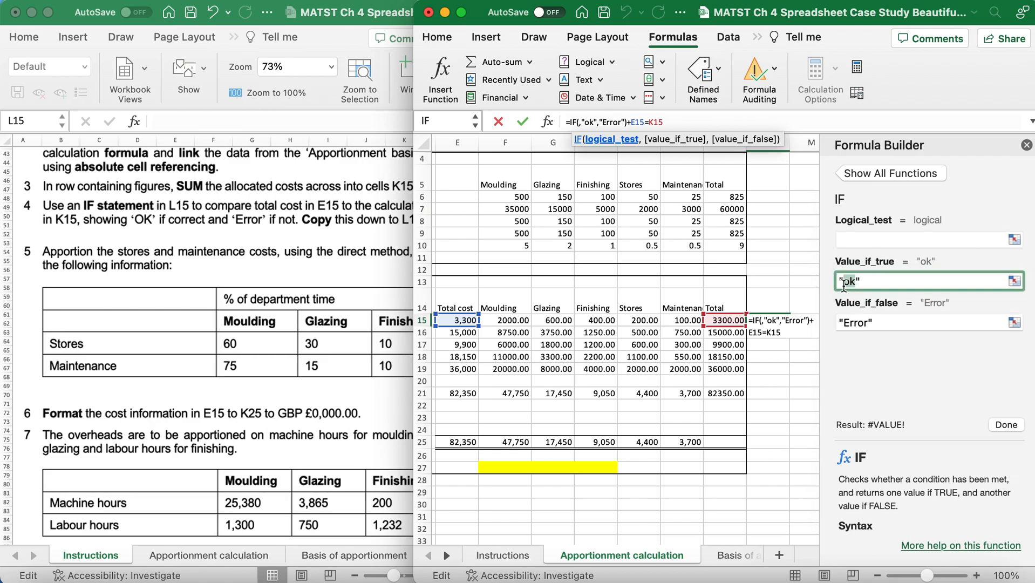
{"action": "left_click", "coordinate": [928, 322]}
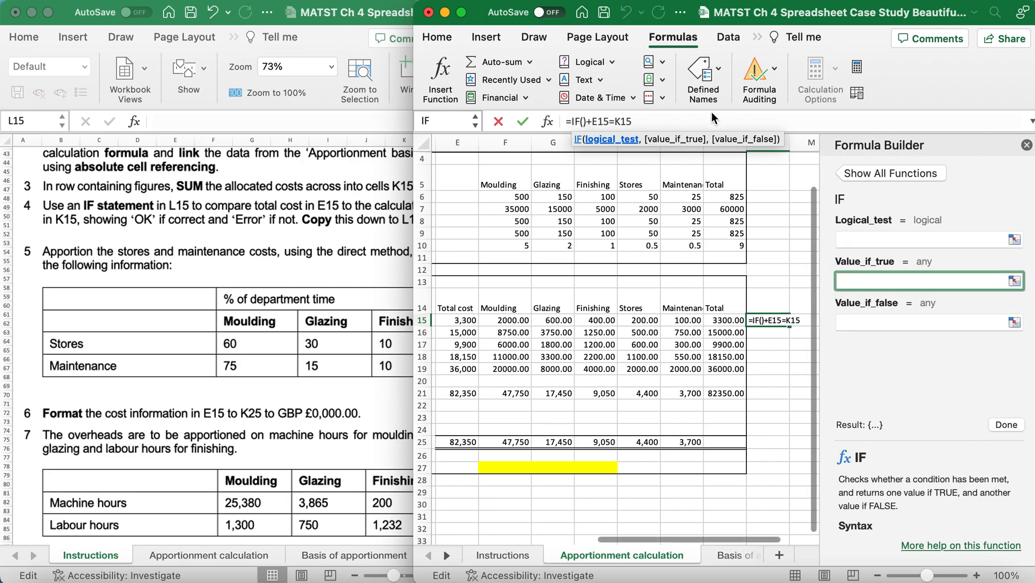
Step: Redo the L15 IF with 'OK' and 'Error', then fill it down to L19
{"action": "left_click", "coordinate": [890, 172]}
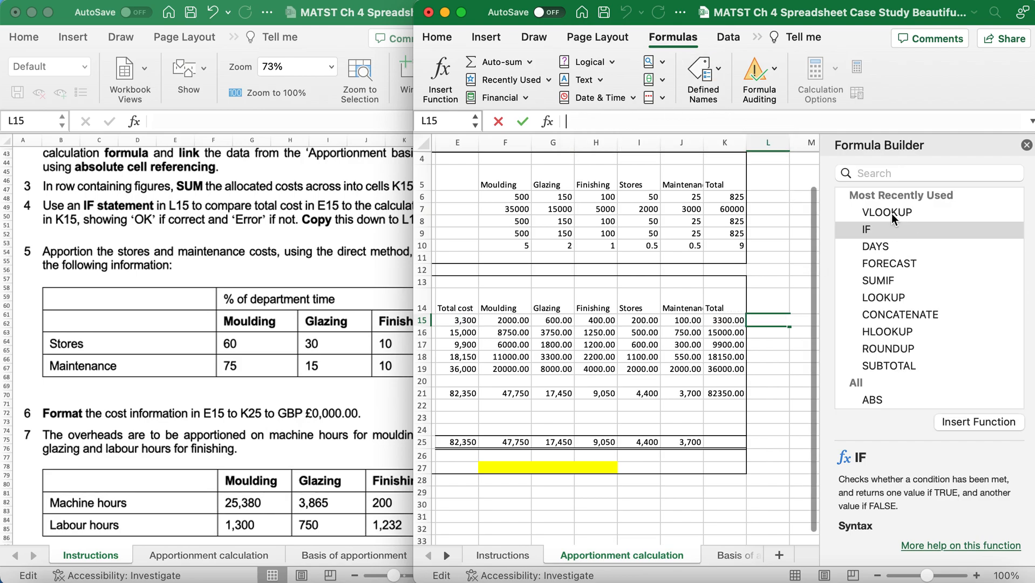
{"action": "left_click", "coordinate": [866, 229]}
{"action": "type", "text": "E15=K15"}
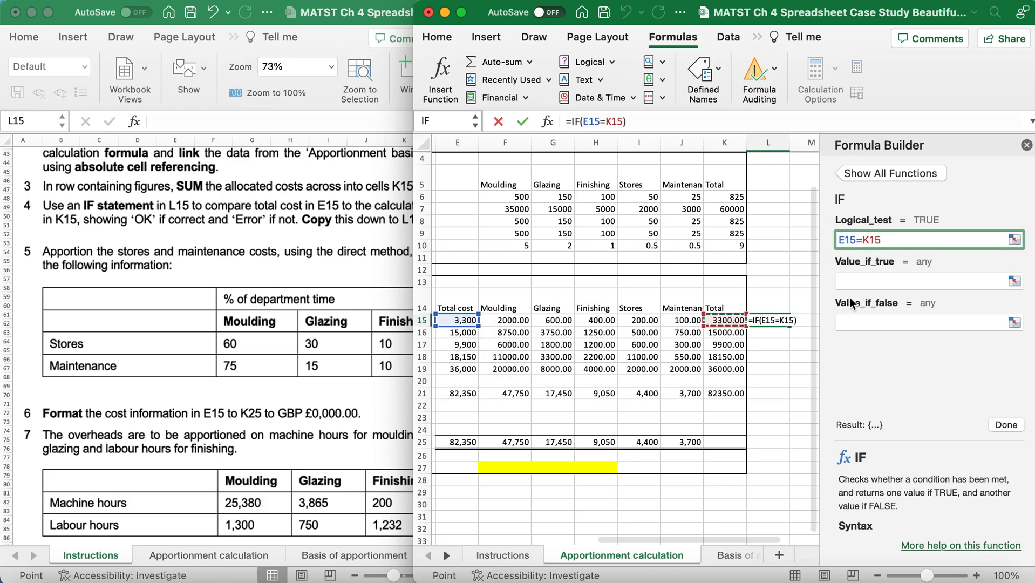
{"action": "type", "text": "OK"}
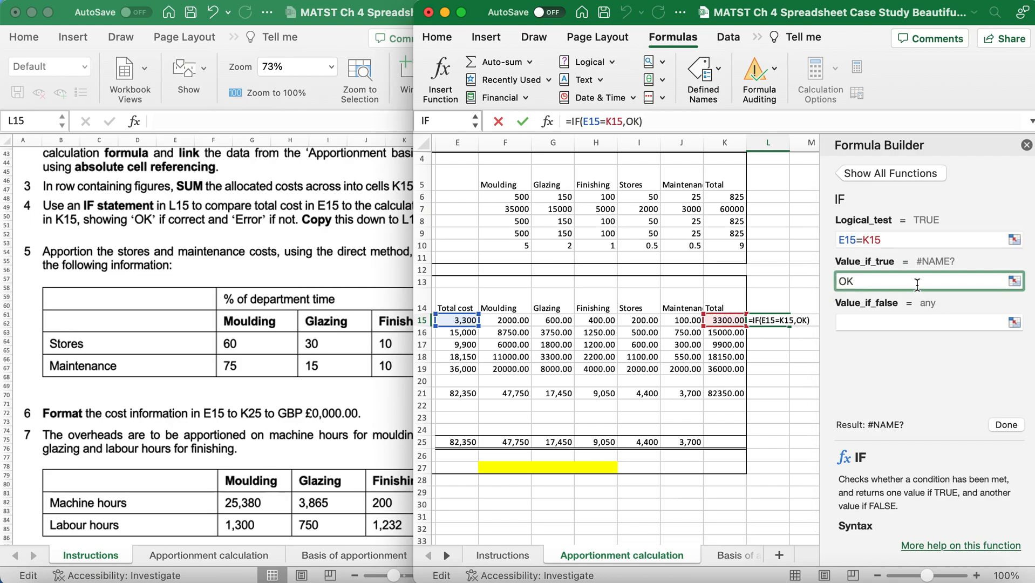
{"action": "type", "text": "Er"}
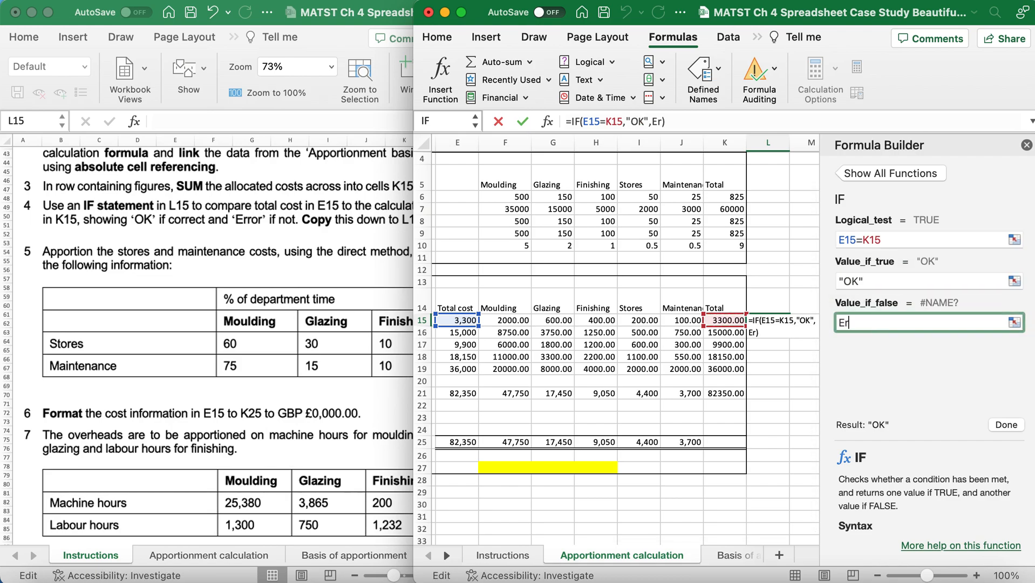
{"action": "type", "text": "ror\""}
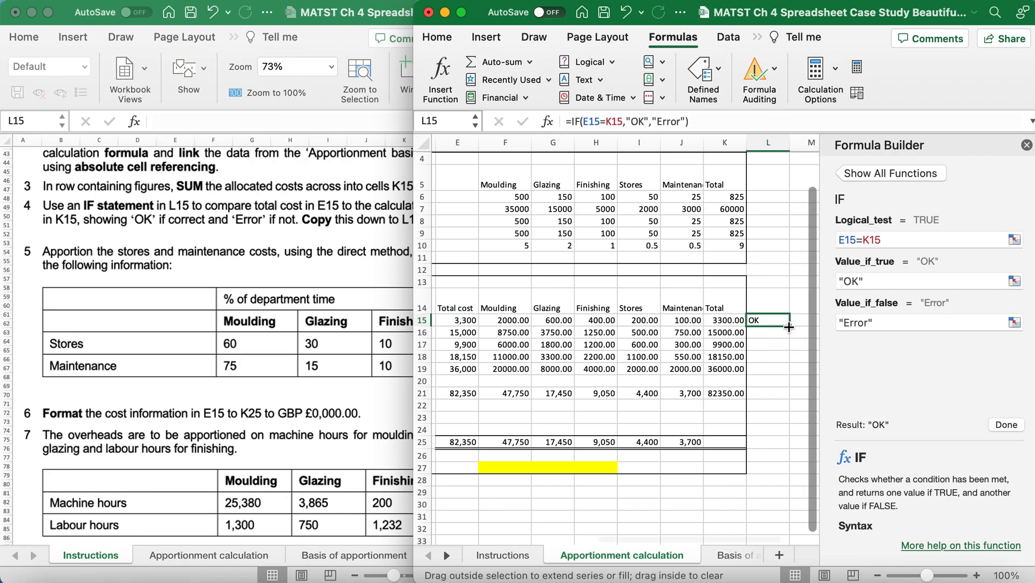
{"action": "left_click_drag", "start_coordinate": [789, 325], "coordinate": [788, 370]}
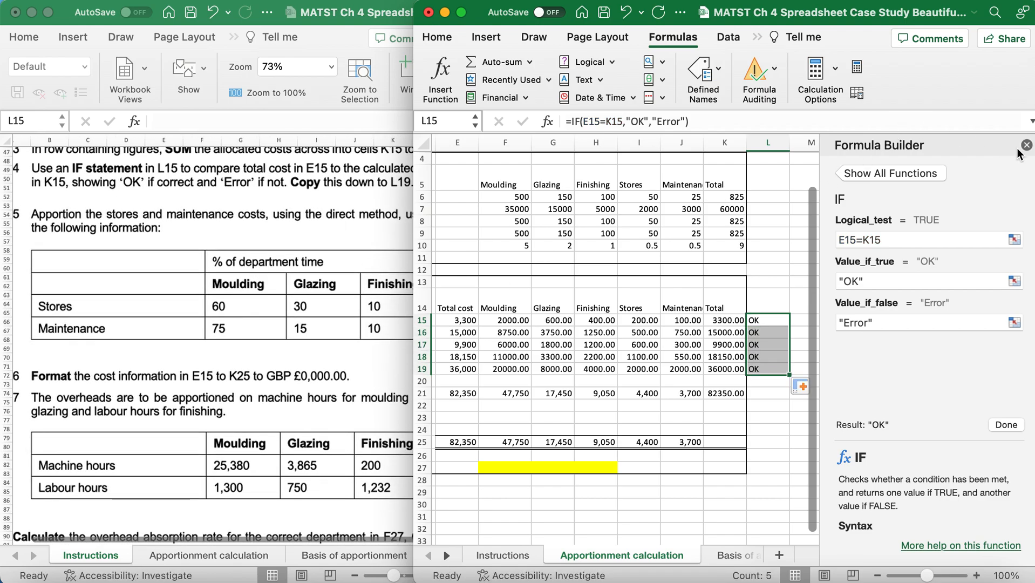
{"action": "left_click", "coordinate": [1025, 145]}
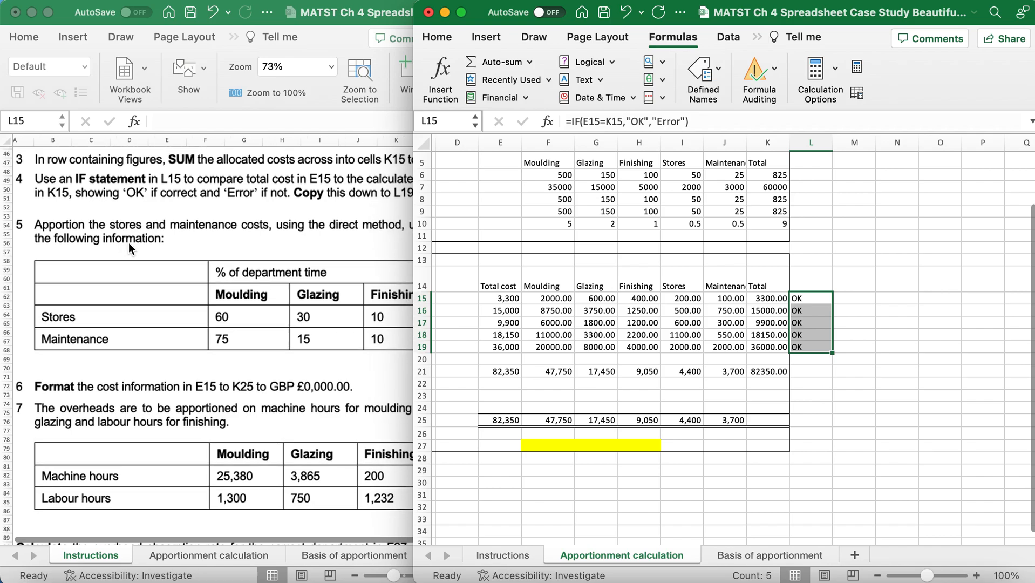
Step: Enter Stores row formulas splitting $I$21's 4,400 as 60%, 30% and 10%, e.g. =($I$21*60%)
{"action": "scroll", "scroll_direction": "down", "scroll_amount": 3}
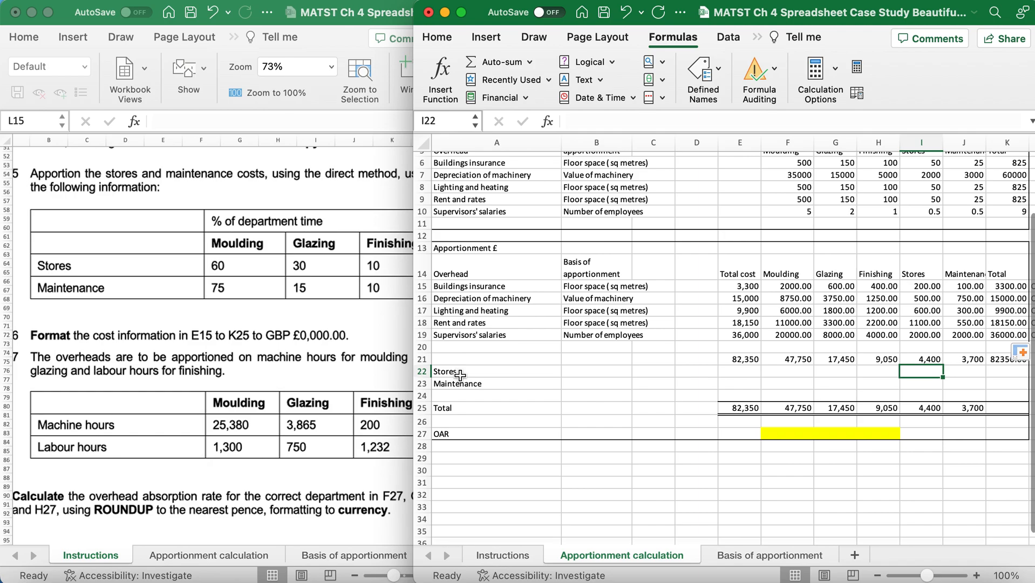
{"action": "mouse_move", "coordinate": [500, 476]}
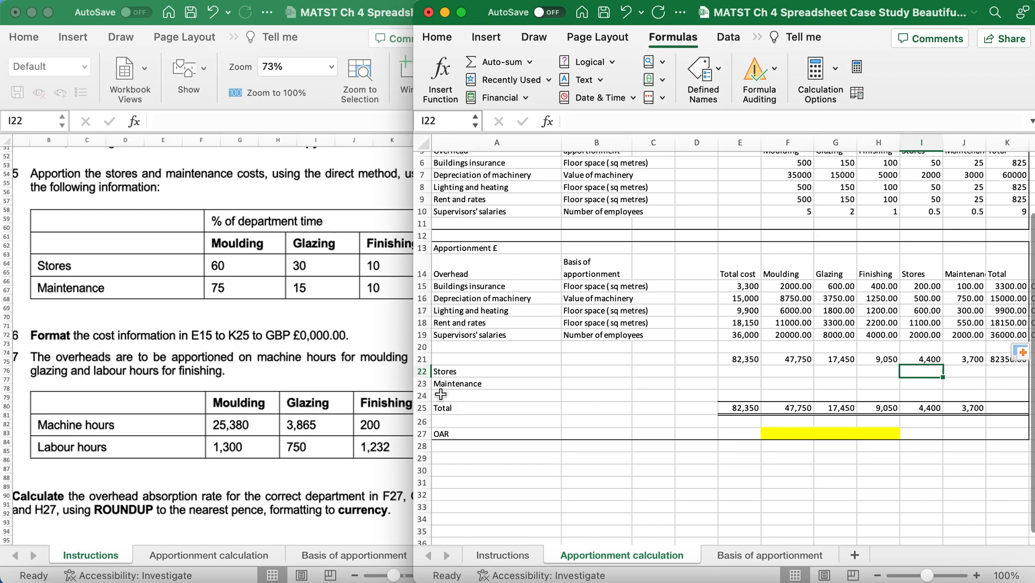
{"action": "type", "text": "="}
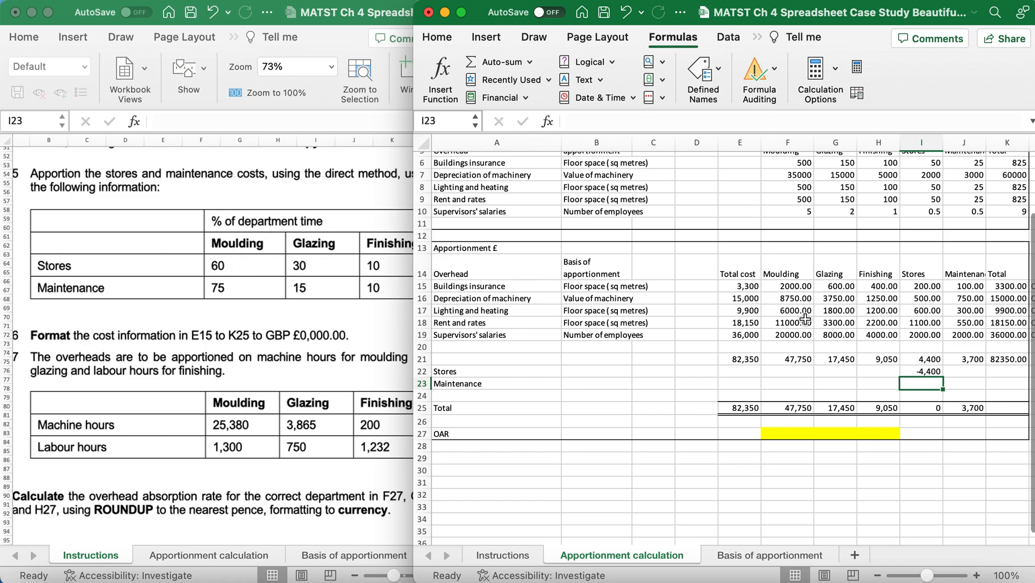
{"action": "left_click", "coordinate": [787, 371]}
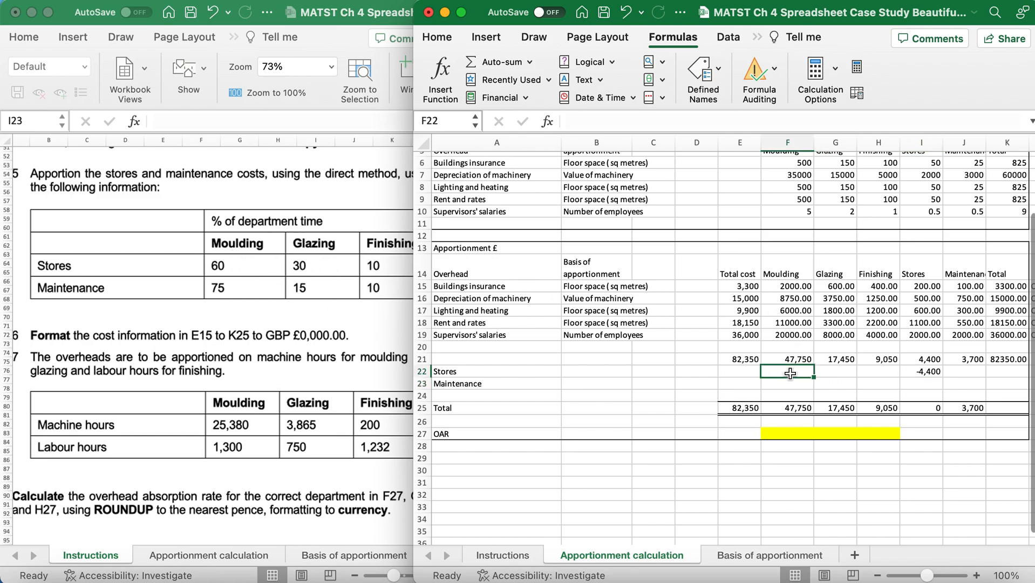
{"action": "type", "text": "=("}
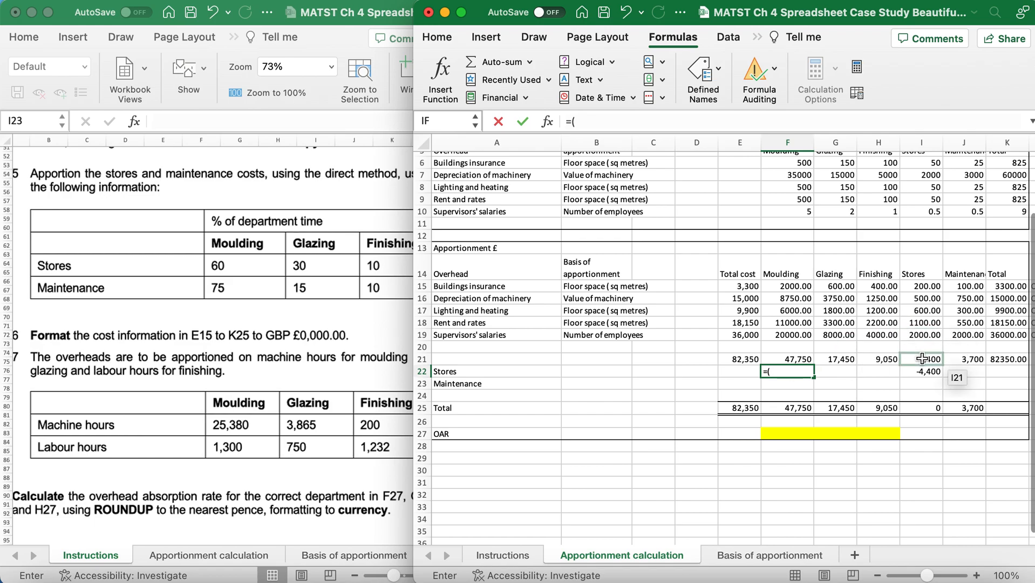
{"action": "left_click", "coordinate": [922, 359]}
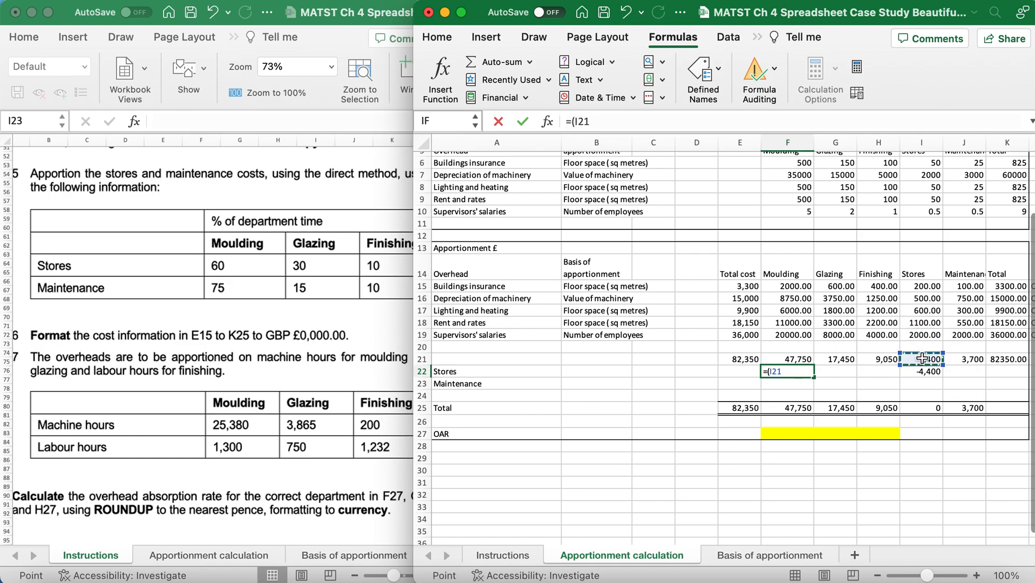
{"action": "type", "text": "*"}
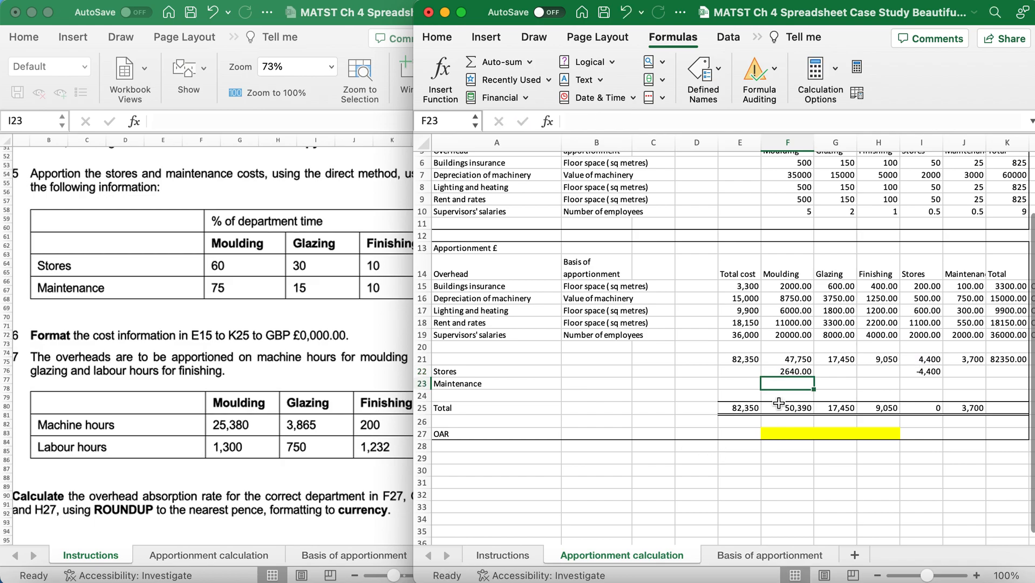
{"action": "left_click", "coordinate": [787, 370]}
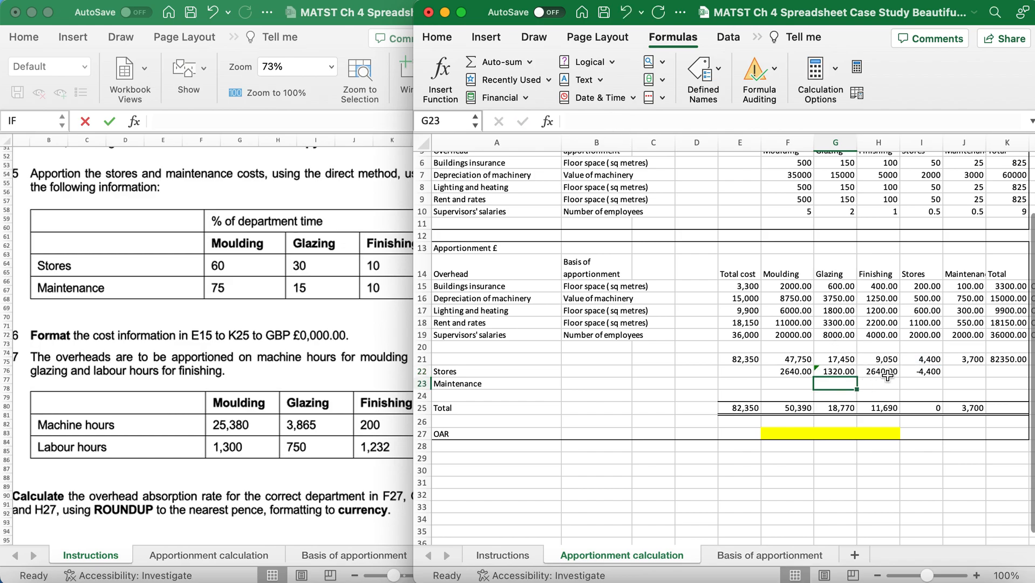
{"action": "type", "text": "=($I$21*60%)"}
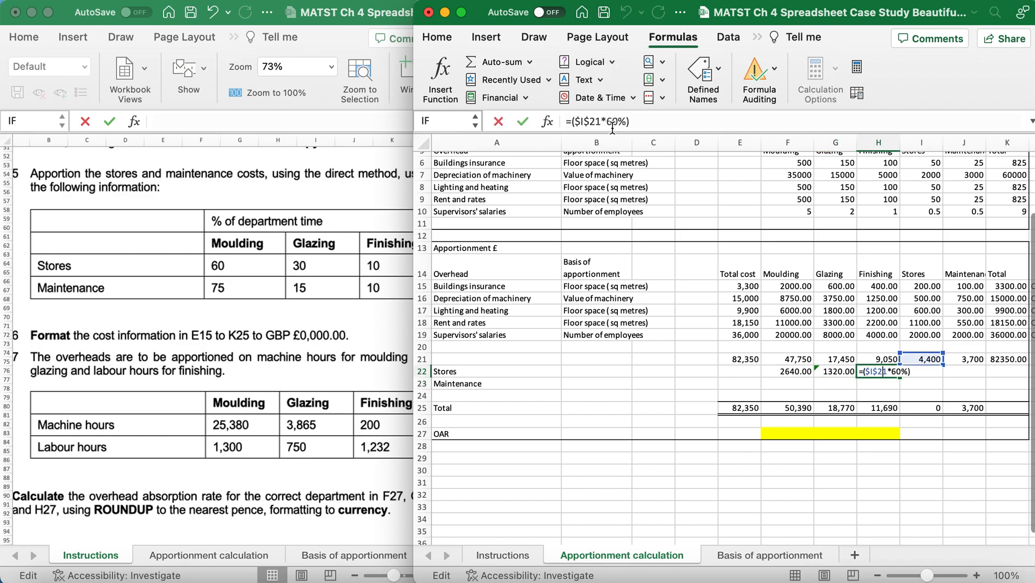
{"action": "mouse_move", "coordinate": [610, 130]}
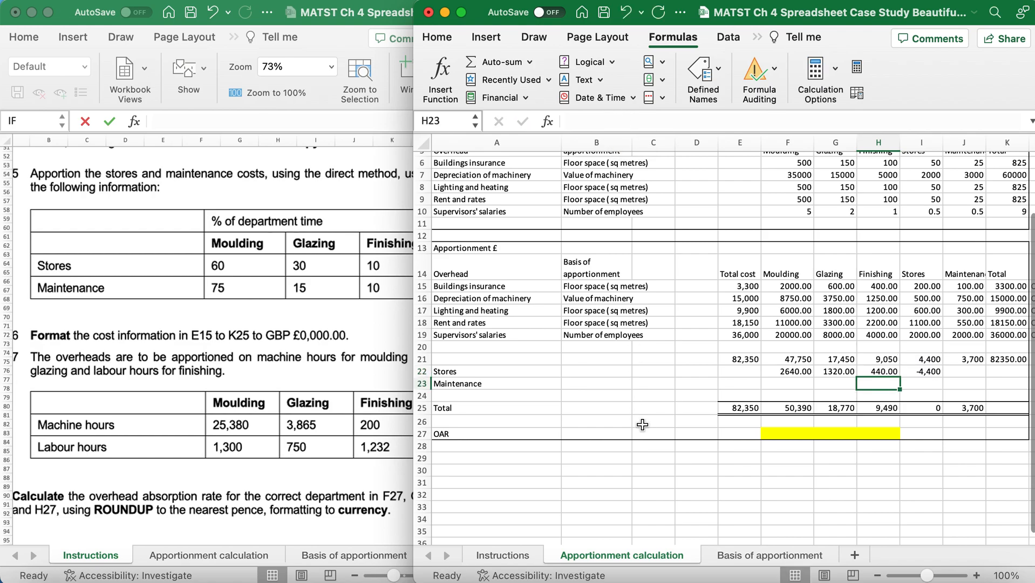
Step: Format cells E15:K25 as Currency with the £ symbol and 2 decimal places
{"action": "scroll", "scroll_direction": "down", "scroll_amount": 3}
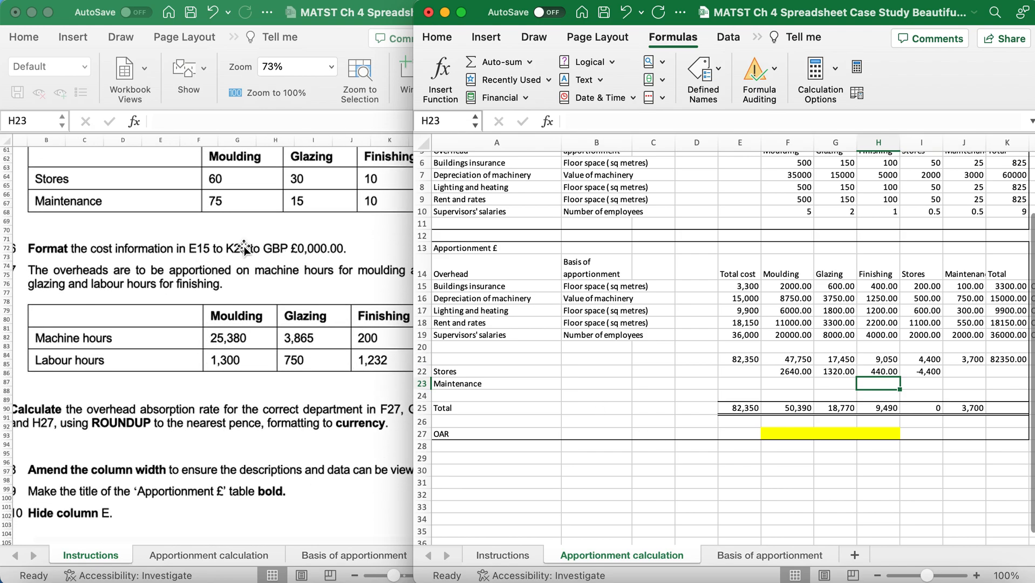
{"action": "mouse_move", "coordinate": [755, 282]}
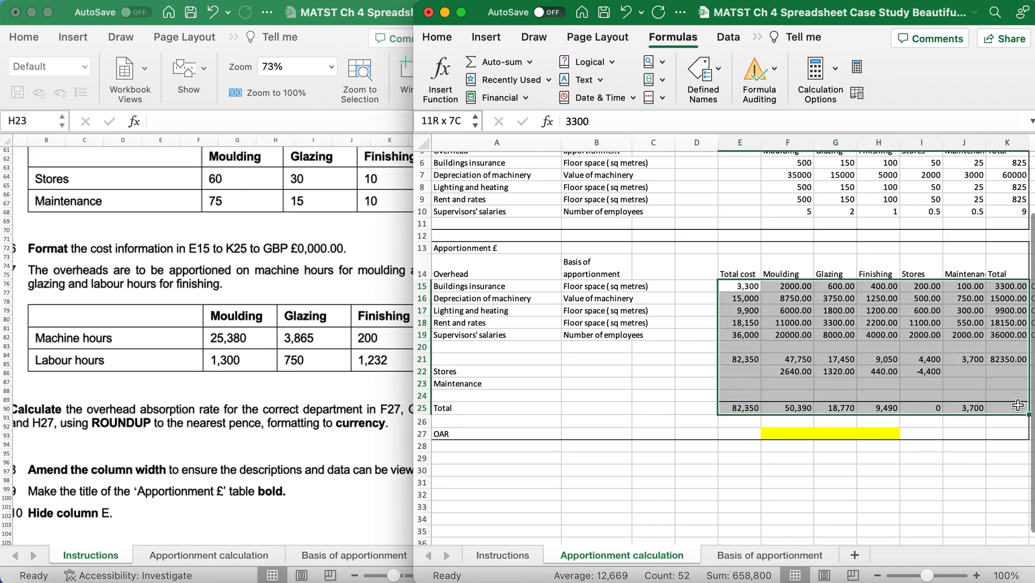
{"action": "left_click", "coordinate": [740, 286]}
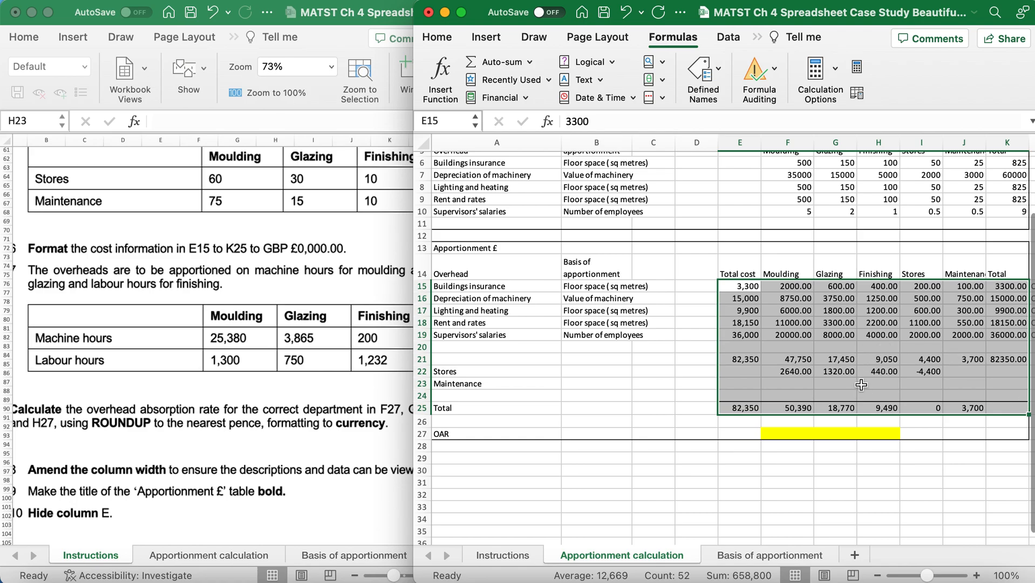
{"action": "mouse_move", "coordinate": [822, 353]}
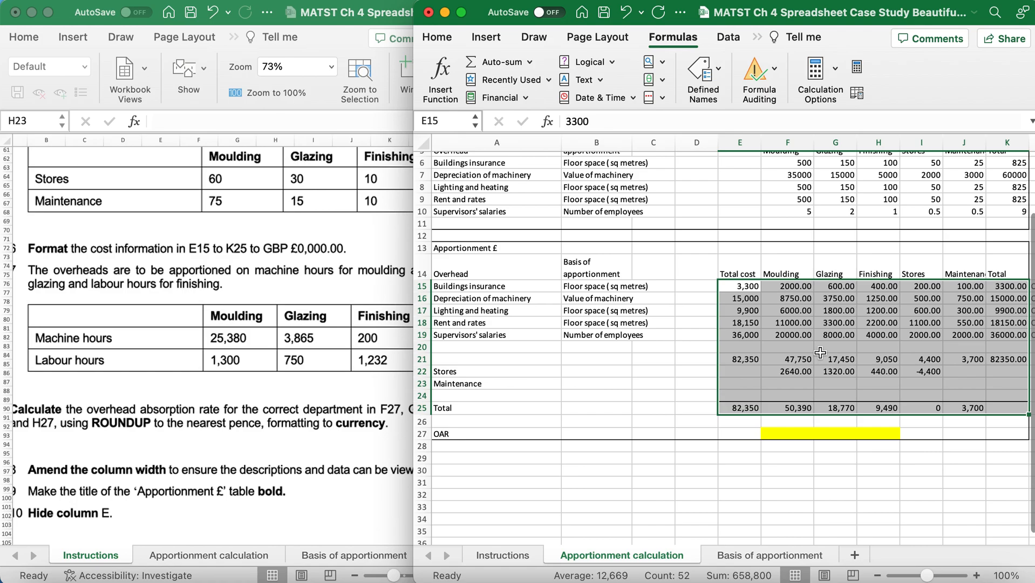
{"action": "right_click", "coordinate": [819, 352]}
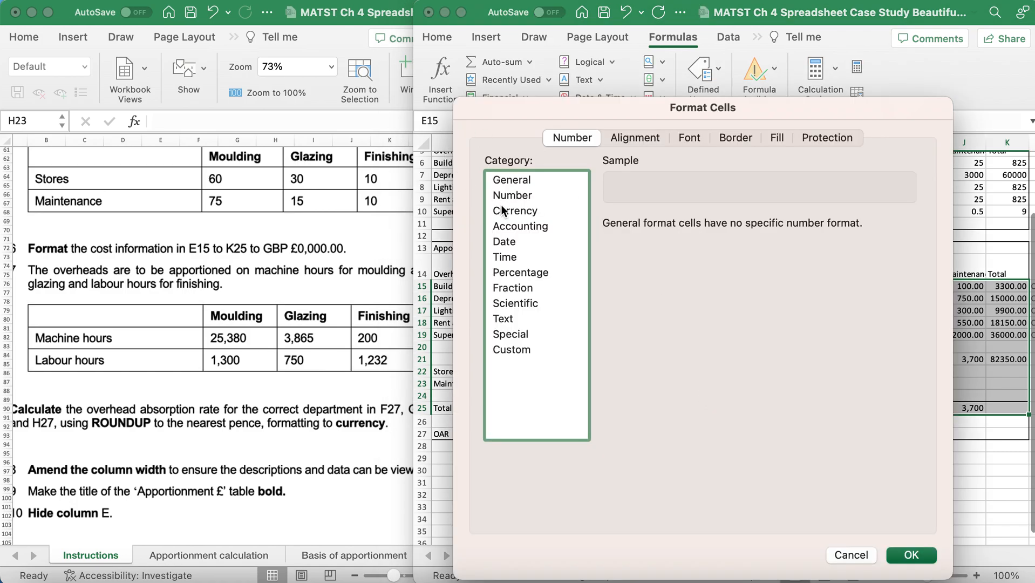
{"action": "left_click", "coordinate": [515, 211]}
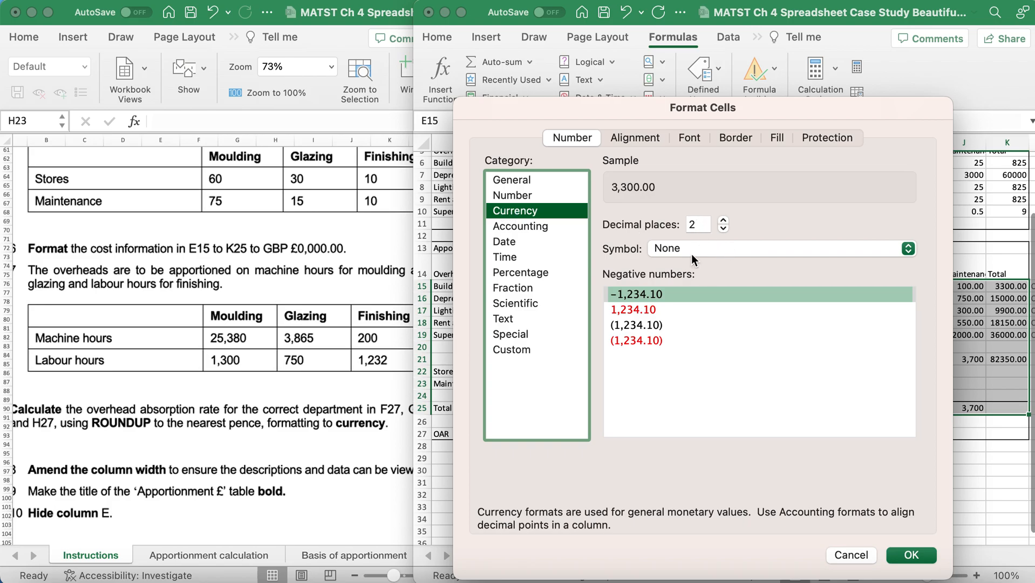
{"action": "left_click", "coordinate": [779, 248]}
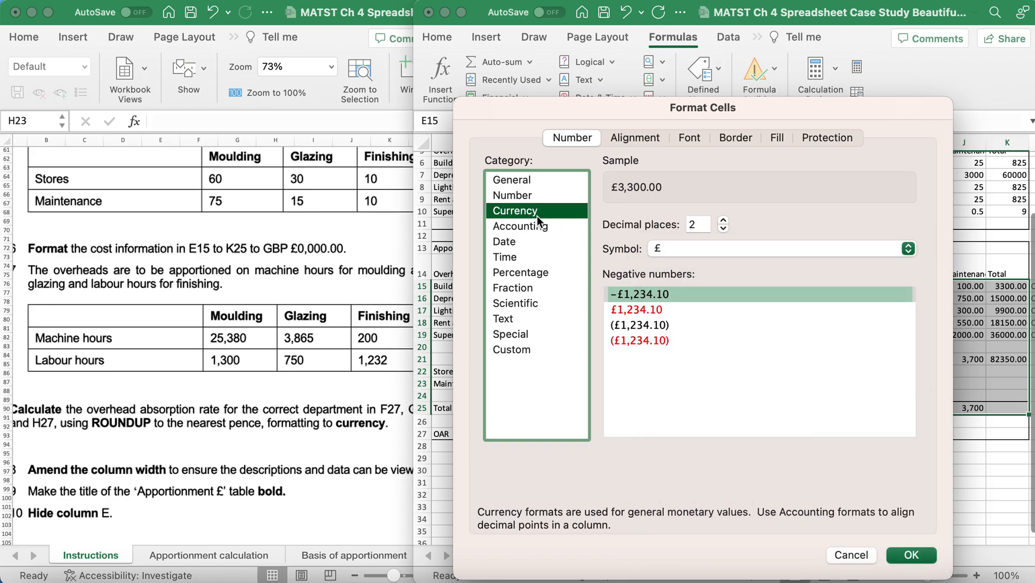
{"action": "left_click", "coordinate": [512, 194]}
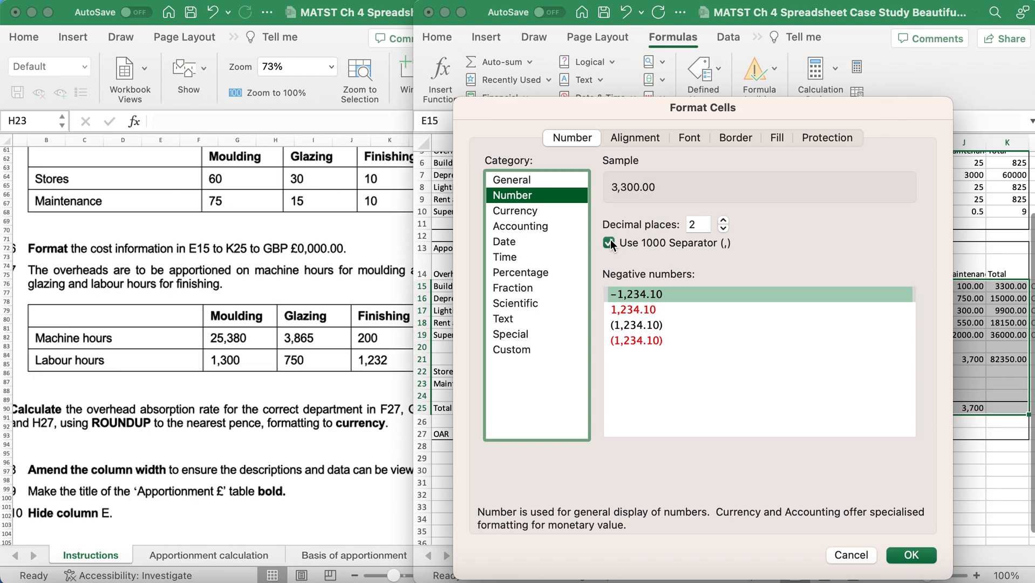
{"action": "left_click", "coordinate": [514, 211]}
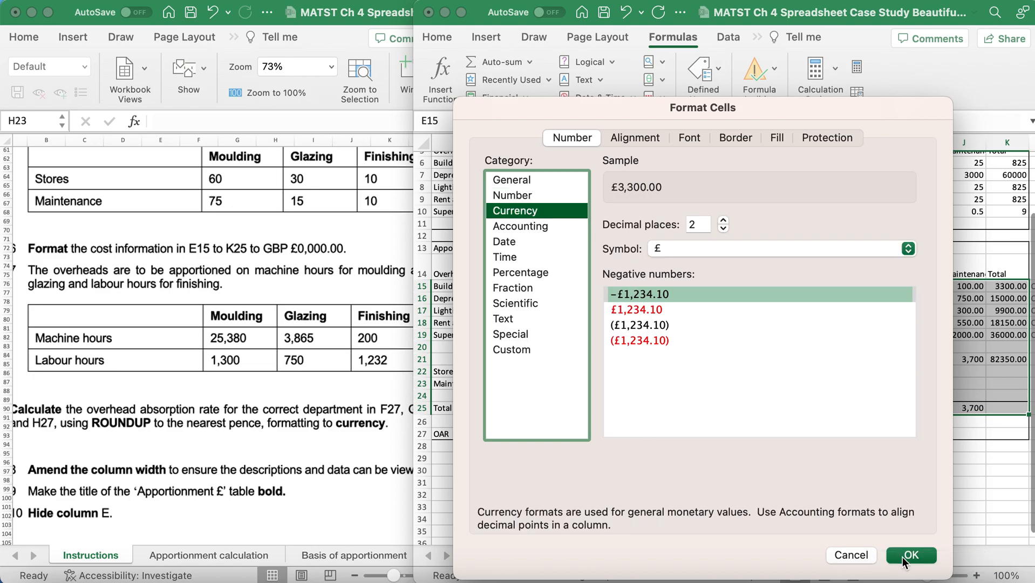
{"action": "left_click", "coordinate": [911, 554]}
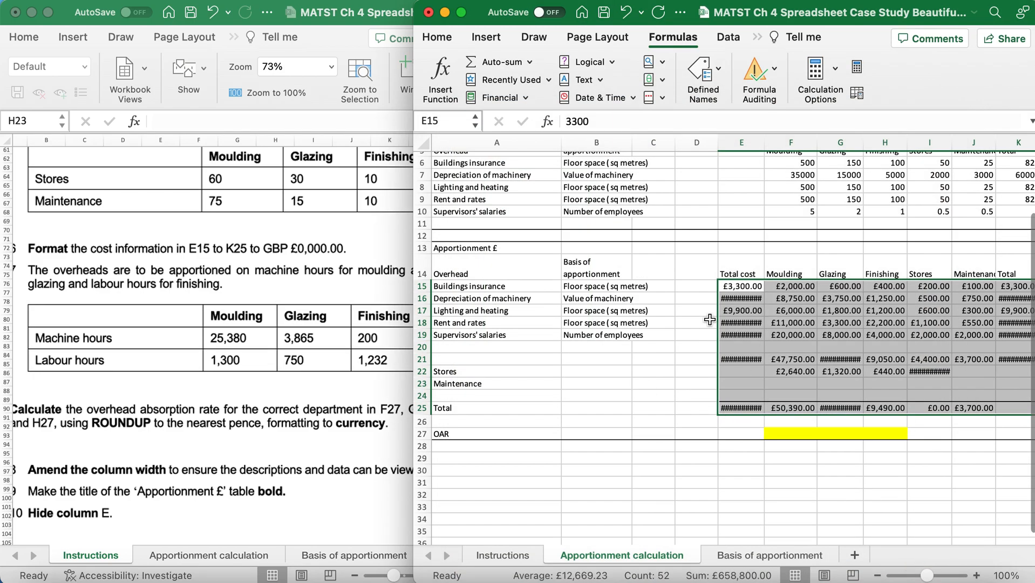
{"action": "mouse_move", "coordinate": [781, 397]}
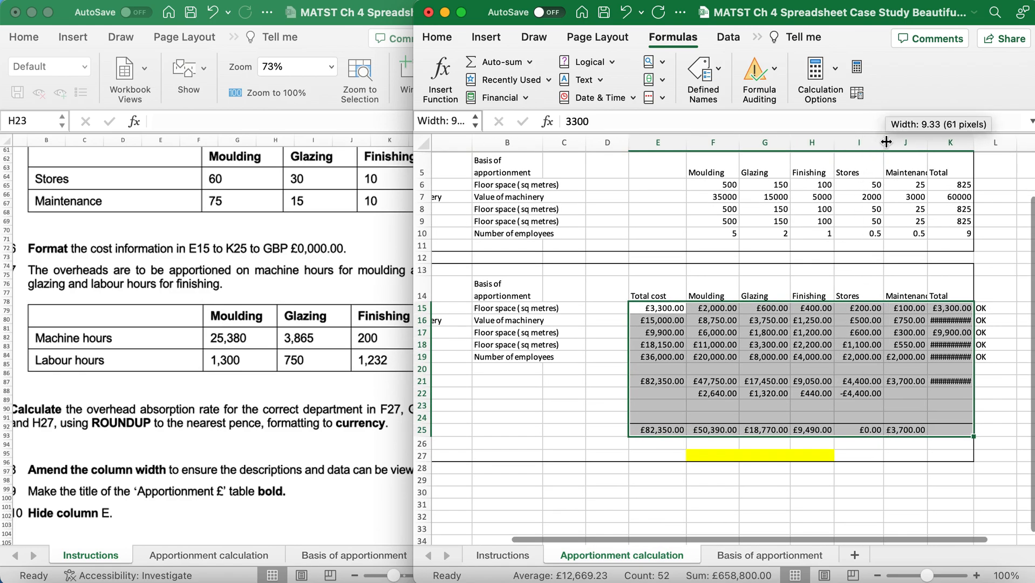
Step: Widen the table columns and enter =-J21 in J23 to clear maintenance's total
{"action": "left_click_drag", "start_coordinate": [887, 141], "coordinate": [982, 142]}
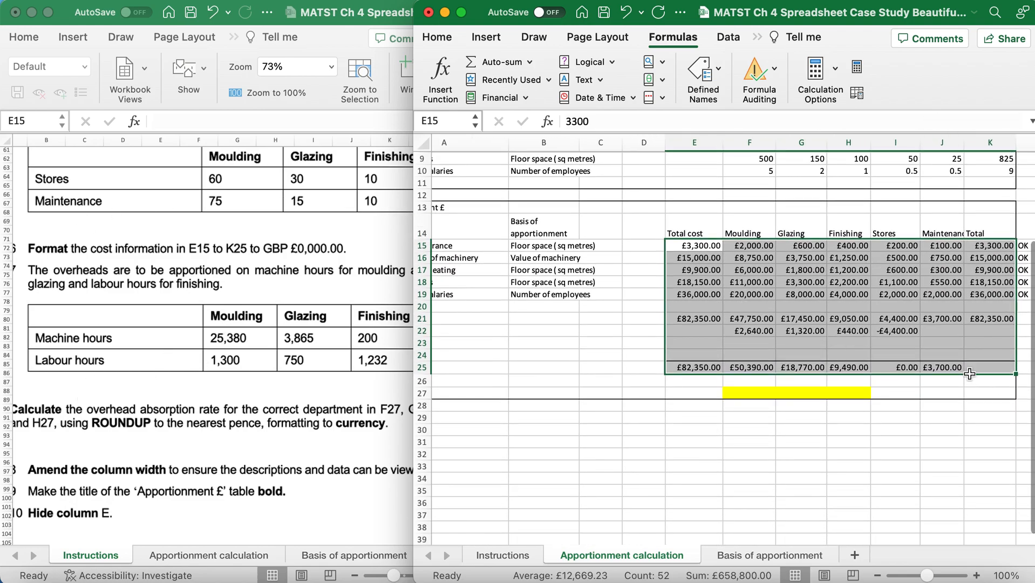
{"action": "left_click", "coordinate": [942, 342]}
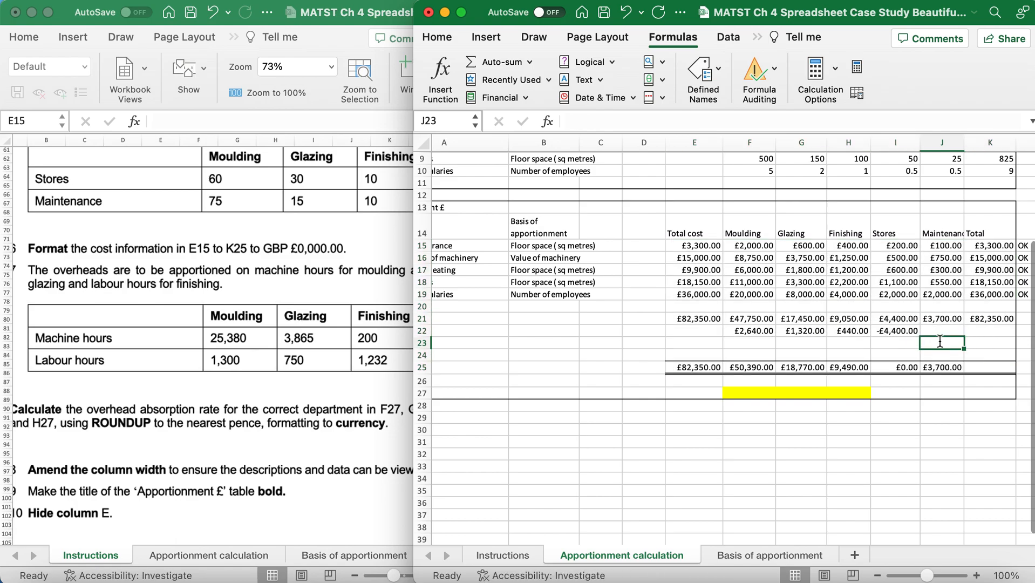
{"action": "type", "text": "=-J21"}
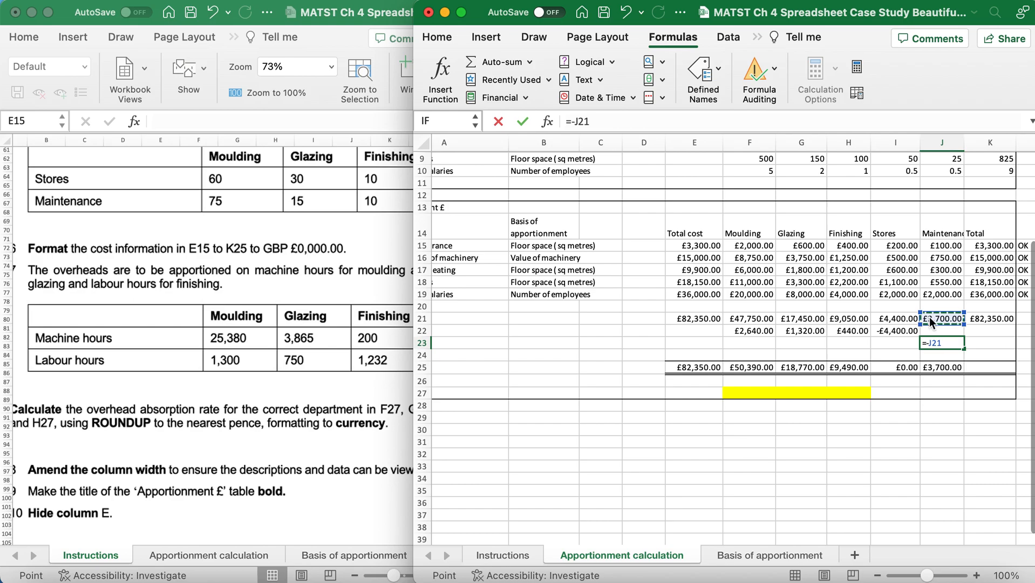
{"action": "left_click_drag", "start_coordinate": [964, 143], "coordinate": [965, 142]}
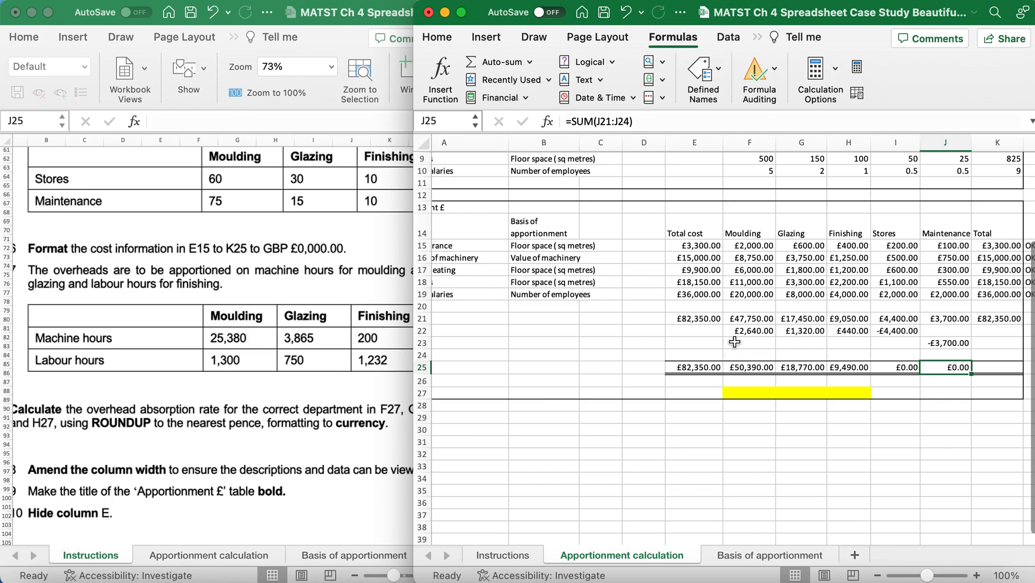
Step: Enter Moulding's 75% maintenance share in F23 as =($J$21*75%)
{"action": "left_click", "coordinate": [748, 343]}
{"action": "type", "text": "="}
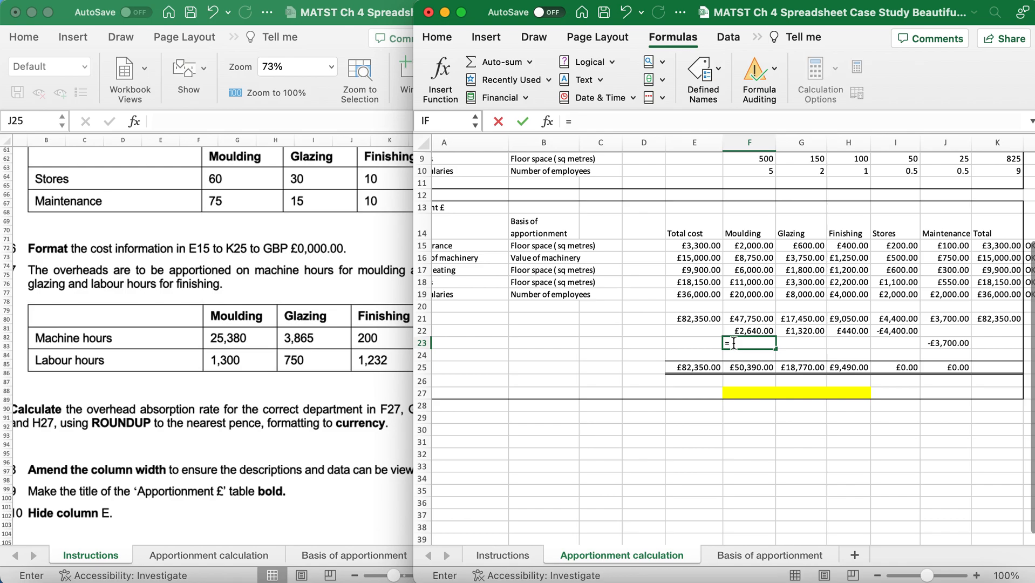
{"action": "left_click", "coordinate": [944, 317]}
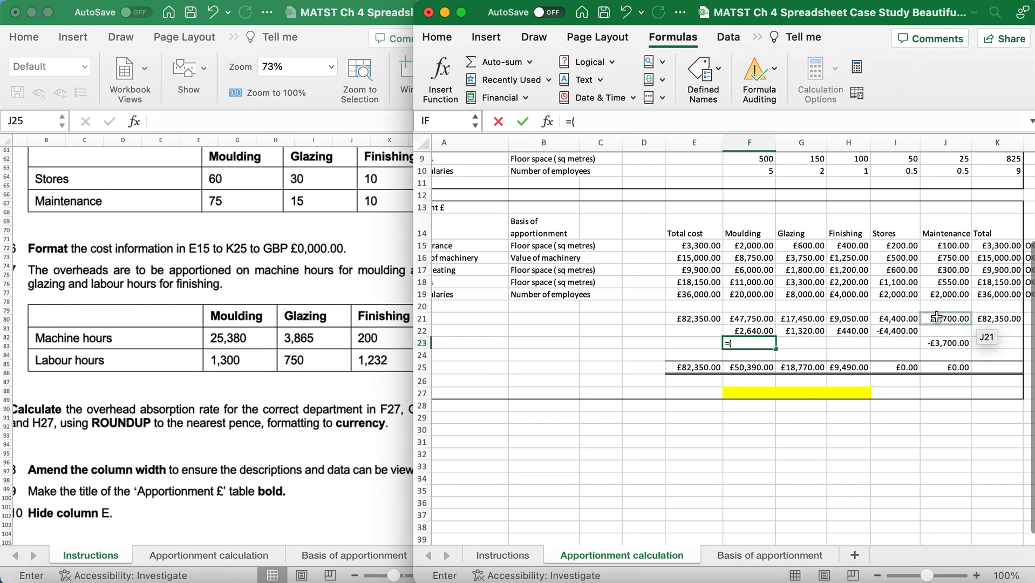
{"action": "left_click", "coordinate": [945, 318]}
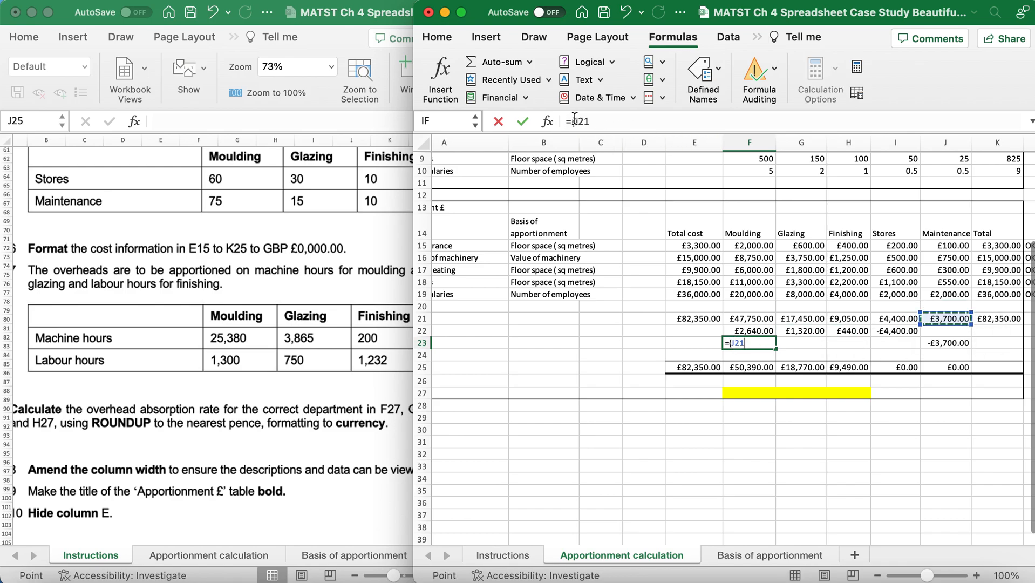
{"action": "type", "text": "($J$"}
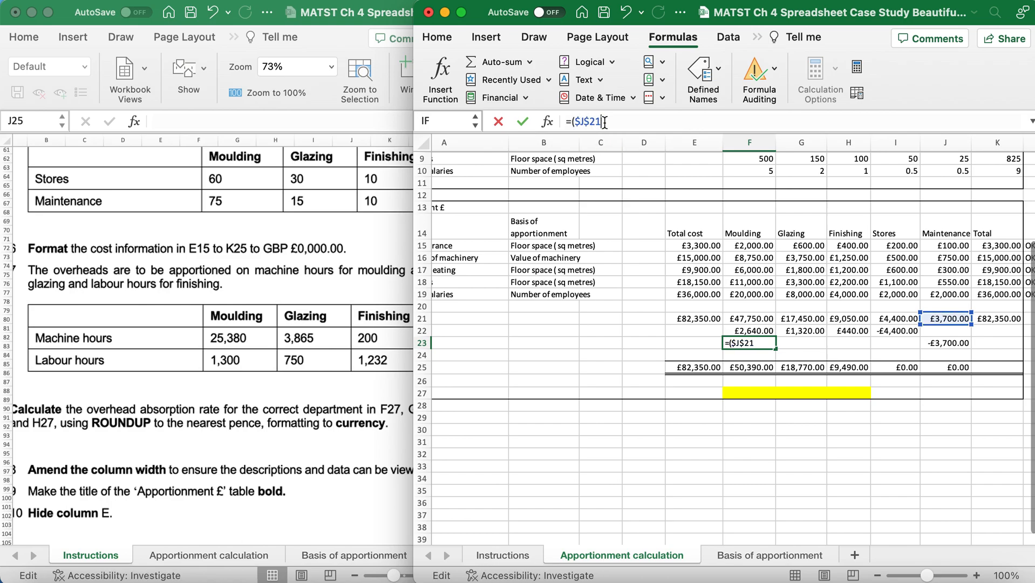
{"action": "type", "text": "*"}
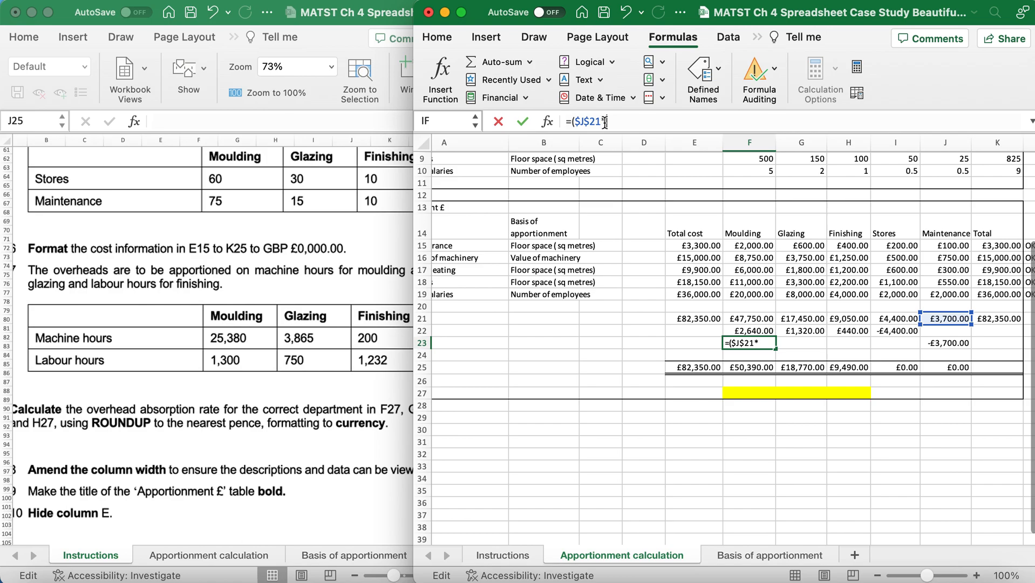
{"action": "type", "text": "75"}
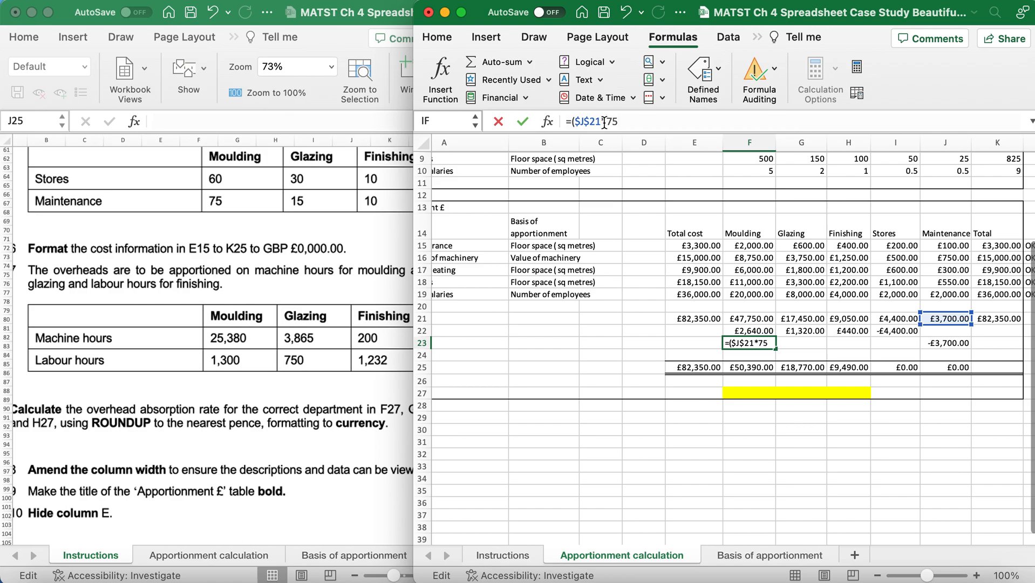
{"action": "type", "text": "%"}
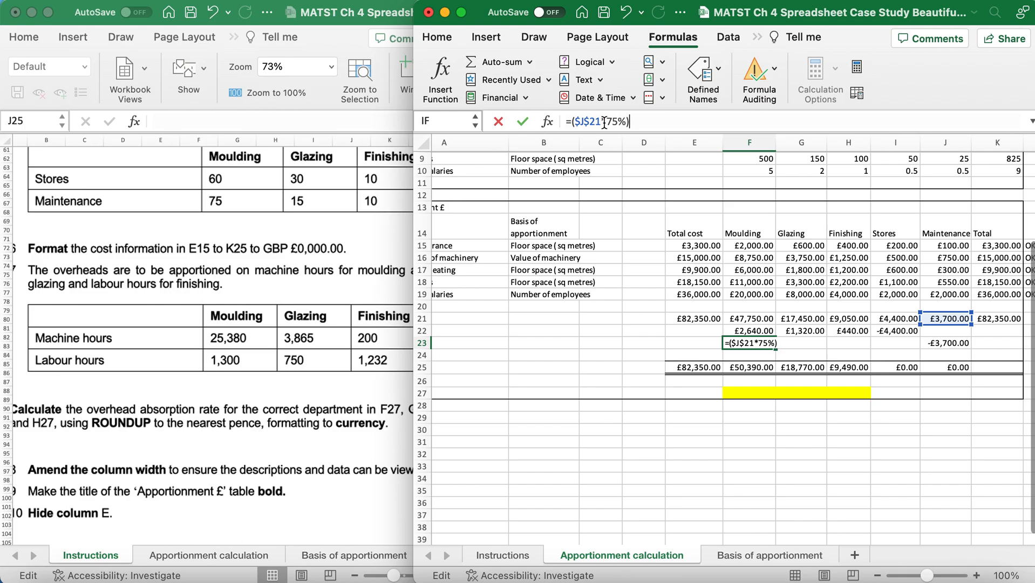
{"action": "key", "text": "enter"}
{"action": "type", "text": "=($J$21*75%)"}
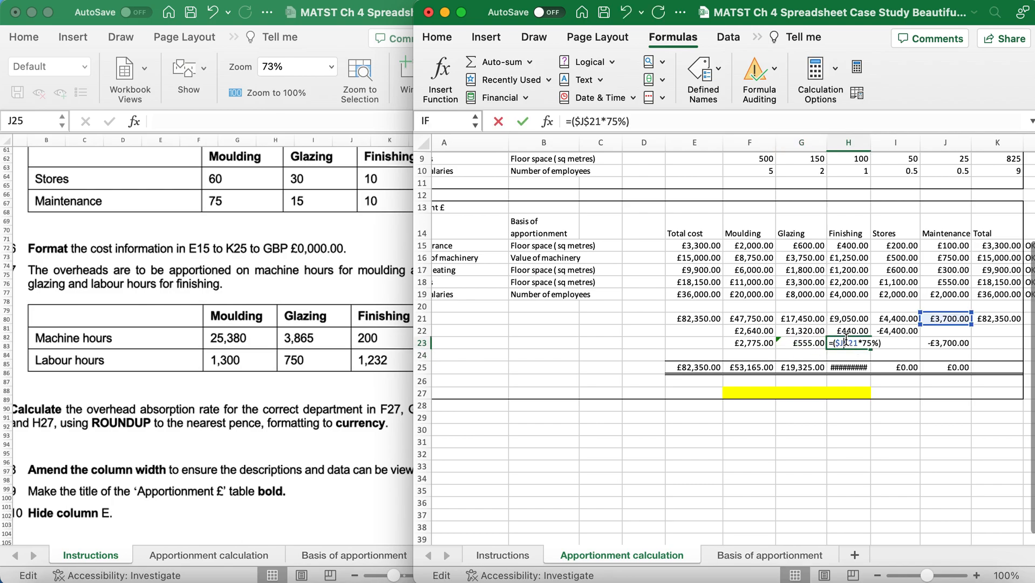
{"action": "key", "text": "Backspace"}
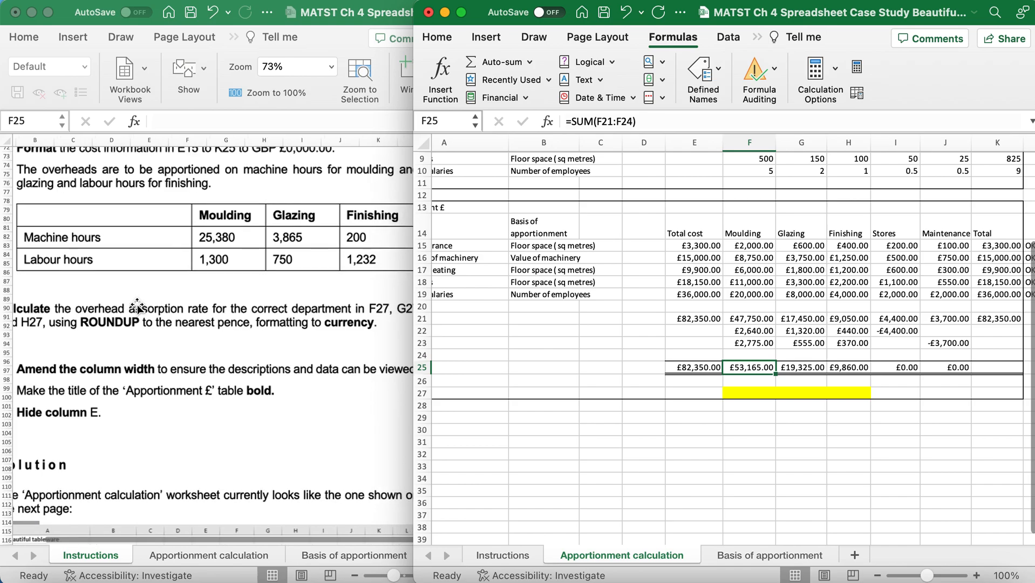
{"action": "mouse_move", "coordinate": [758, 410]}
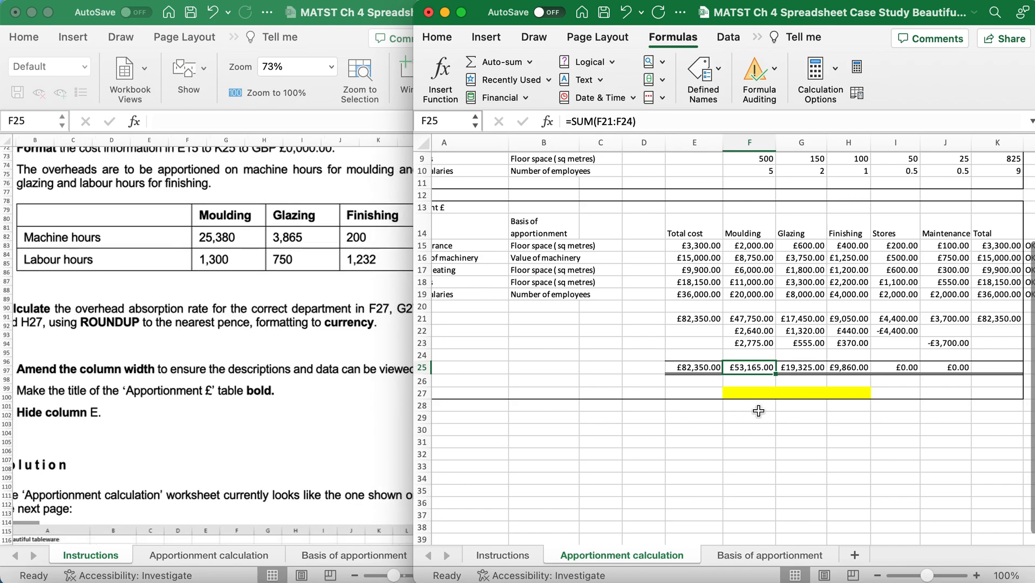
Step: Enter Moulding's absorption rate in F27, dividing its overheads by 2538
{"action": "left_click", "coordinate": [748, 393]}
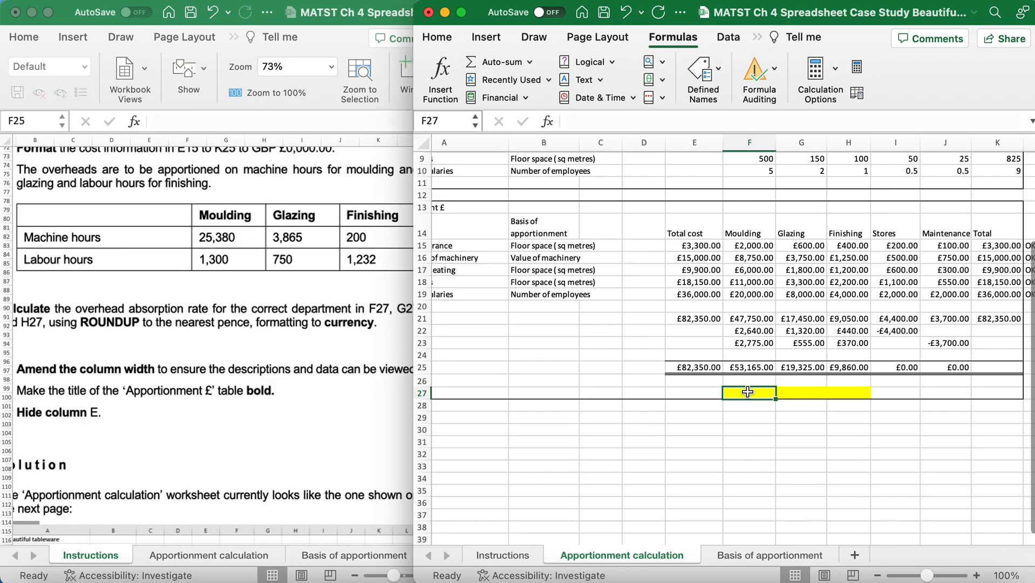
{"action": "mouse_move", "coordinate": [314, 237]}
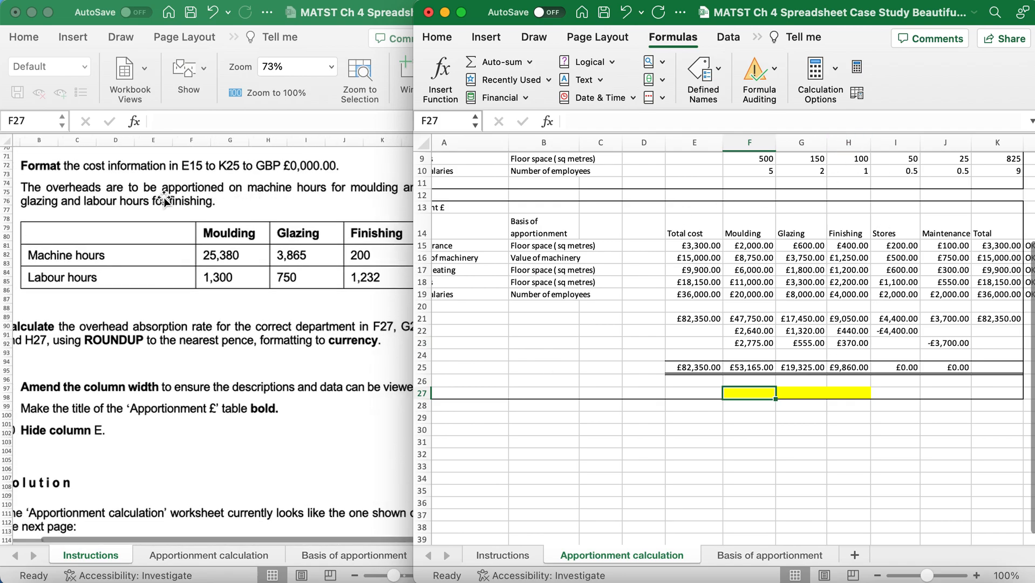
{"action": "mouse_move", "coordinate": [294, 198]}
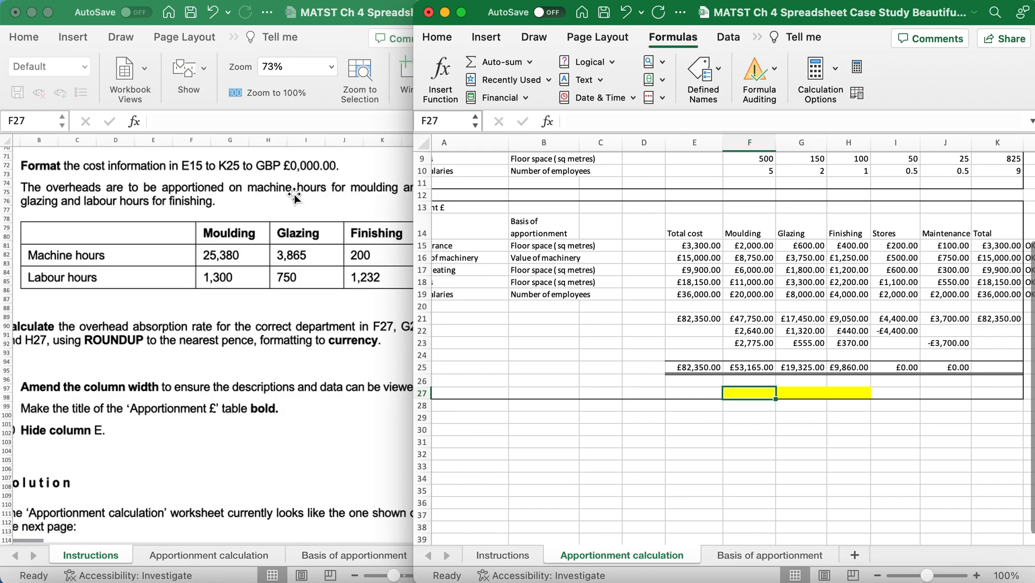
{"action": "type", "text": "=(F25"}
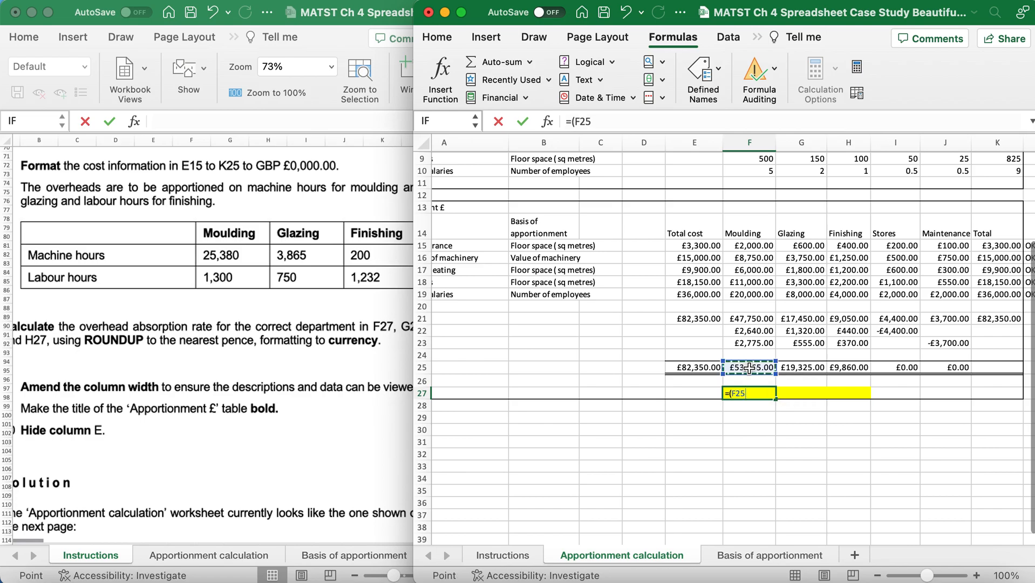
{"action": "type", "text": "/"}
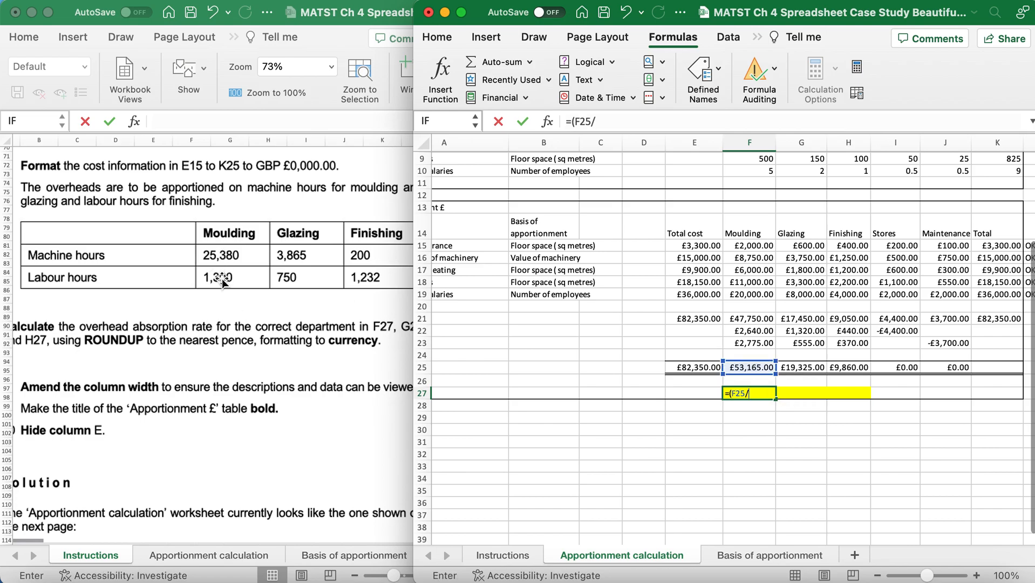
{"action": "type", "text": "2538"}
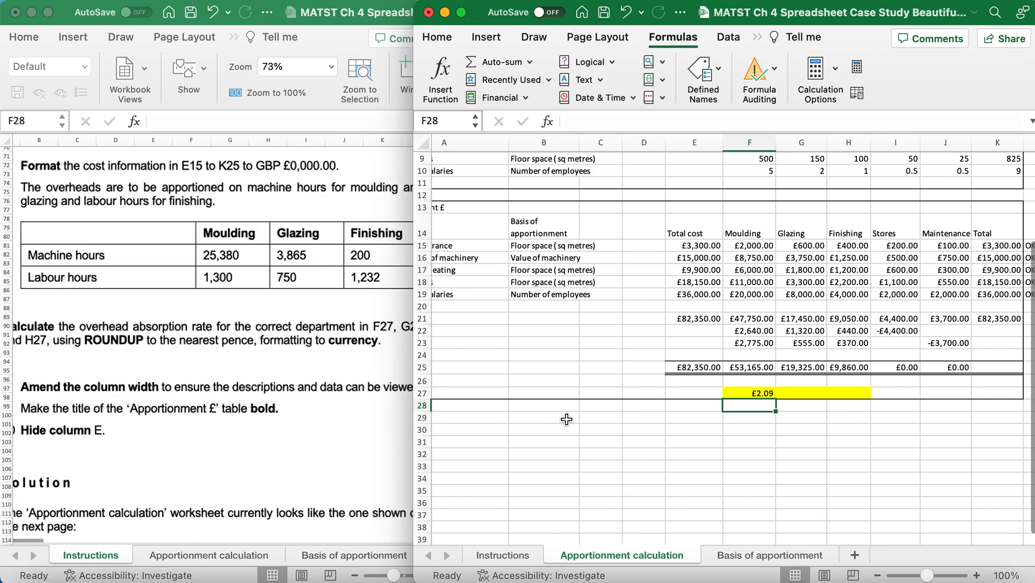
{"action": "mouse_move", "coordinate": [800, 385]}
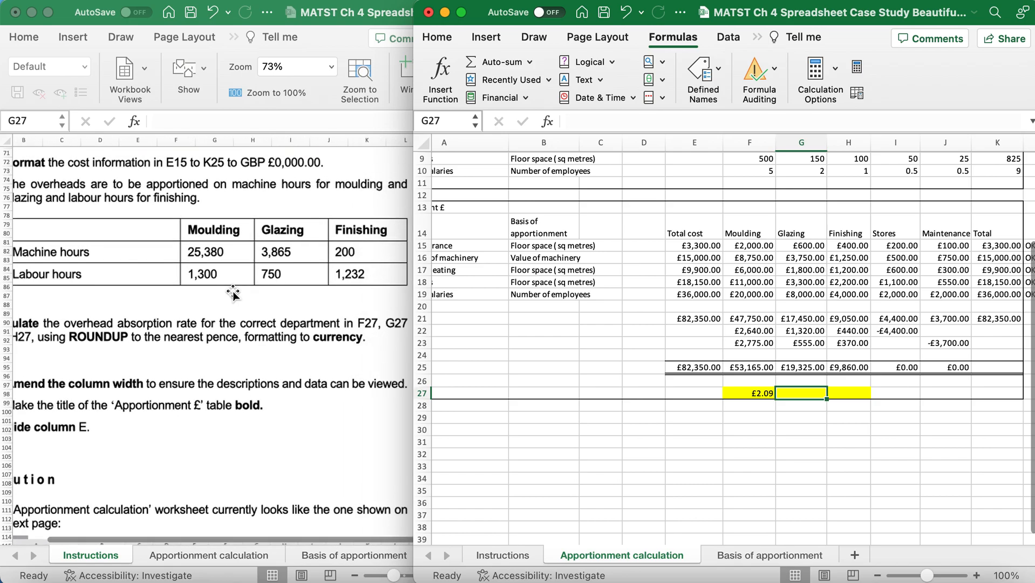
Step: Enter Glazing's absorption rate in G27 as =G25/3865
{"action": "scroll", "scroll_direction": "down", "scroll_amount": 3}
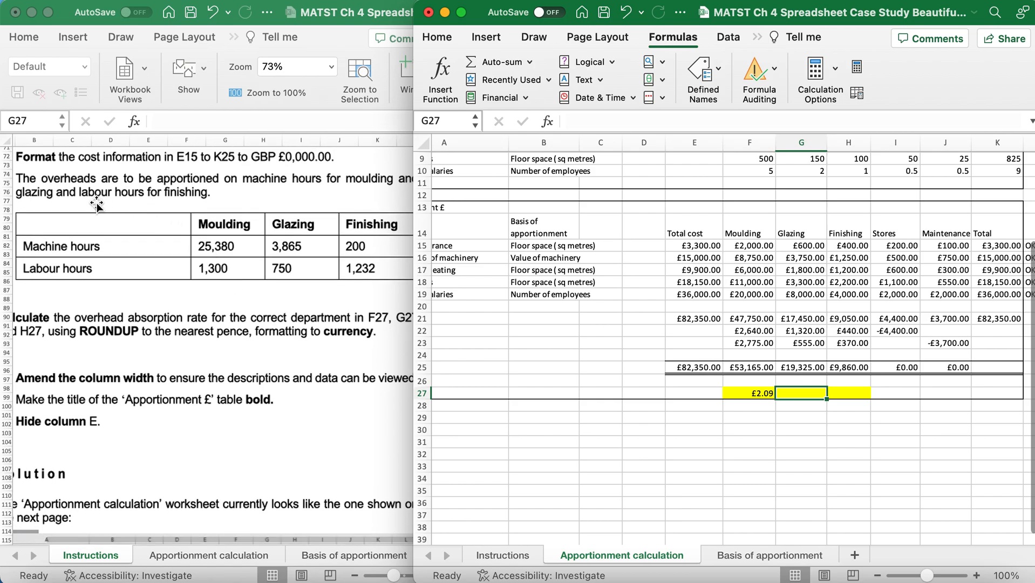
{"action": "scroll", "scroll_direction": "down", "scroll_amount": 3}
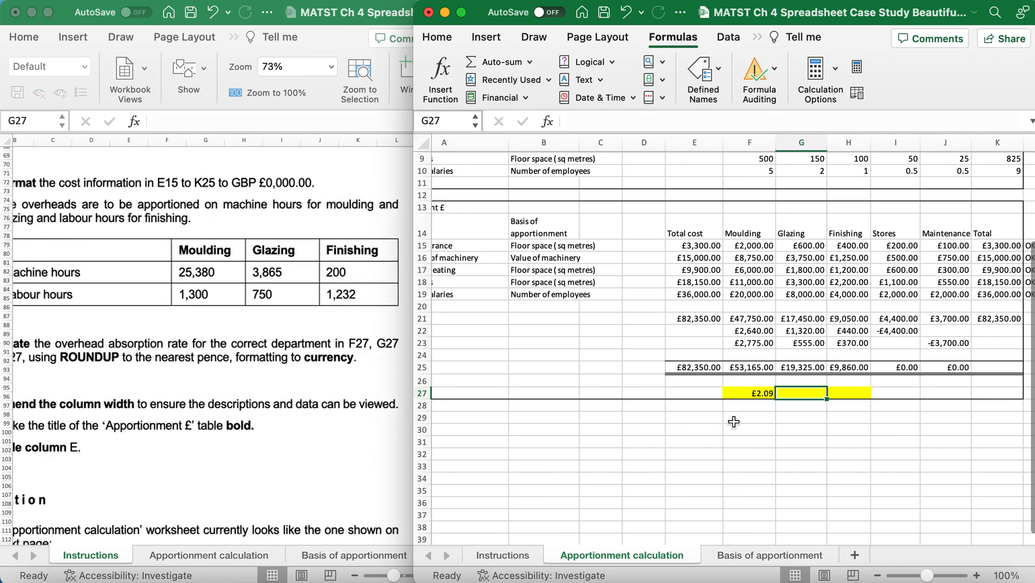
{"action": "type", "text": "="}
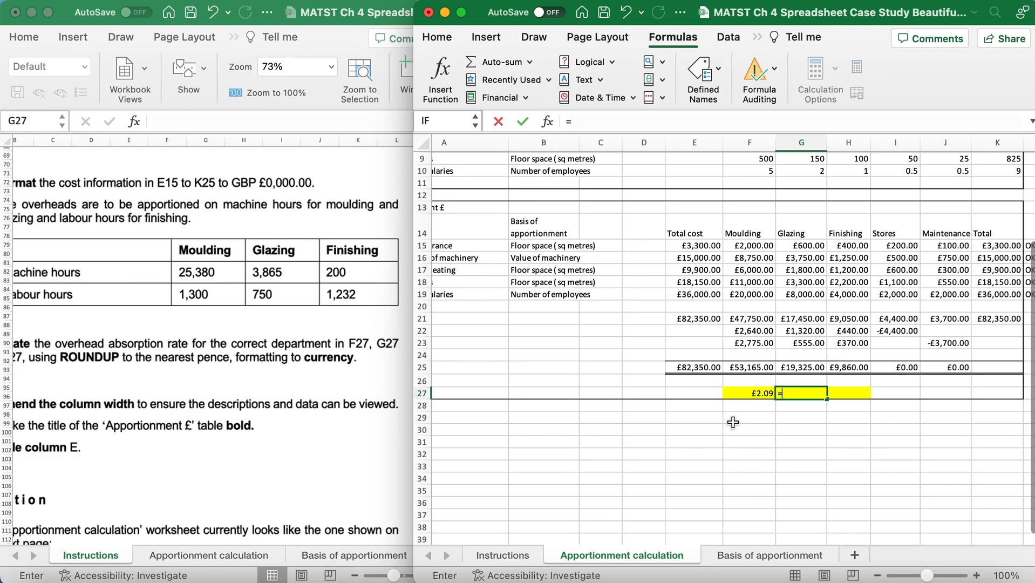
{"action": "left_click", "coordinate": [801, 367]}
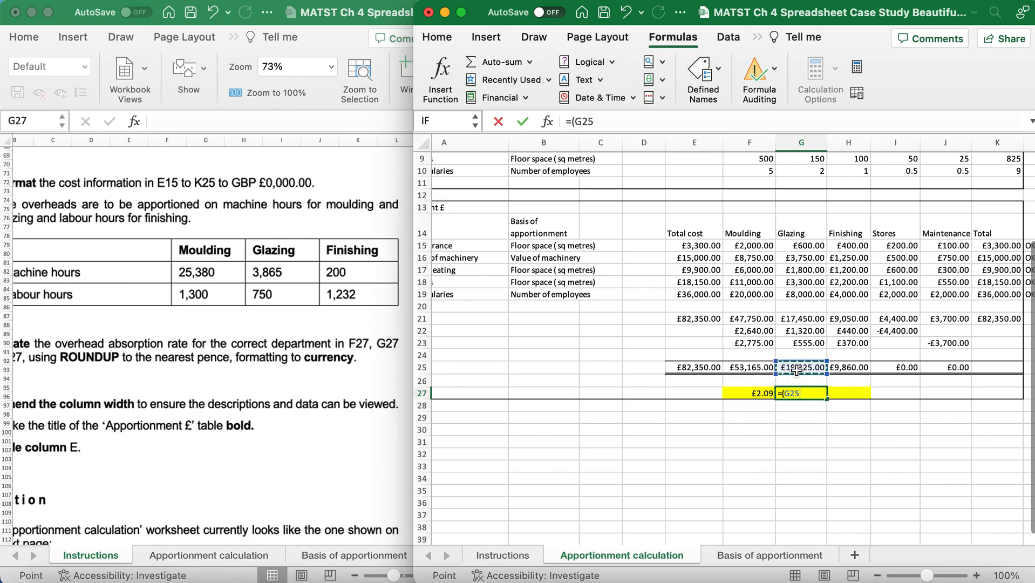
{"action": "type", "text": "/"}
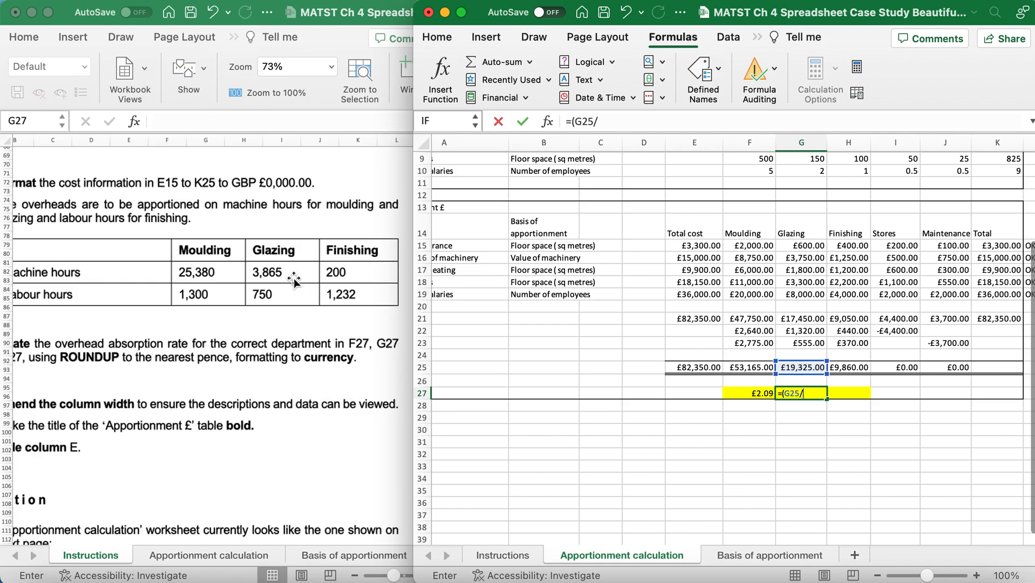
{"action": "type", "text": "38"}
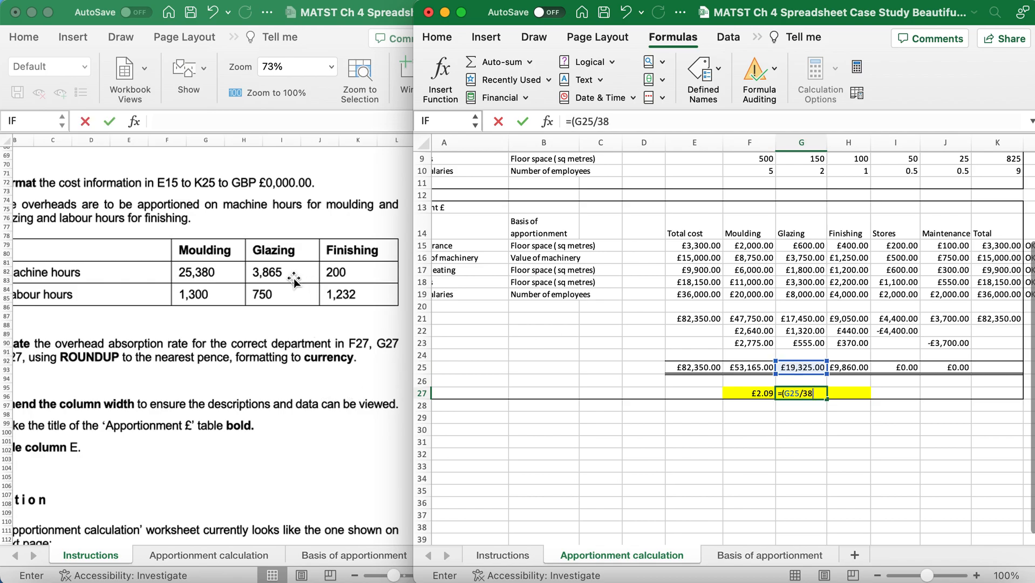
{"action": "type", "text": "65"}
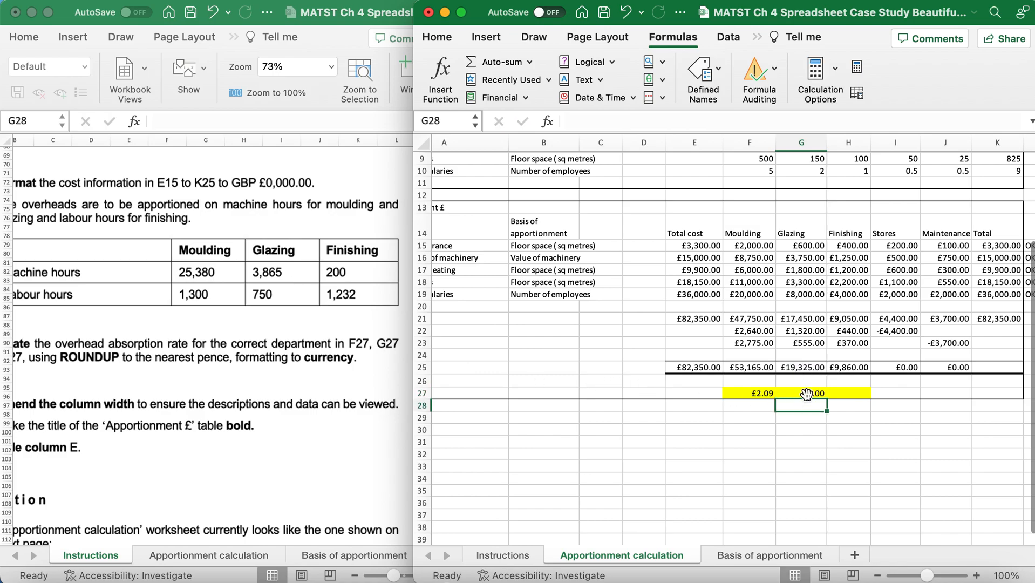
Step: Enter Finishing's absorption rate in H27 as =(H25/1232)
{"action": "left_click", "coordinate": [848, 393]}
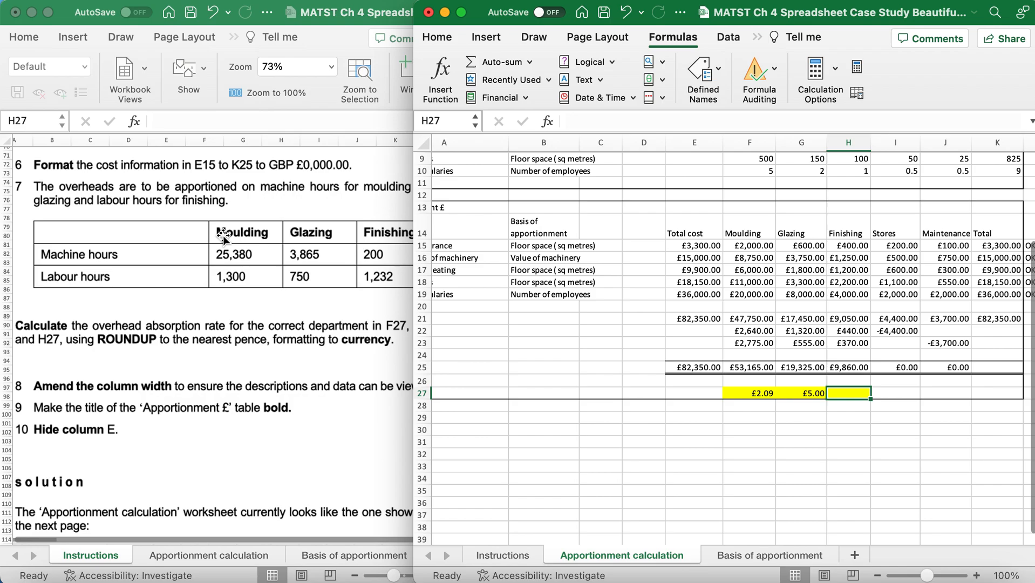
{"action": "type", "text": "=("}
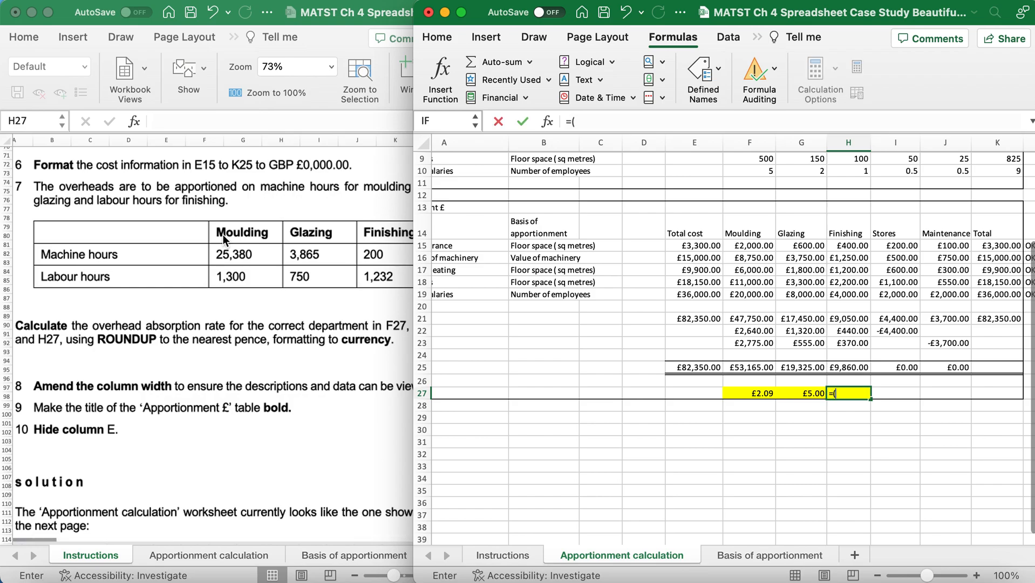
{"action": "left_click", "coordinate": [848, 367]}
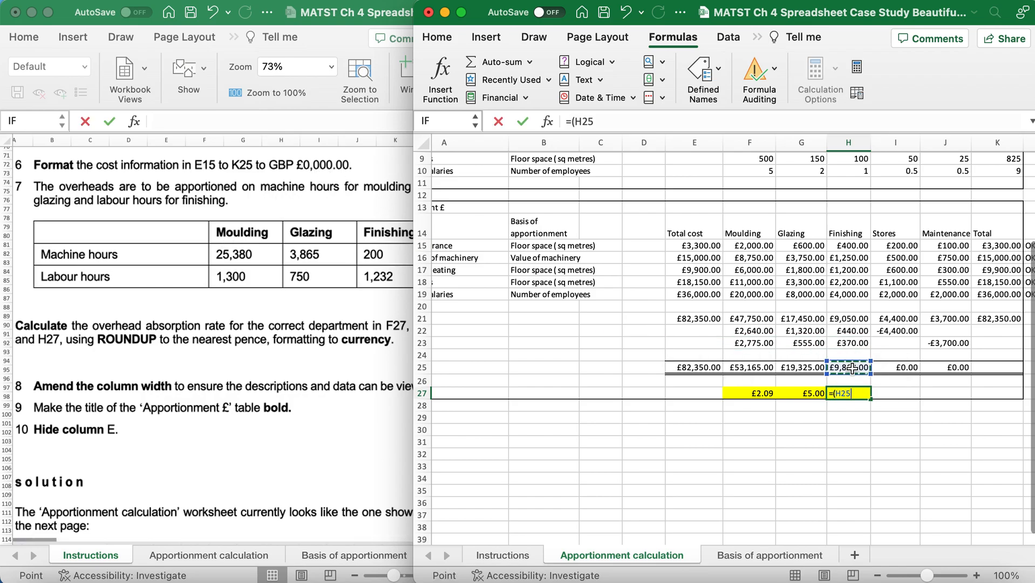
{"action": "type", "text": "/"}
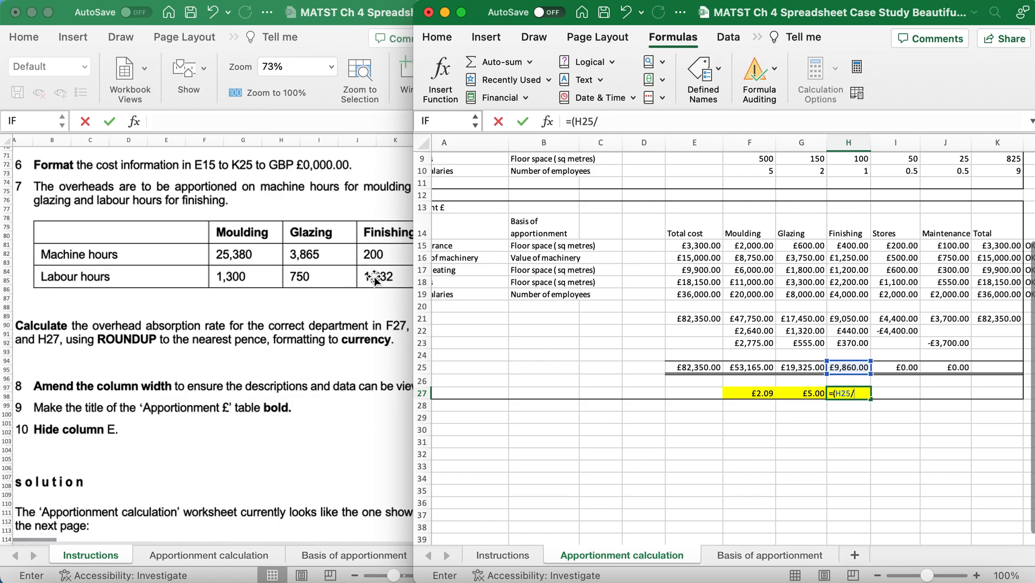
{"action": "type", "text": "123"}
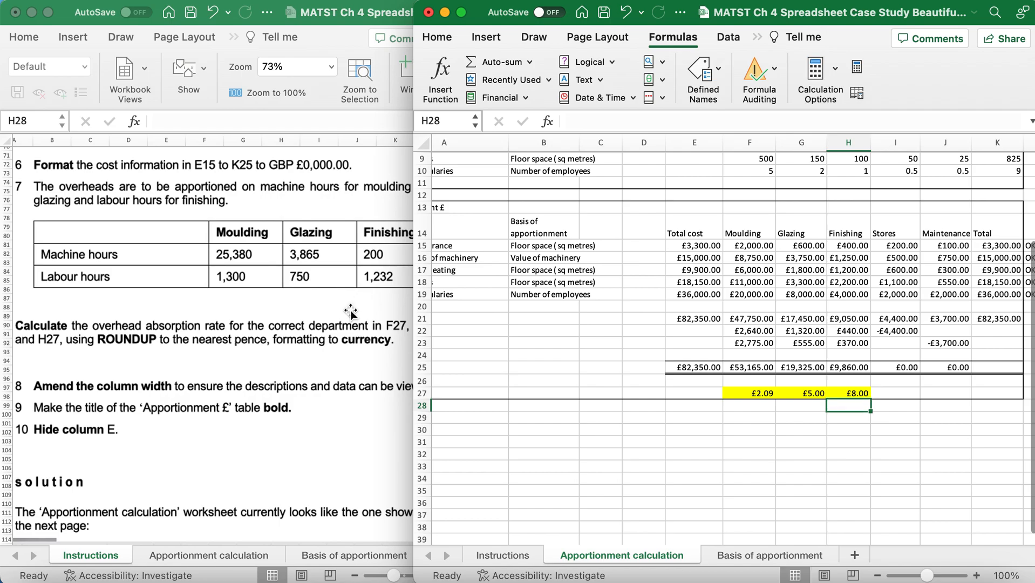
{"action": "scroll", "scroll_direction": "down", "scroll_amount": 3}
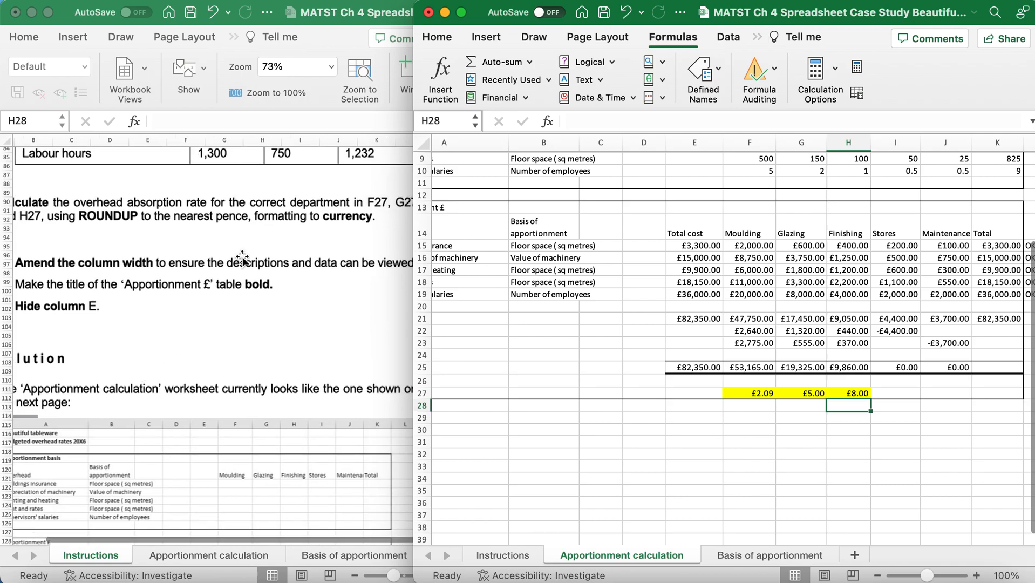
{"action": "mouse_move", "coordinate": [376, 218]}
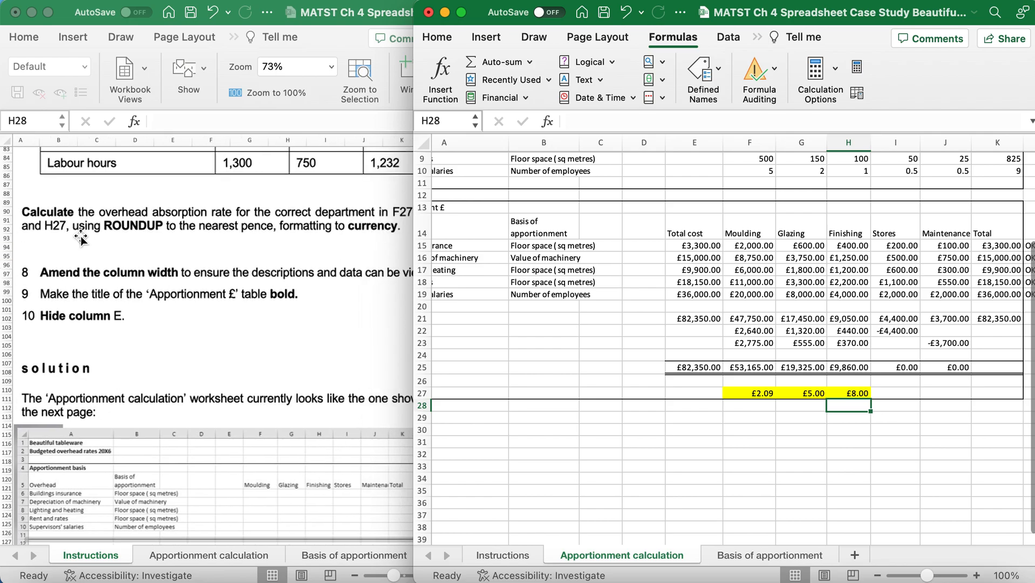
{"action": "mouse_move", "coordinate": [171, 246]}
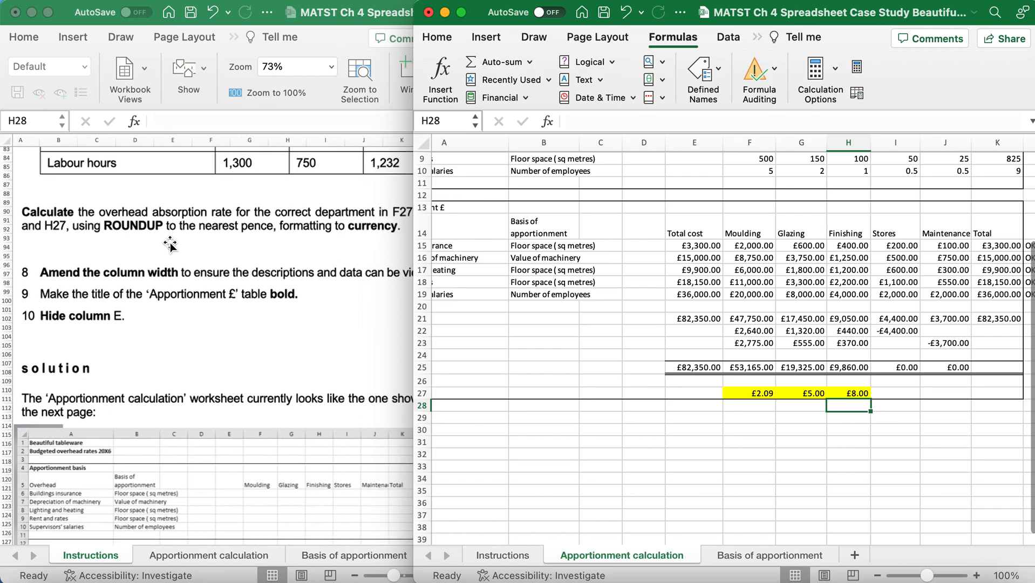
{"action": "mouse_move", "coordinate": [394, 246]}
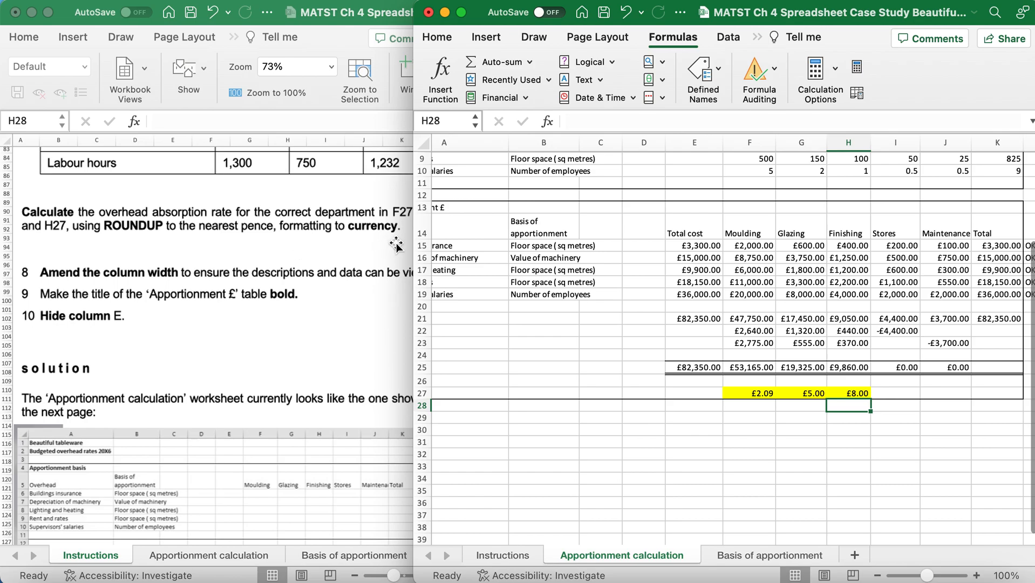
Step: Wrap the F27, G27 and H27 divisions in ROUNDUP(…,2), giving £2.10, £5.00 and £8.01
{"action": "left_click", "coordinate": [749, 393]}
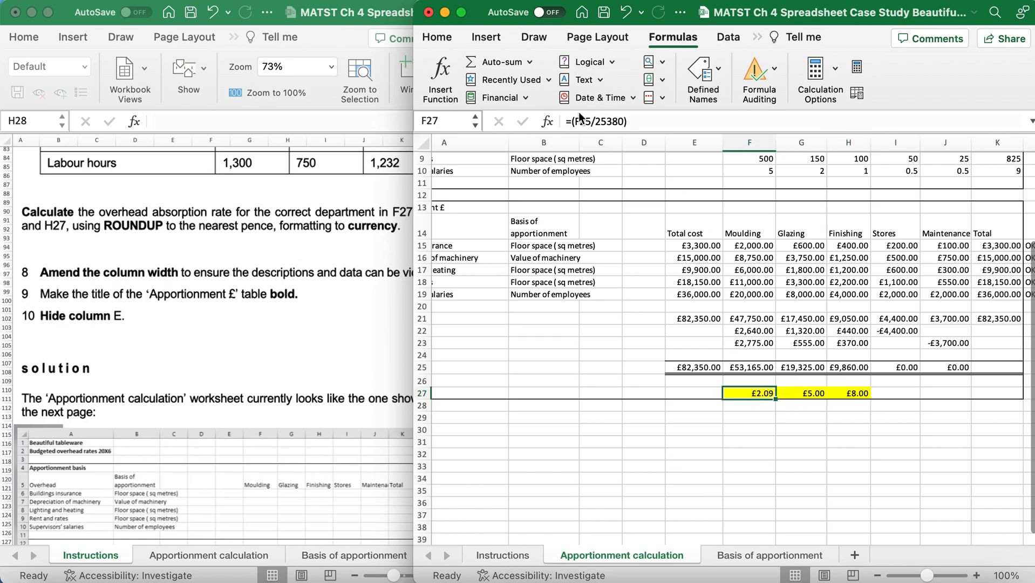
{"action": "double_click", "coordinate": [749, 393]}
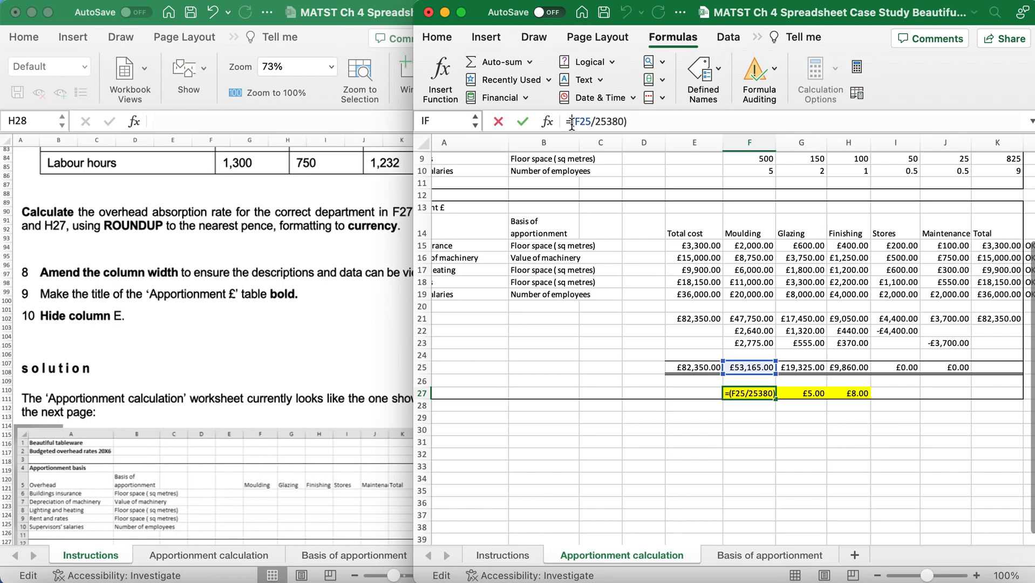
{"action": "type", "text": "ROUNDUP"}
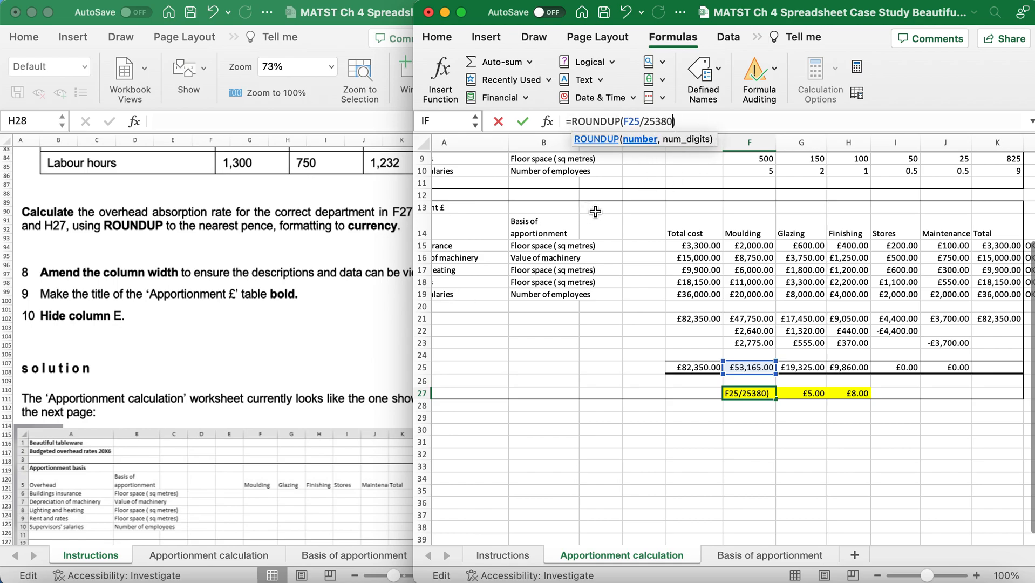
{"action": "mouse_move", "coordinate": [592, 222]}
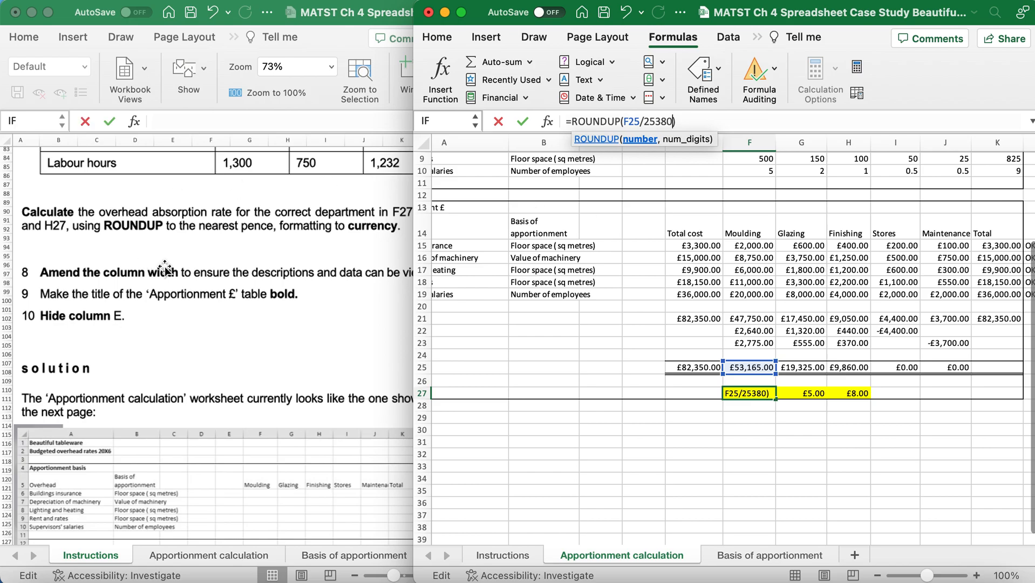
{"action": "type", "text": ",2"}
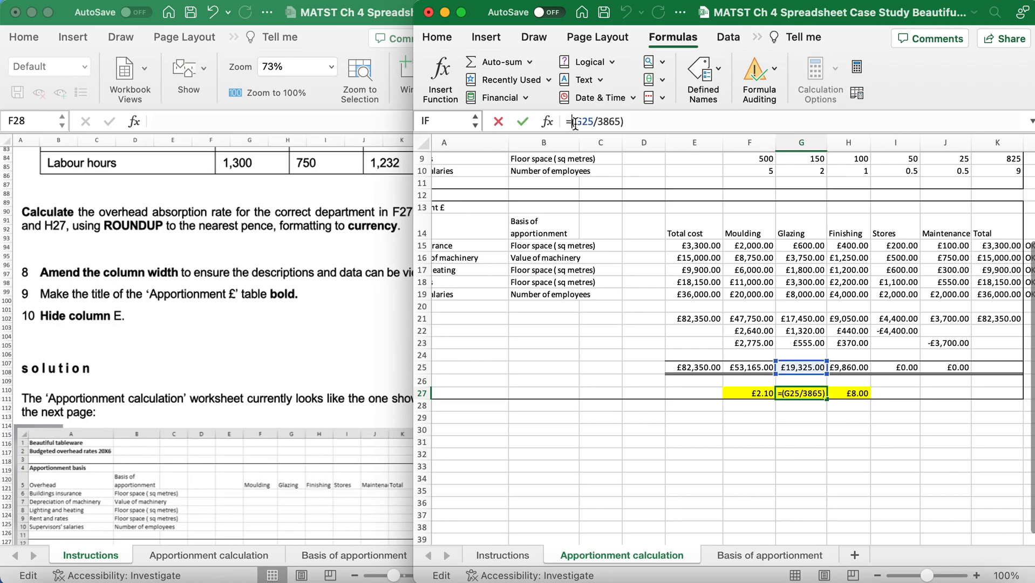
{"action": "type", "text": "roundup("}
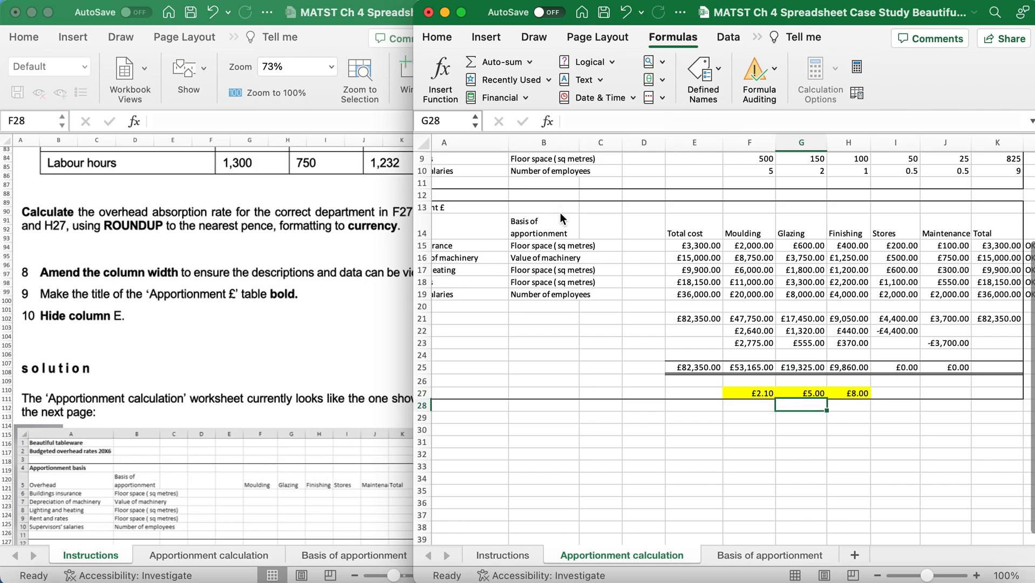
{"action": "left_click", "coordinate": [849, 393]}
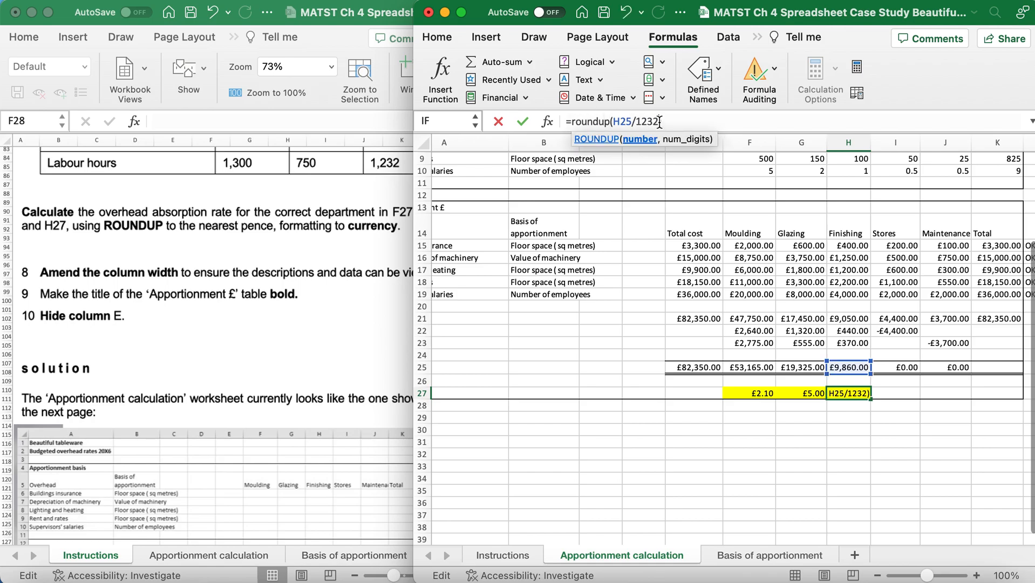
{"action": "type", "text": "2)"}
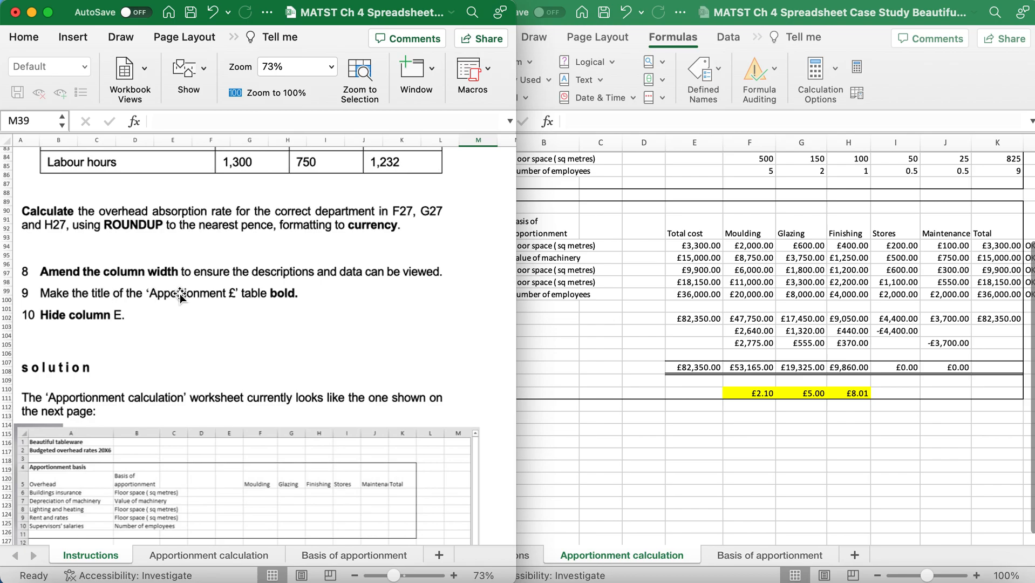
{"action": "mouse_move", "coordinate": [393, 290]}
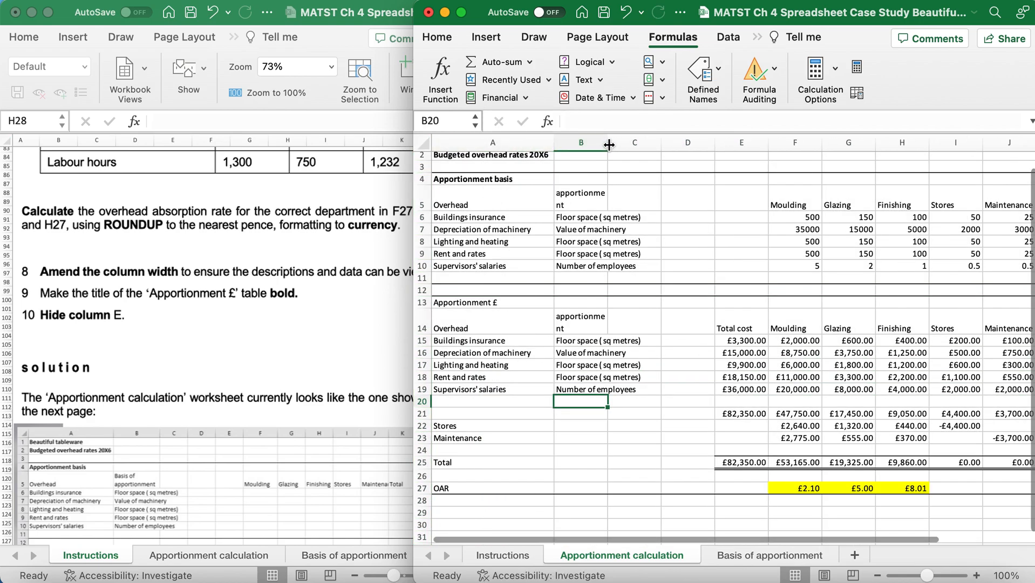
Step: Widen column B so labels like 'Basis of apportionment' display in full
{"action": "left_click_drag", "start_coordinate": [609, 142], "coordinate": [641, 142]}
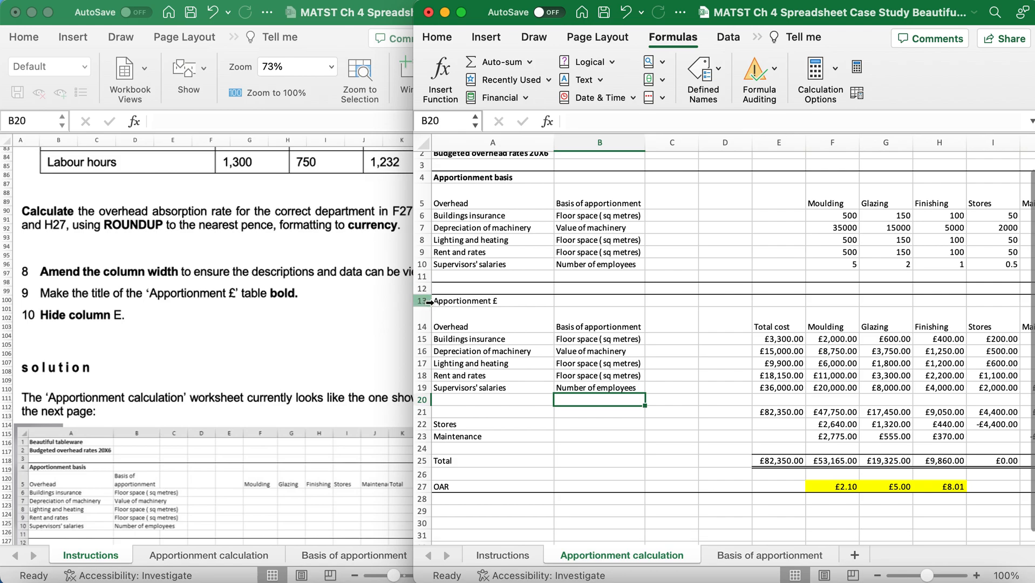
{"action": "left_click", "coordinate": [492, 301]}
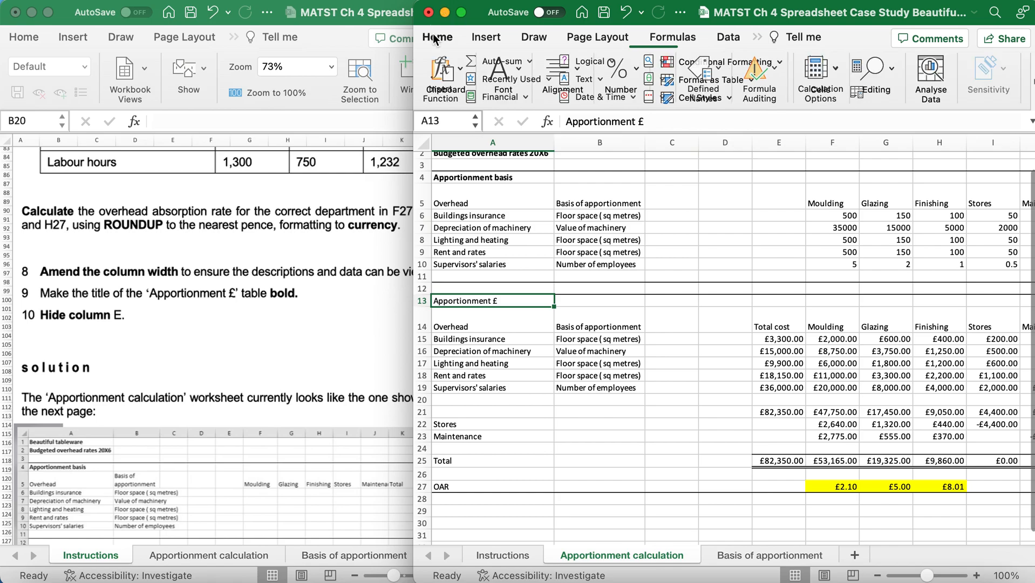
Step: Apply Bold to the 'Apportionment £' title in row 13 from the font options
{"action": "left_click", "coordinate": [436, 36]}
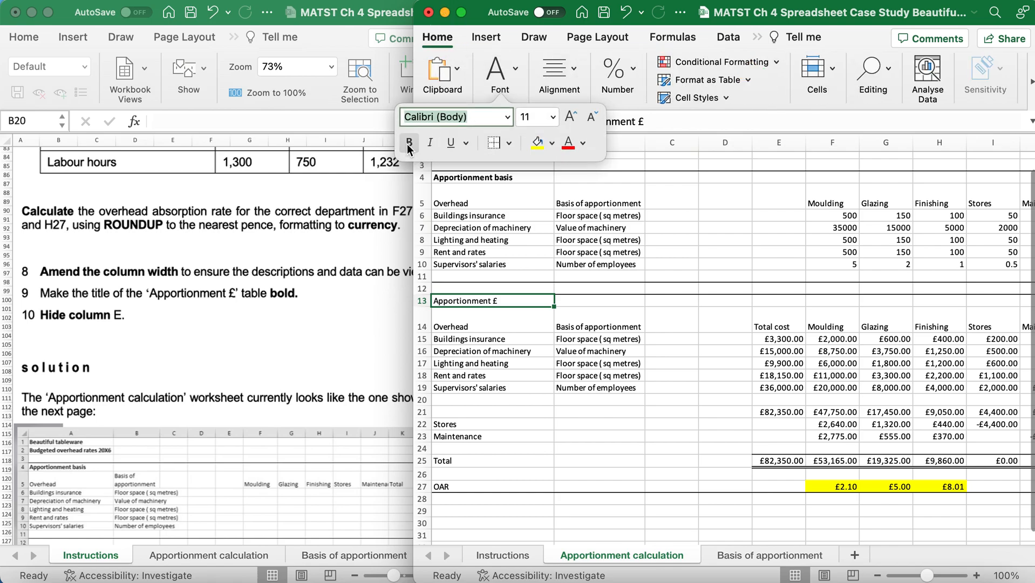
{"action": "left_click", "coordinate": [492, 326]}
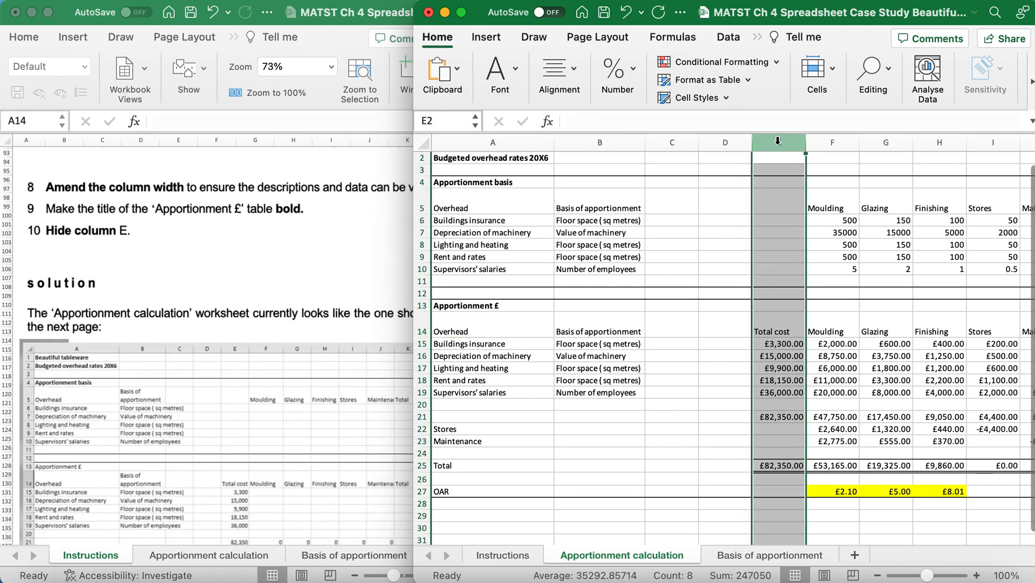
Step: Right-click the column E header to bring up its Hide option
{"action": "right_click", "coordinate": [778, 142]}
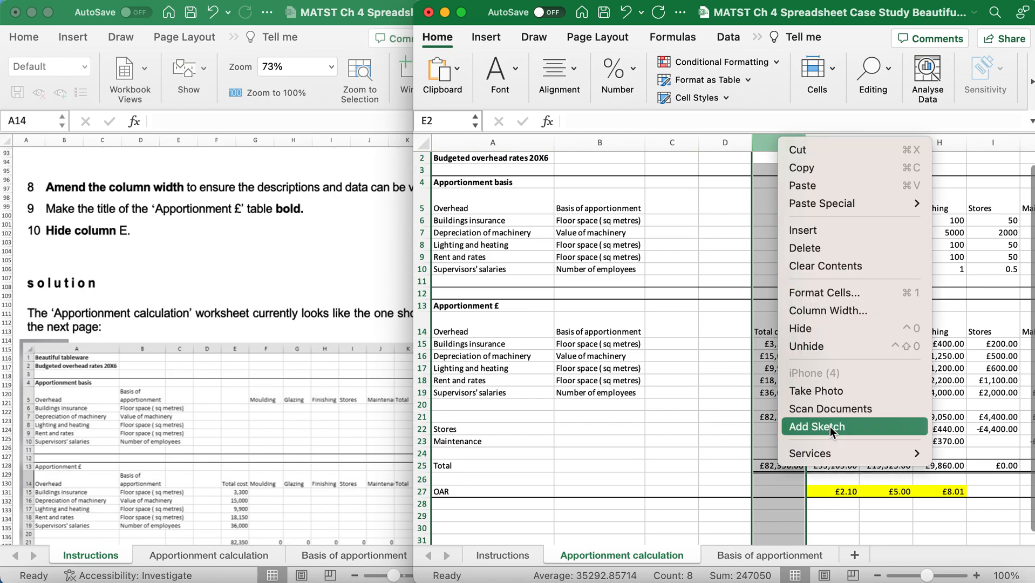
{"action": "mouse_move", "coordinate": [814, 328]}
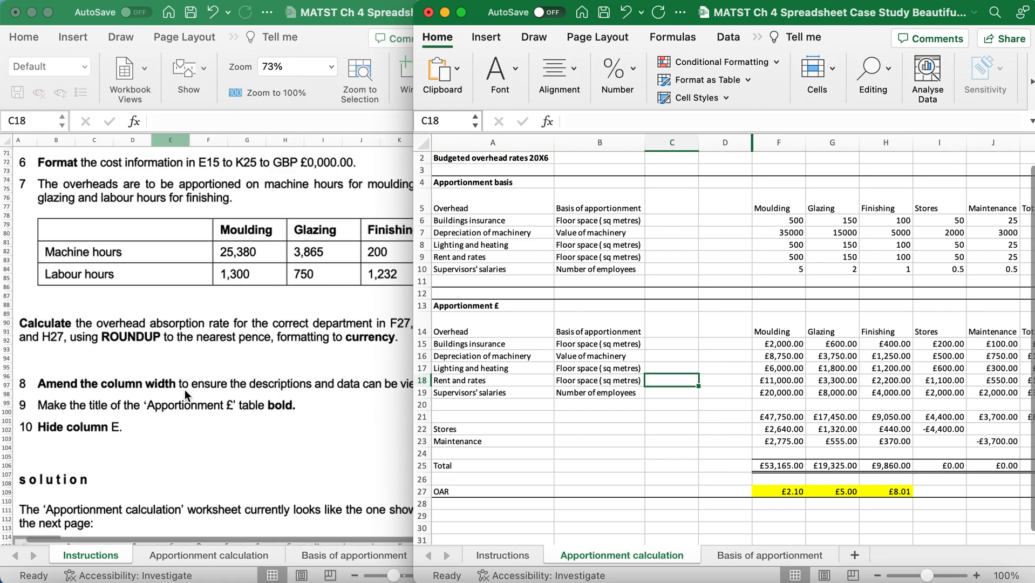
{"action": "mouse_move", "coordinate": [767, 254]}
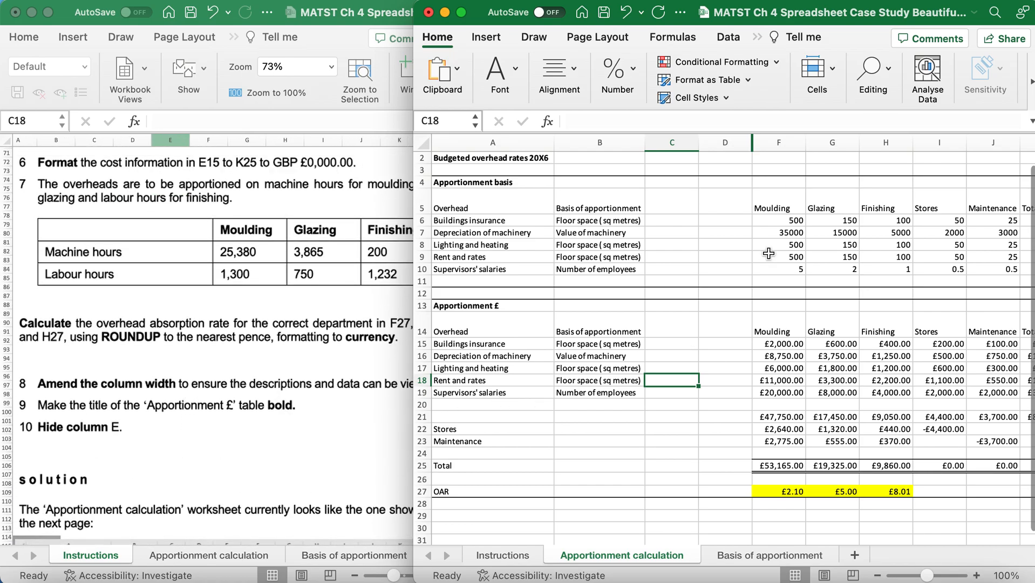